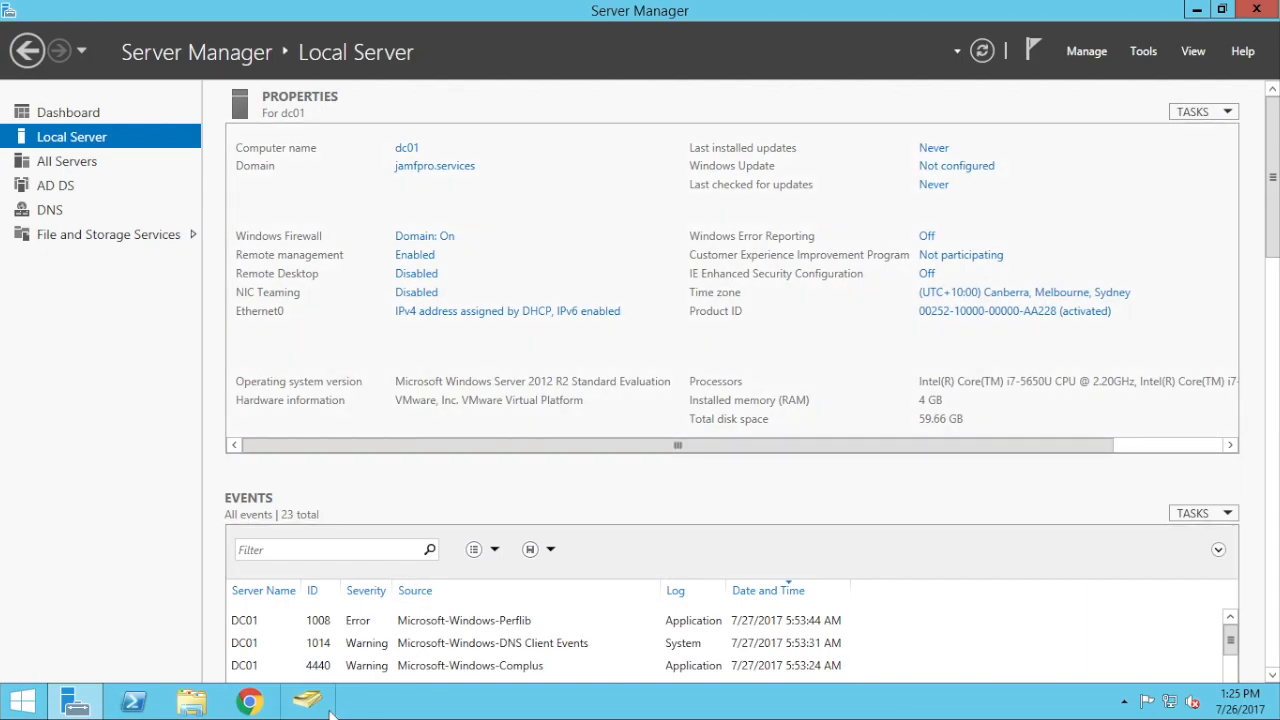
pyautogui.moveTo(360, 533)
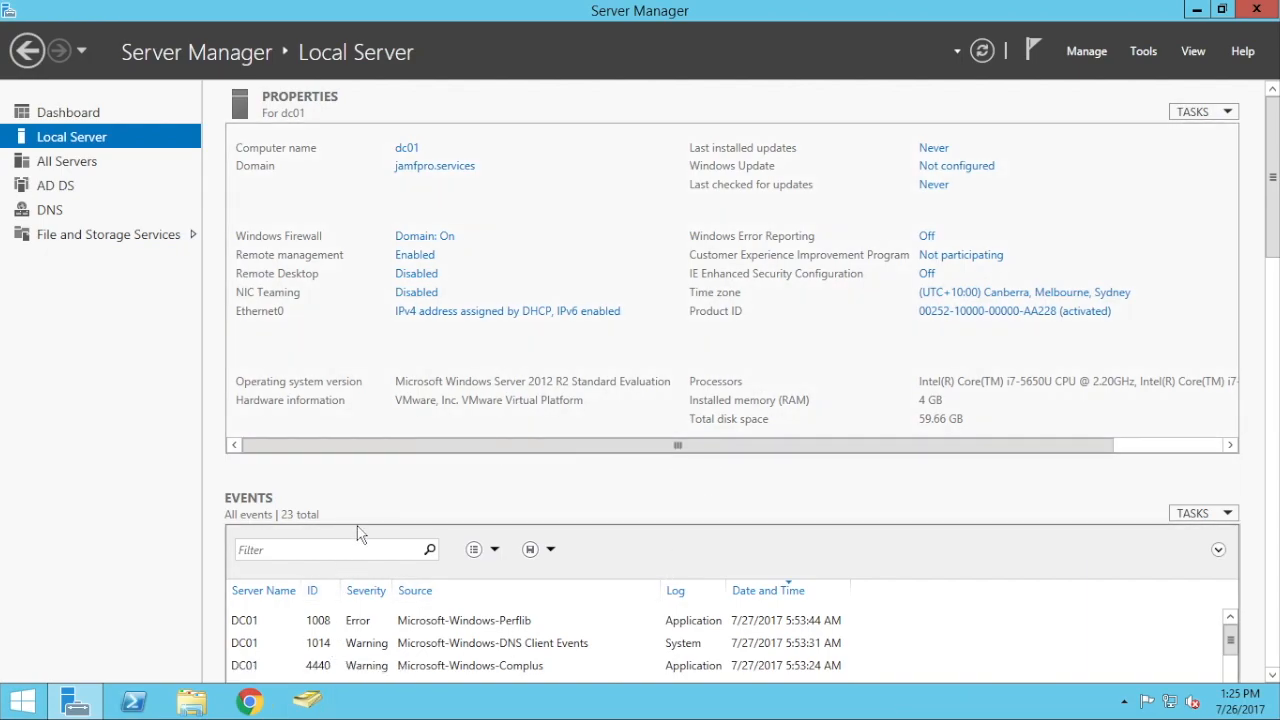
pyautogui.moveTo(410, 160)
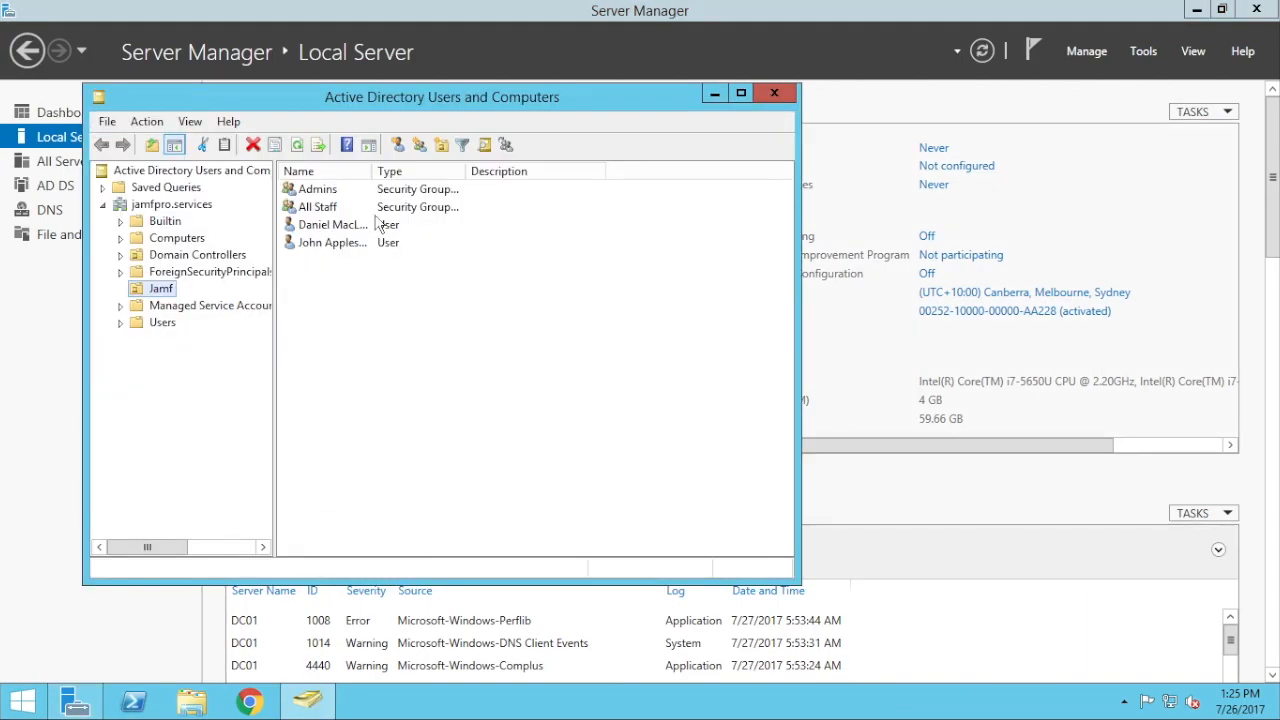
pyautogui.moveTo(833, 160)
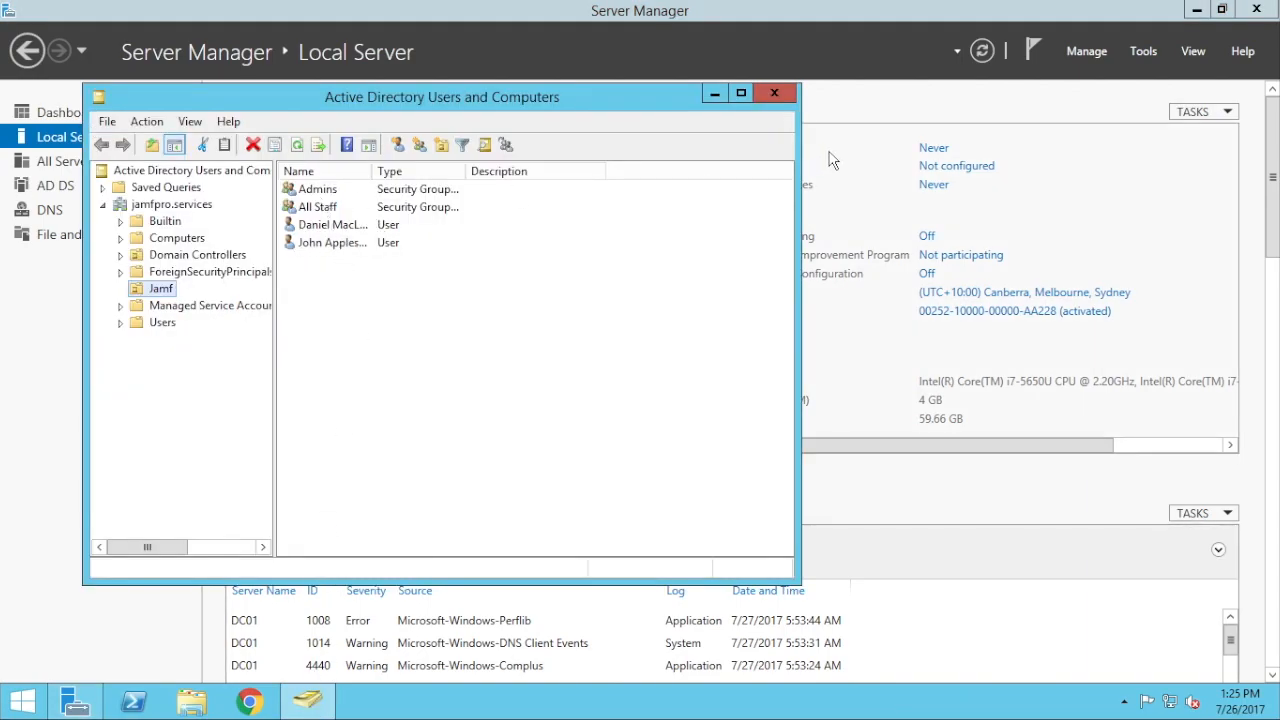
# - Log in to Jamf Pro and pick Microsoft's Active Directory in the LDAP Server Assistant
pyautogui.click(774, 93)
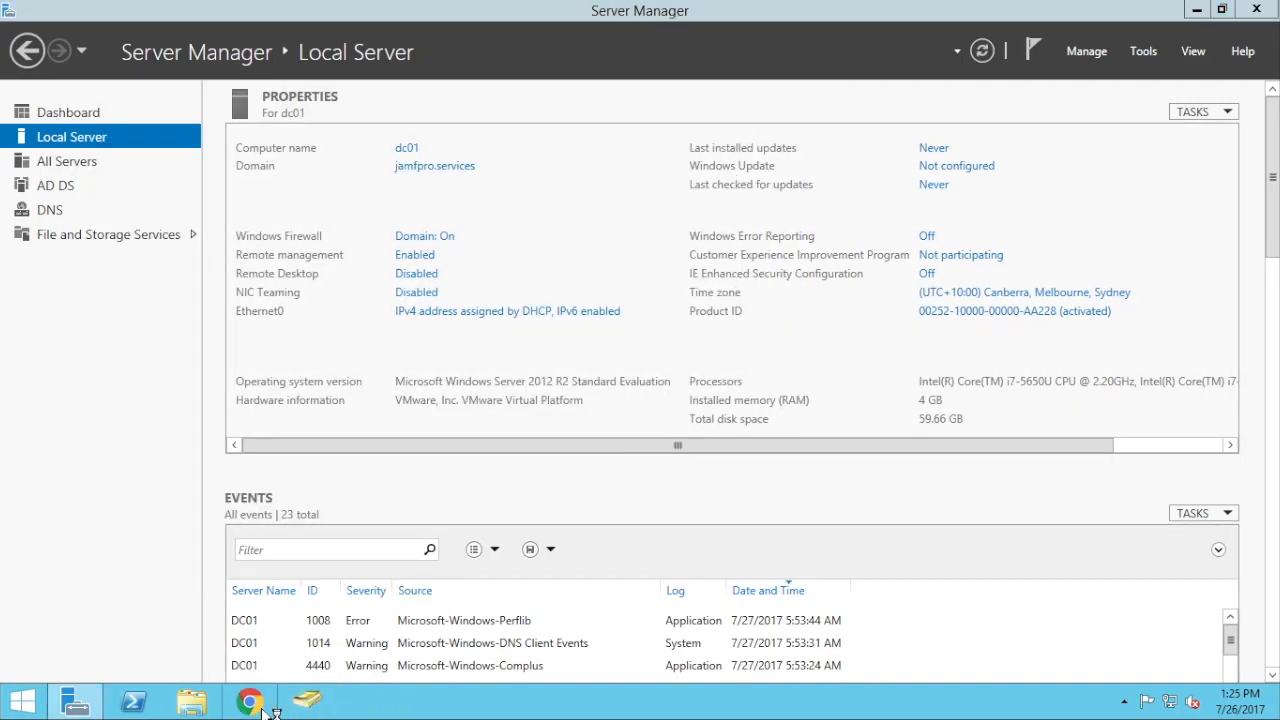
pyautogui.click(250, 700)
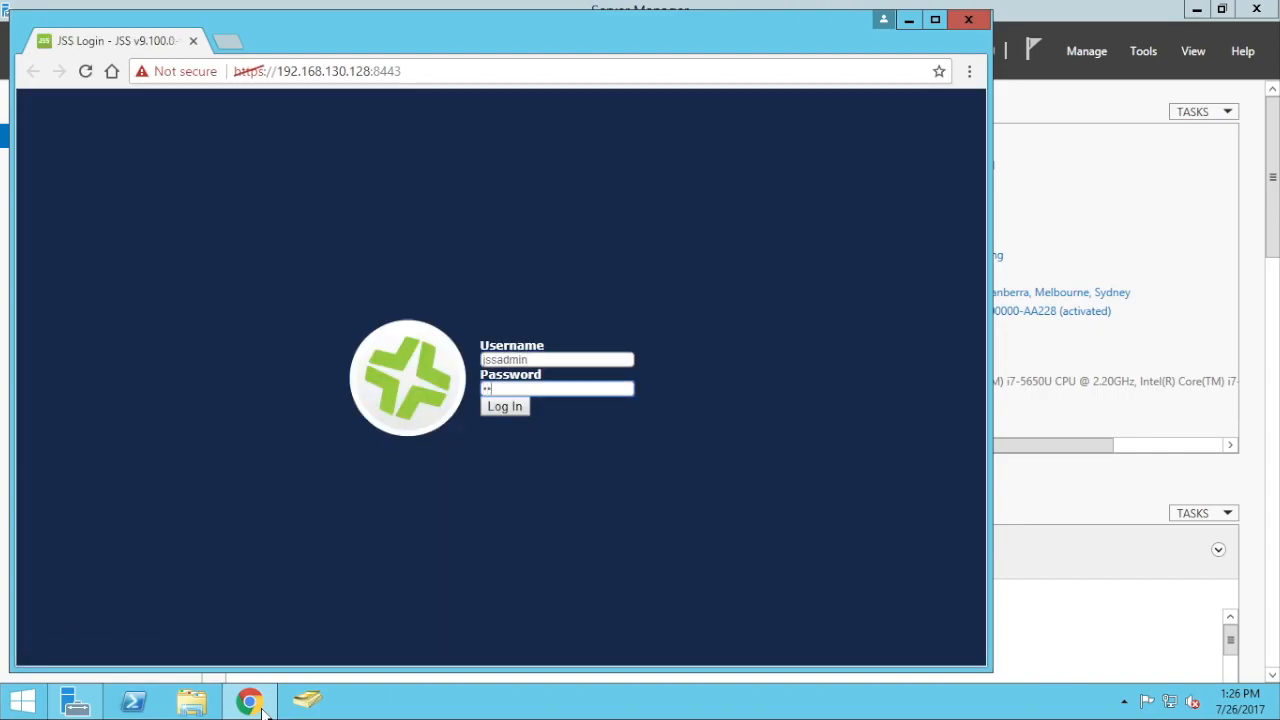
pyautogui.click(504, 406)
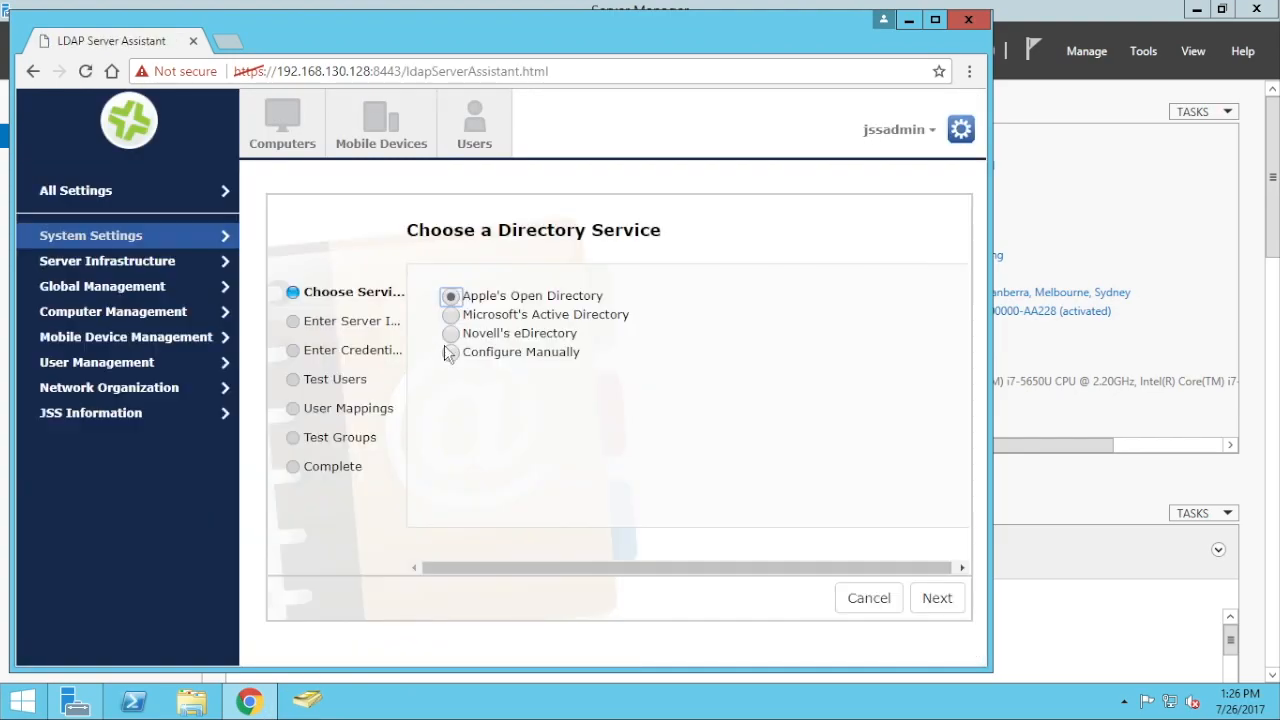
pyautogui.click(451, 314)
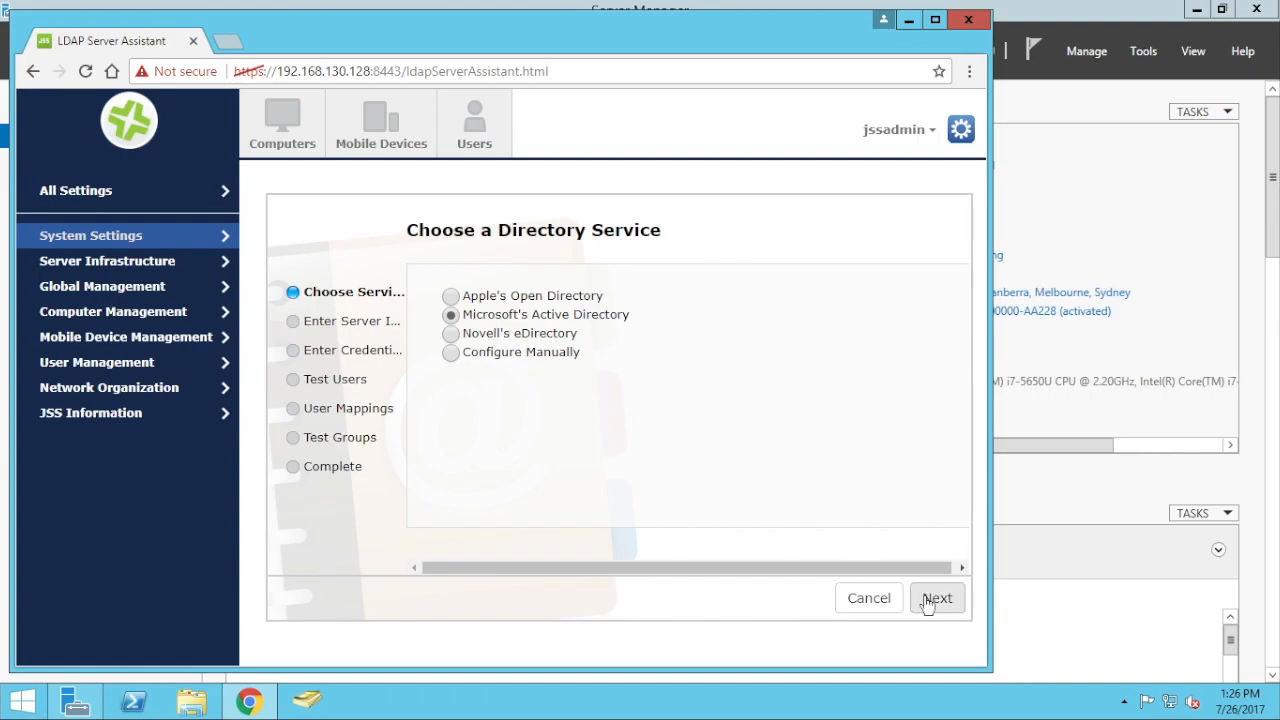
pyautogui.click(936, 598)
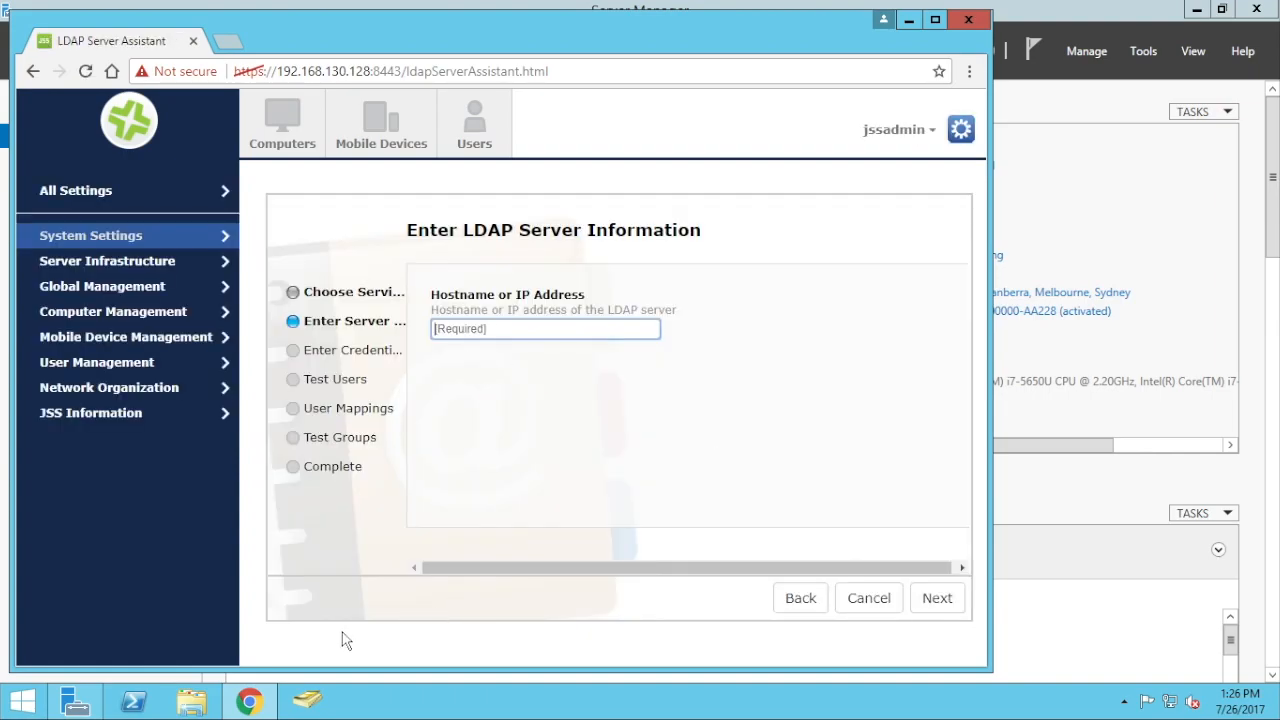
pyautogui.moveTo(1018, 525)
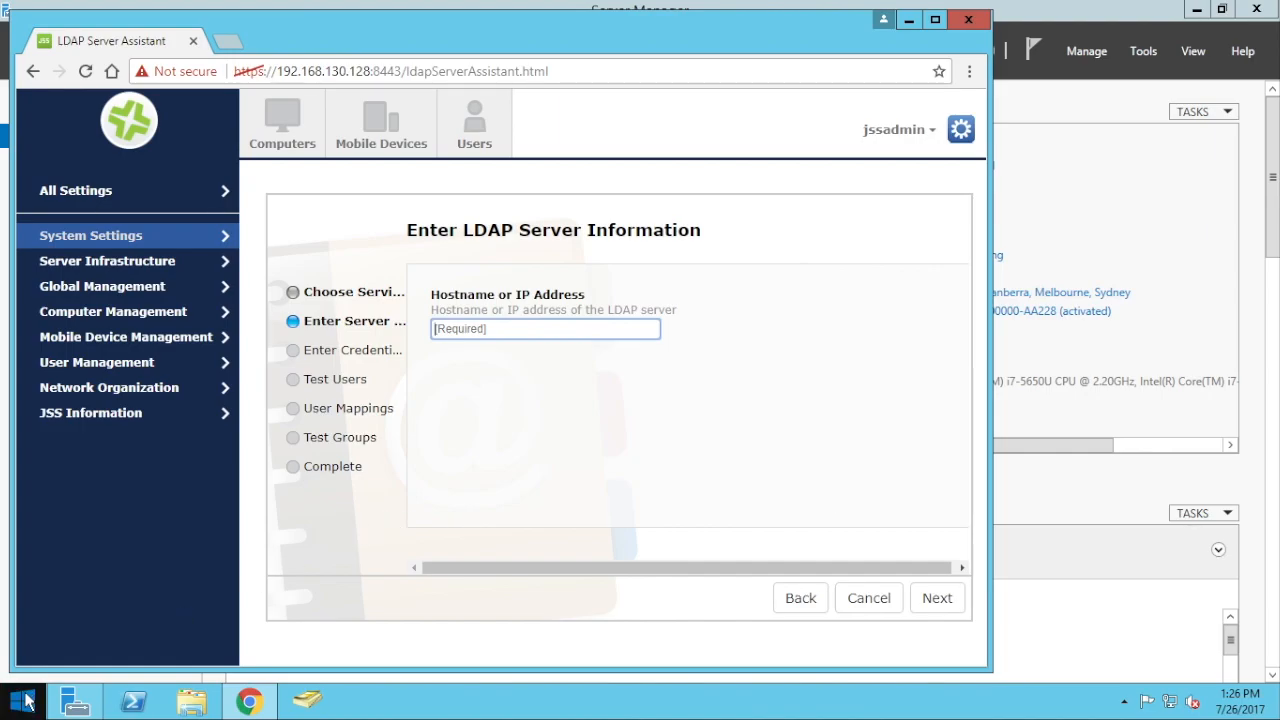
# - Launch Command Prompt from the Start screen search for cmd
pyautogui.click(18, 699)
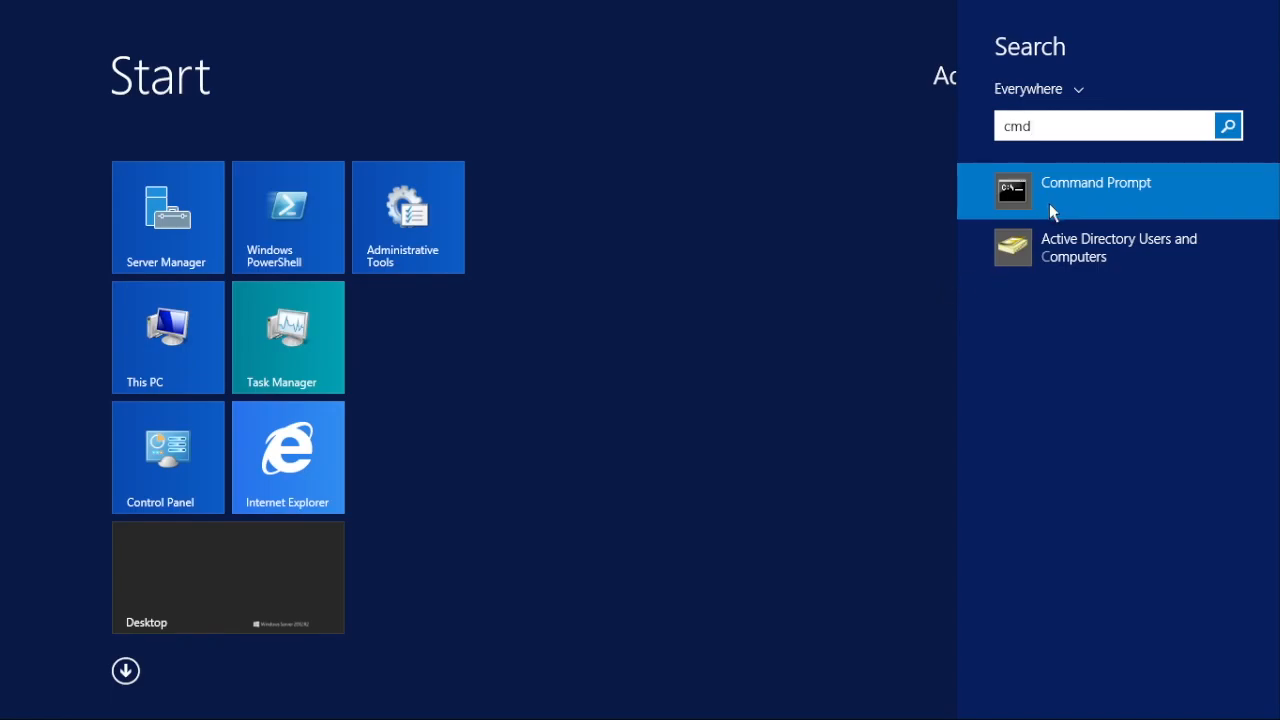
pyautogui.click(1095, 190)
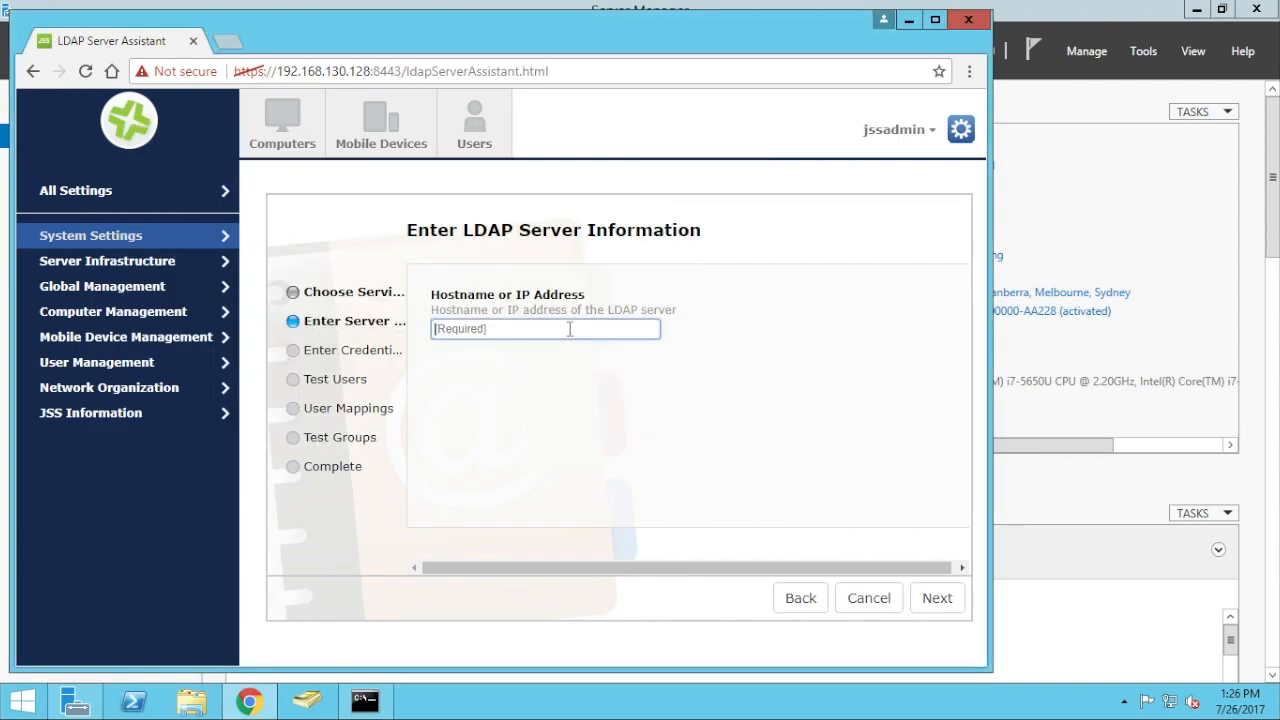
# - Enter server 192.168.130.129 and the JAMFPRO domain administrator account and password
pyautogui.write('192.168.130.129')
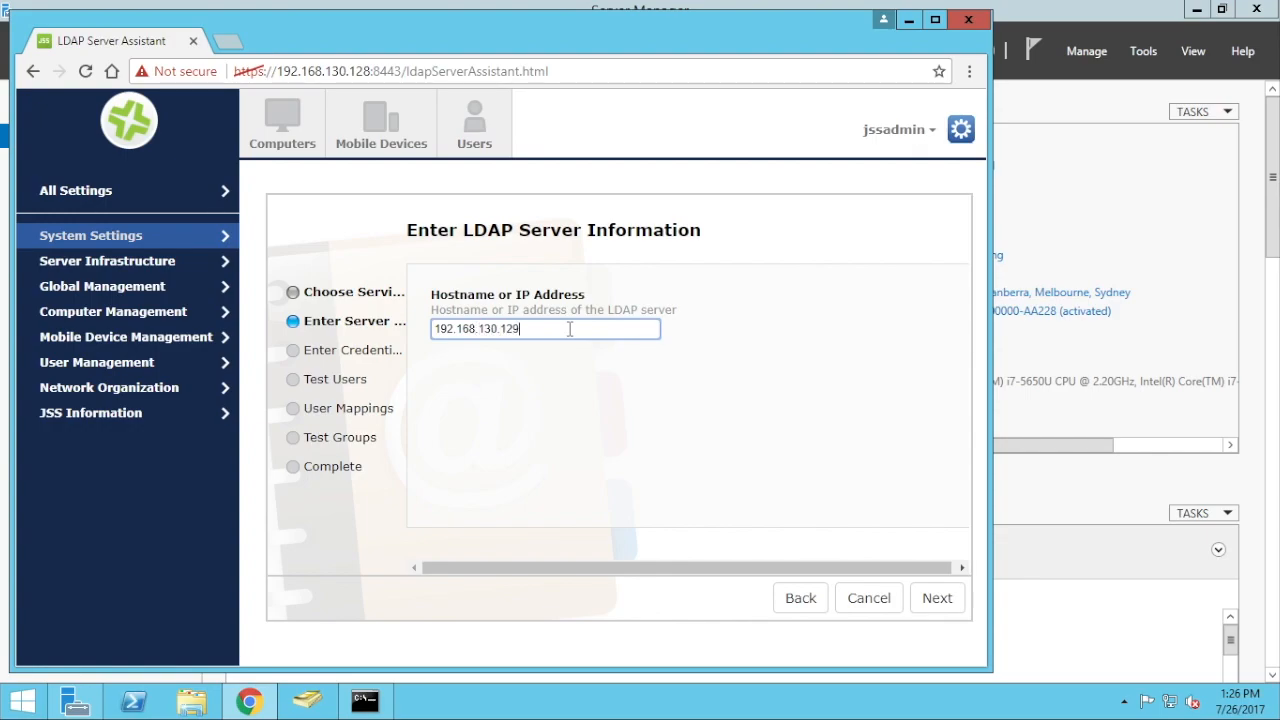
pyautogui.click(936, 597)
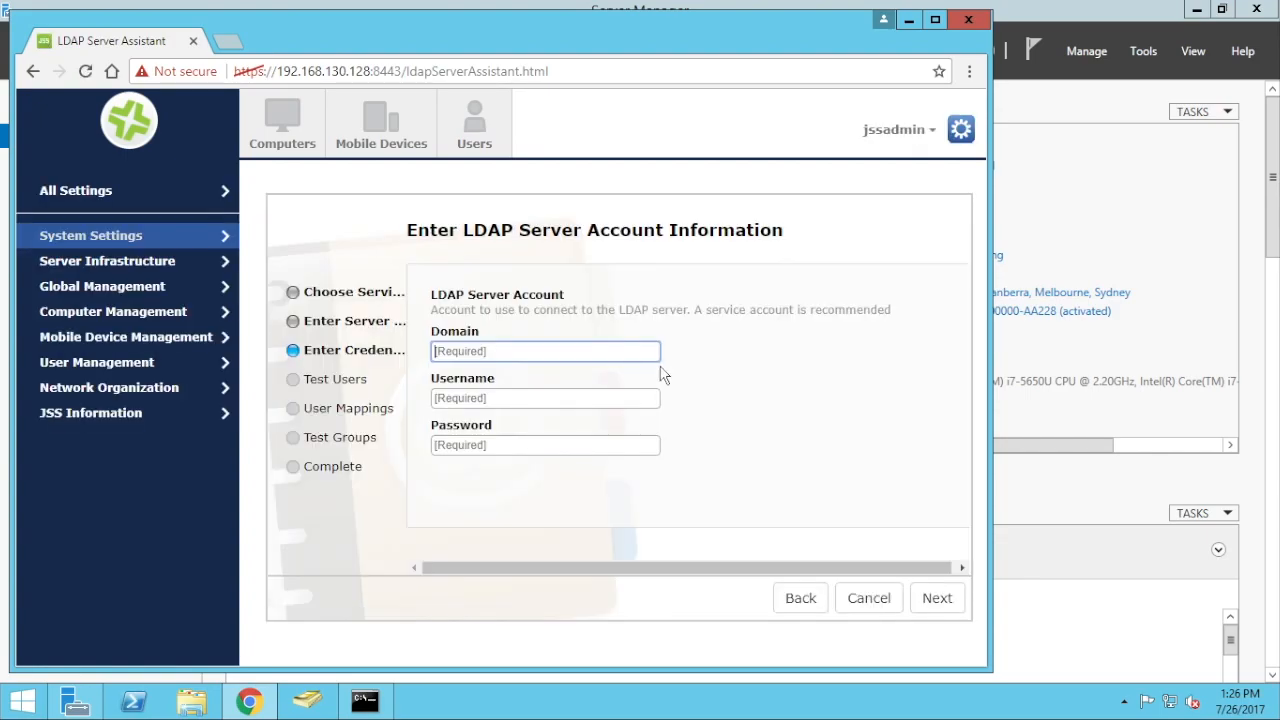
pyautogui.write('J')
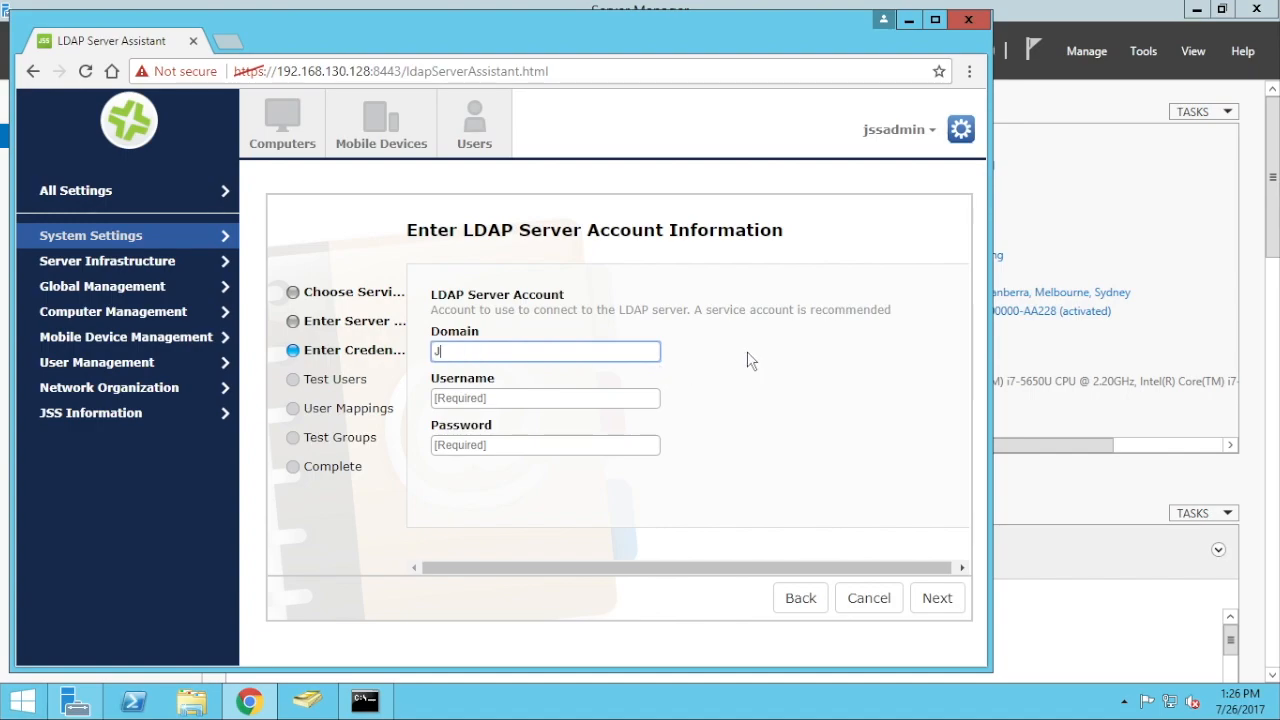
pyautogui.write('JAMFPRO')
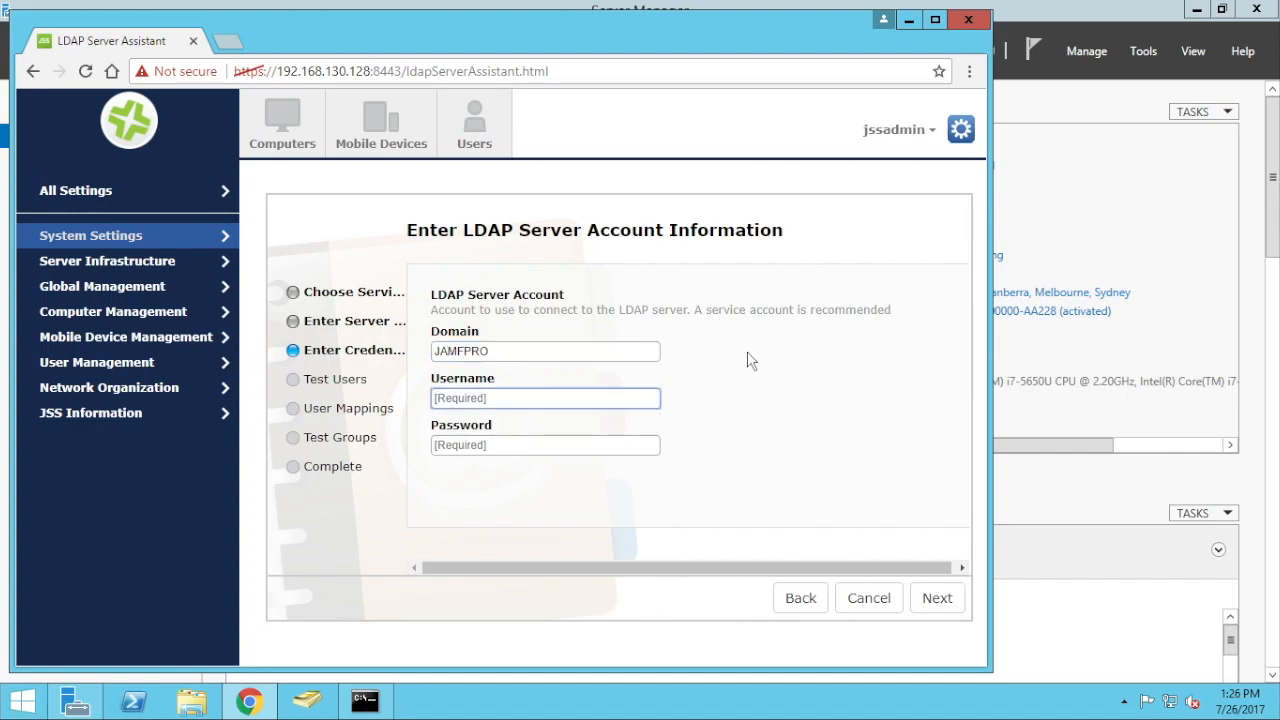
pyautogui.write('administrator')
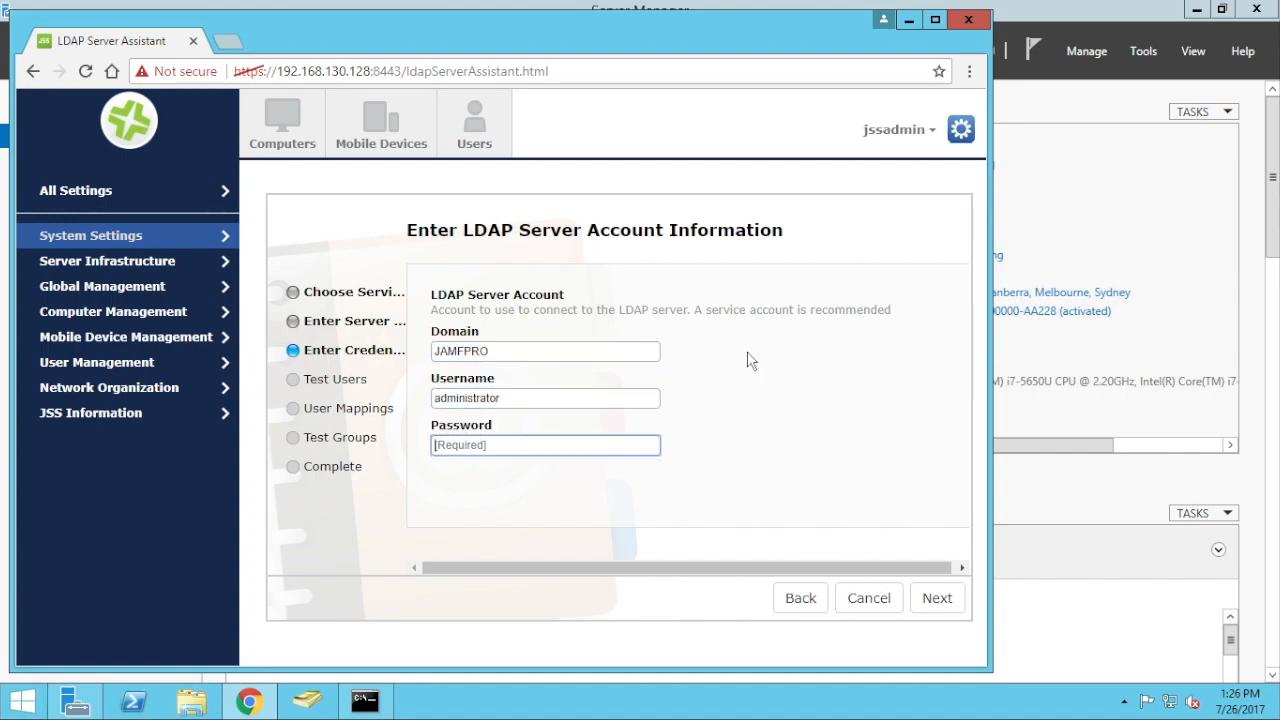
pyautogui.write('password')
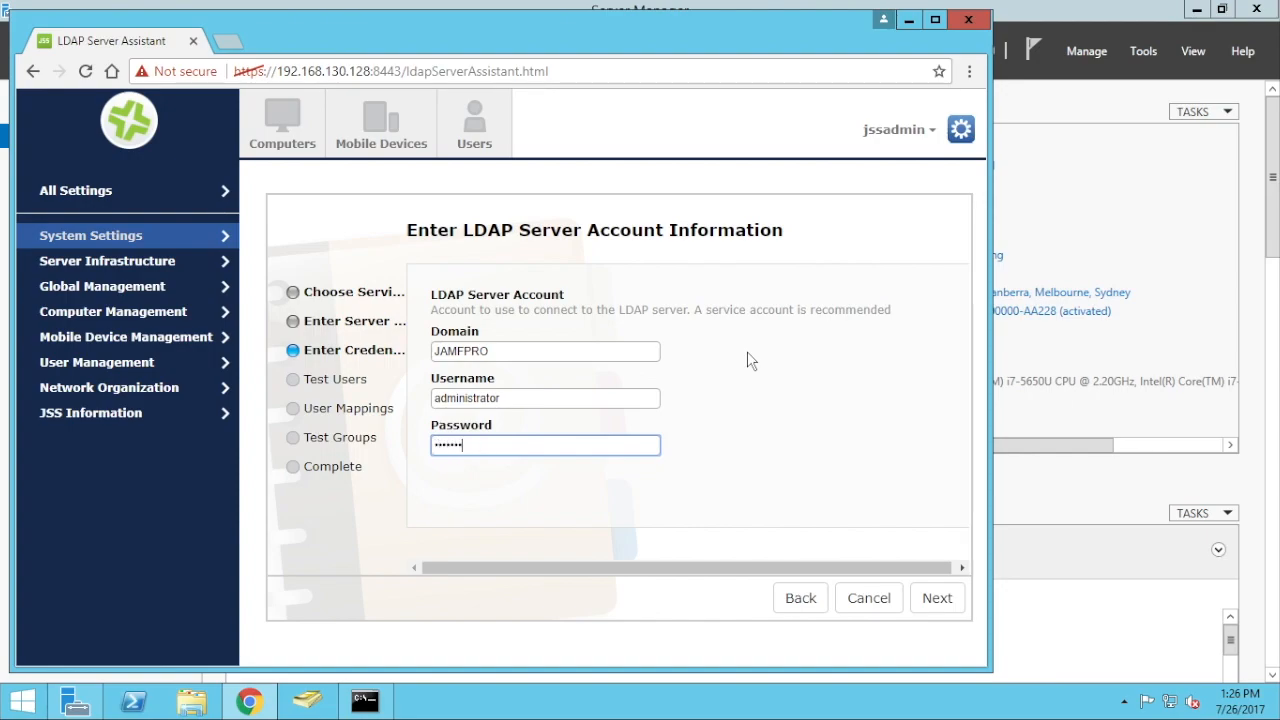
pyautogui.click(936, 598)
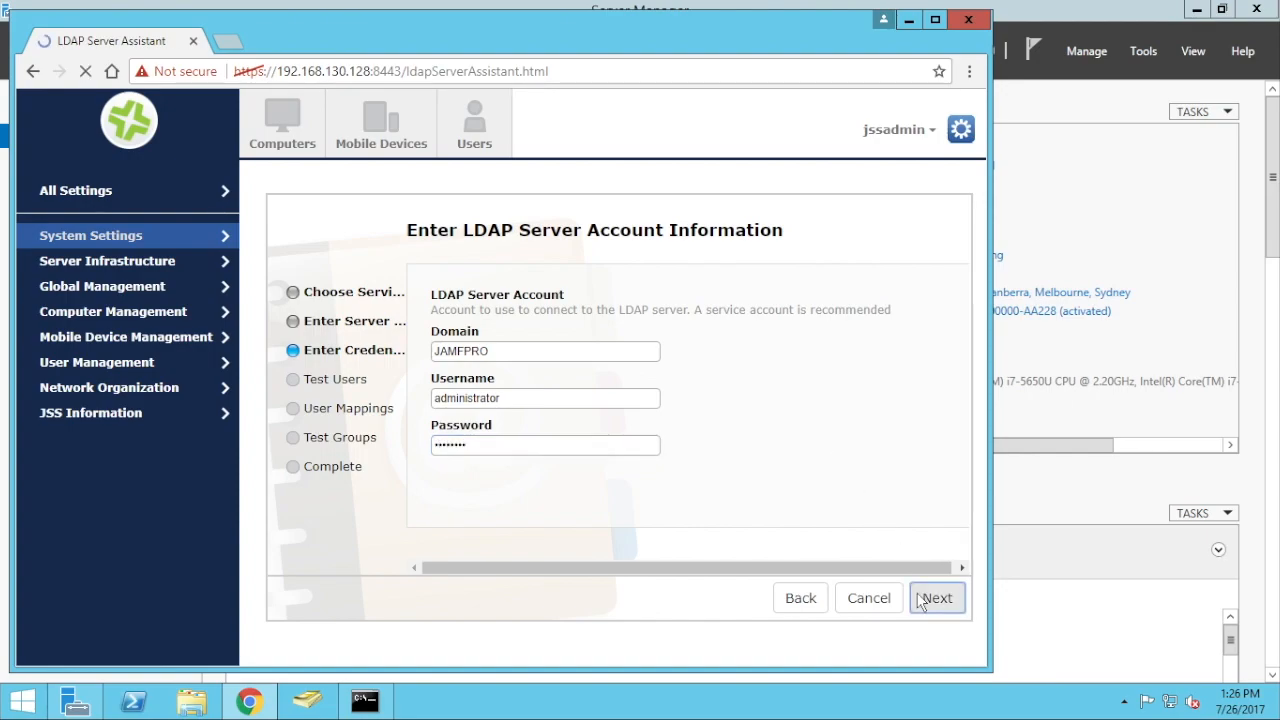
pyautogui.click(936, 597)
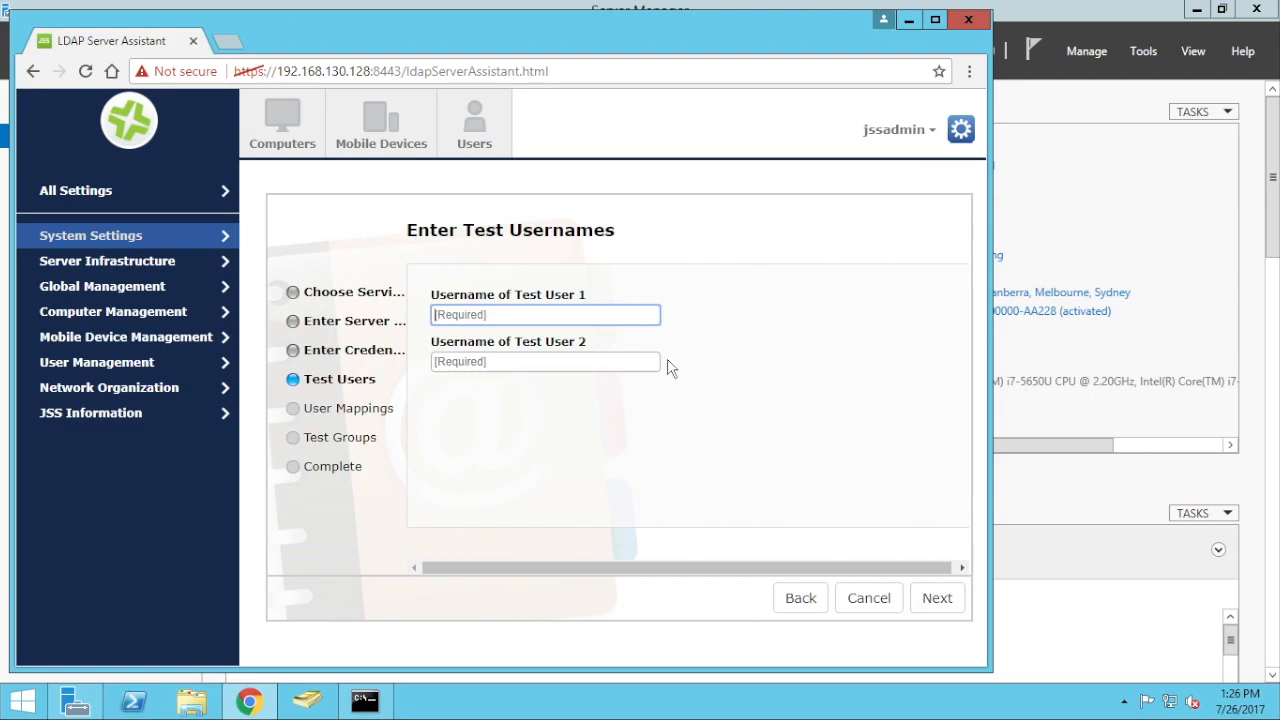
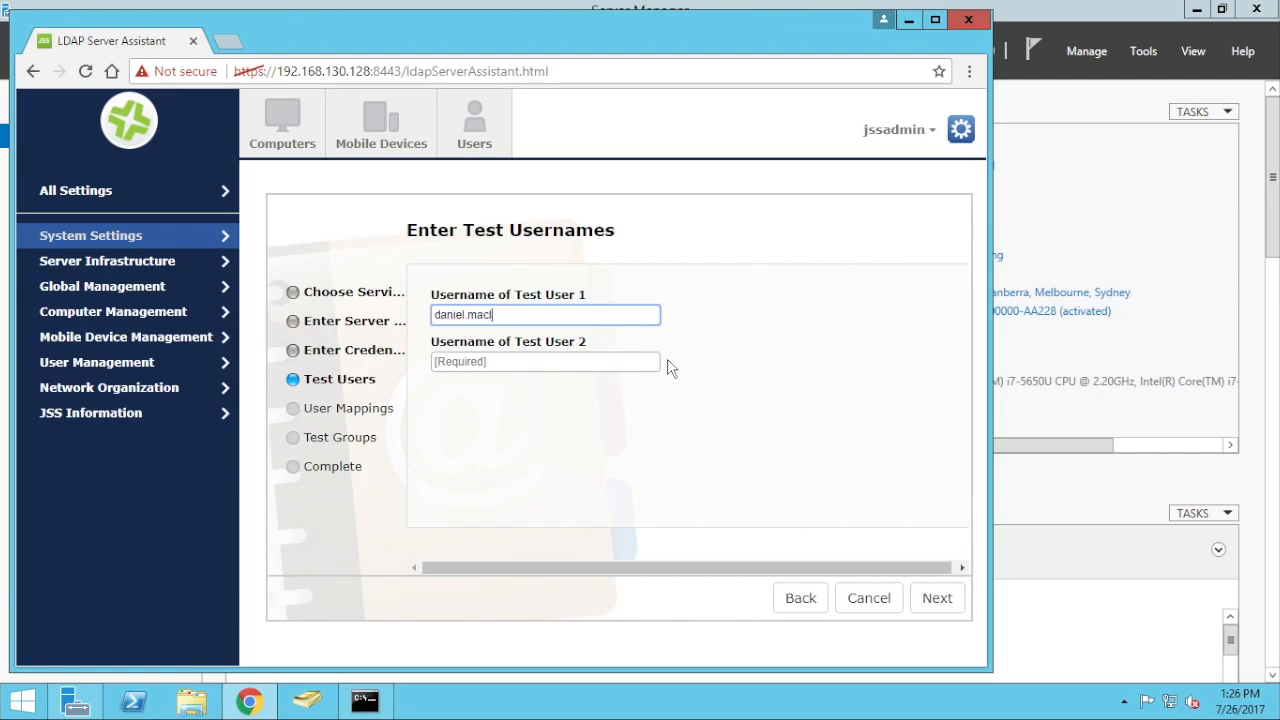
pyautogui.write('john.')
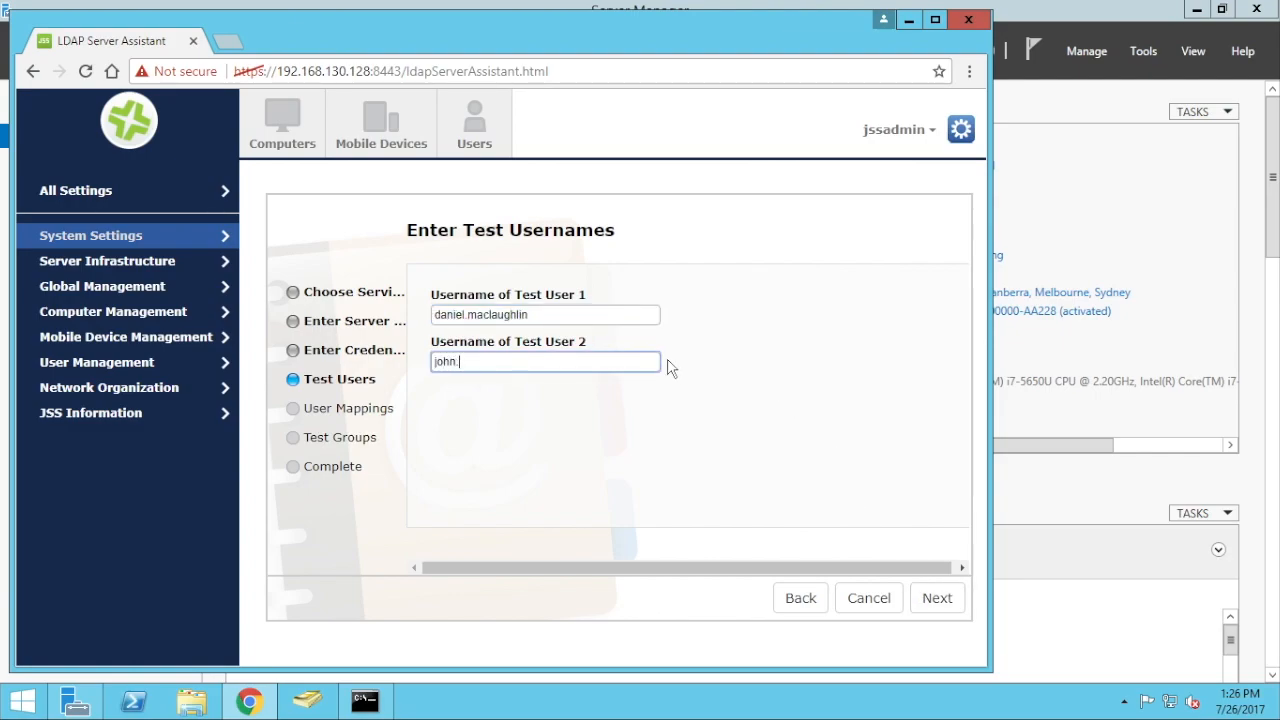
pyautogui.write('appleseed')
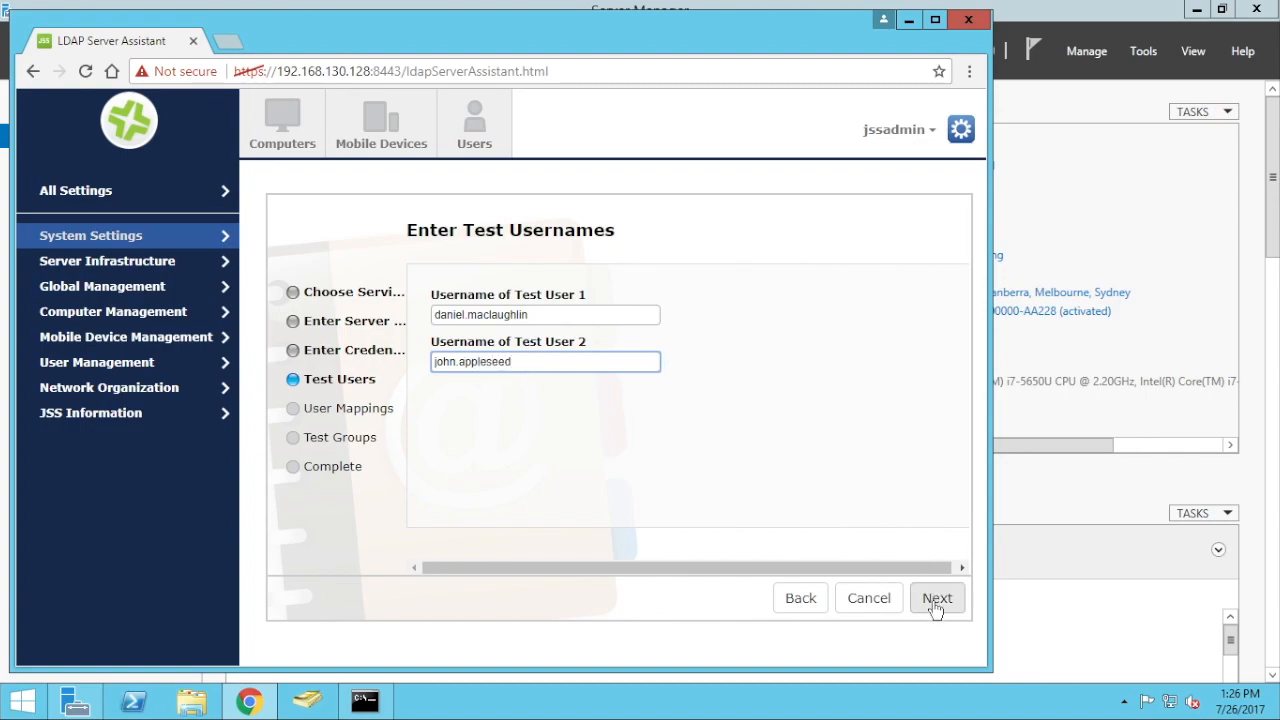
pyautogui.click(937, 597)
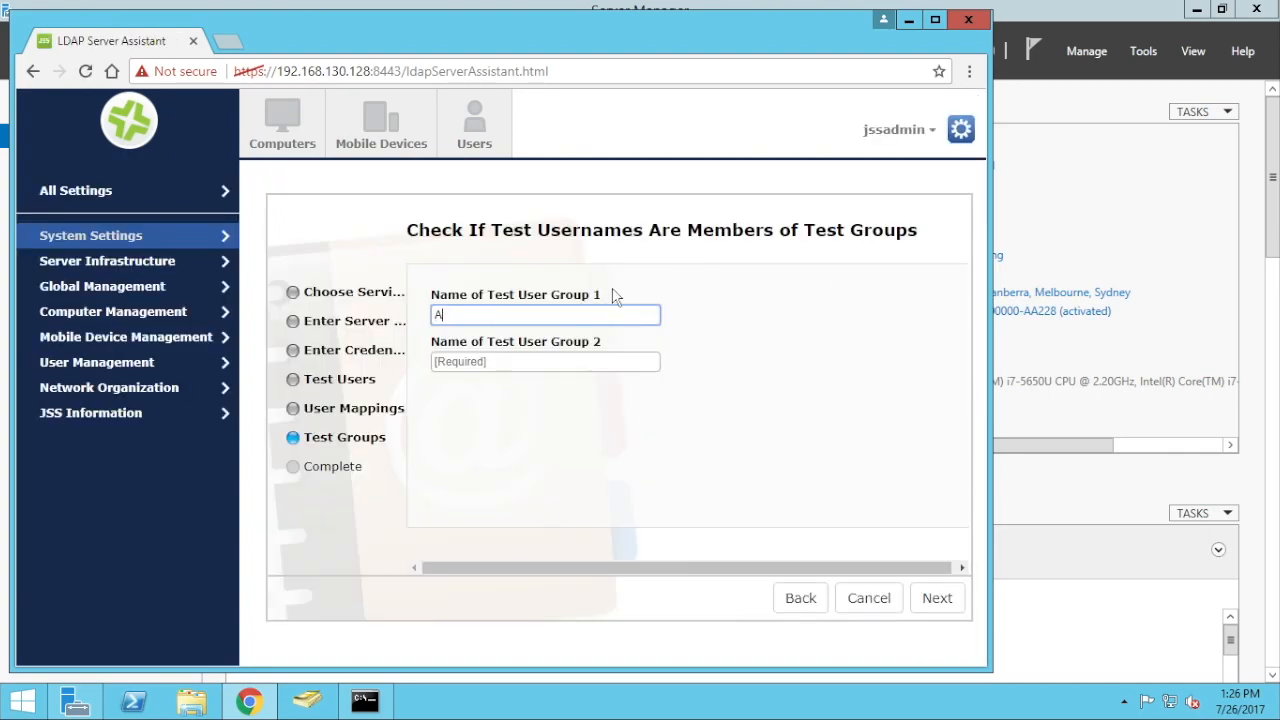
pyautogui.write('Adm')
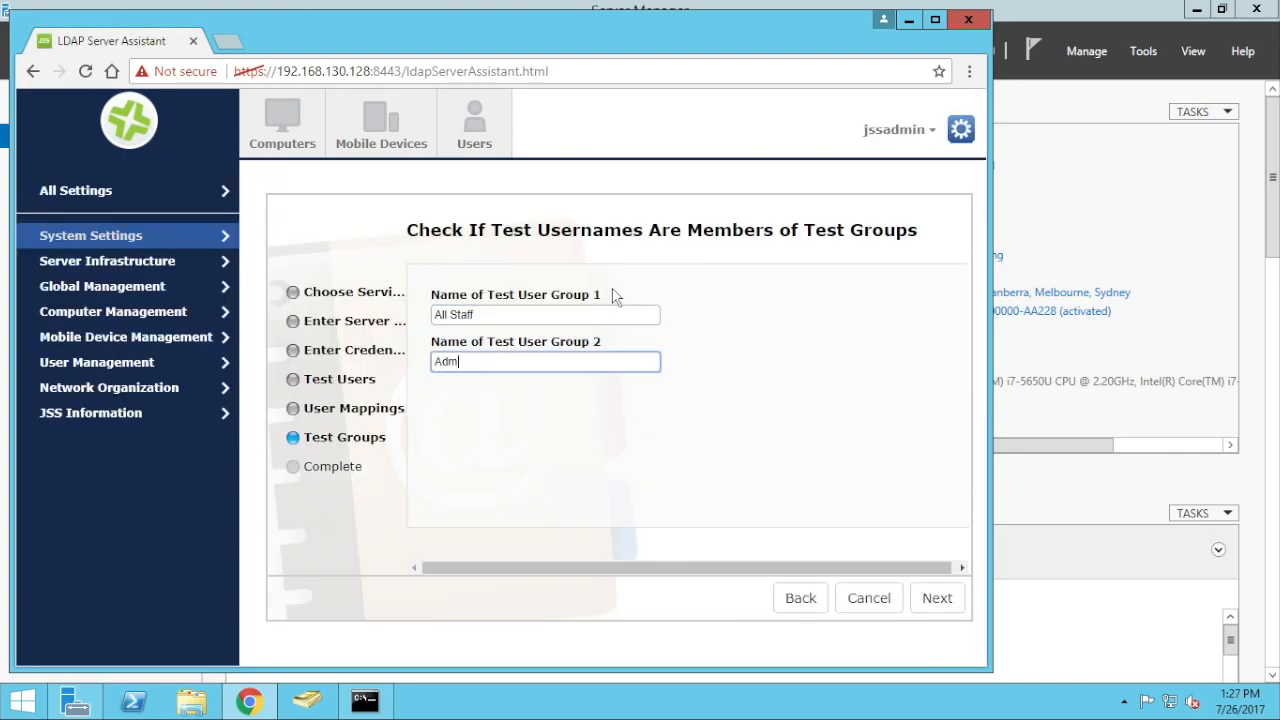
pyautogui.click(936, 597)
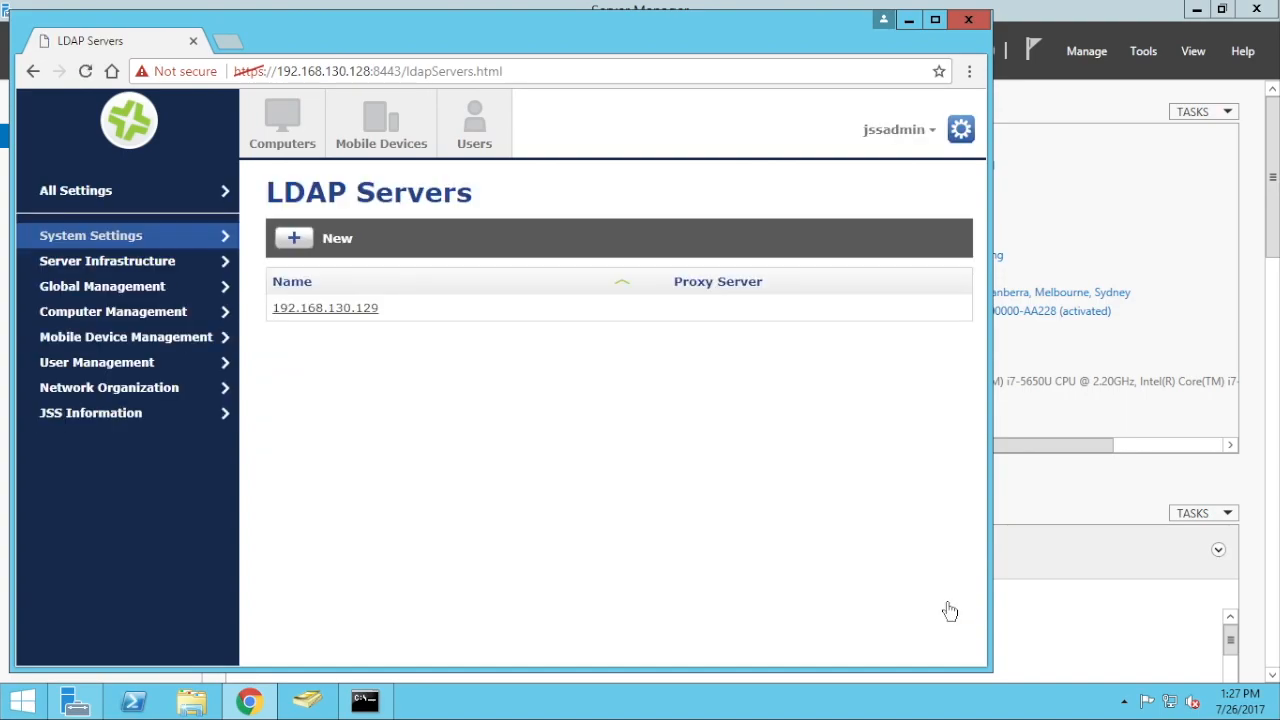
# - Review the 192.168.130.129 server's Connection tab (port 389, no SSL), then minimize the browser
pyautogui.click(325, 307)
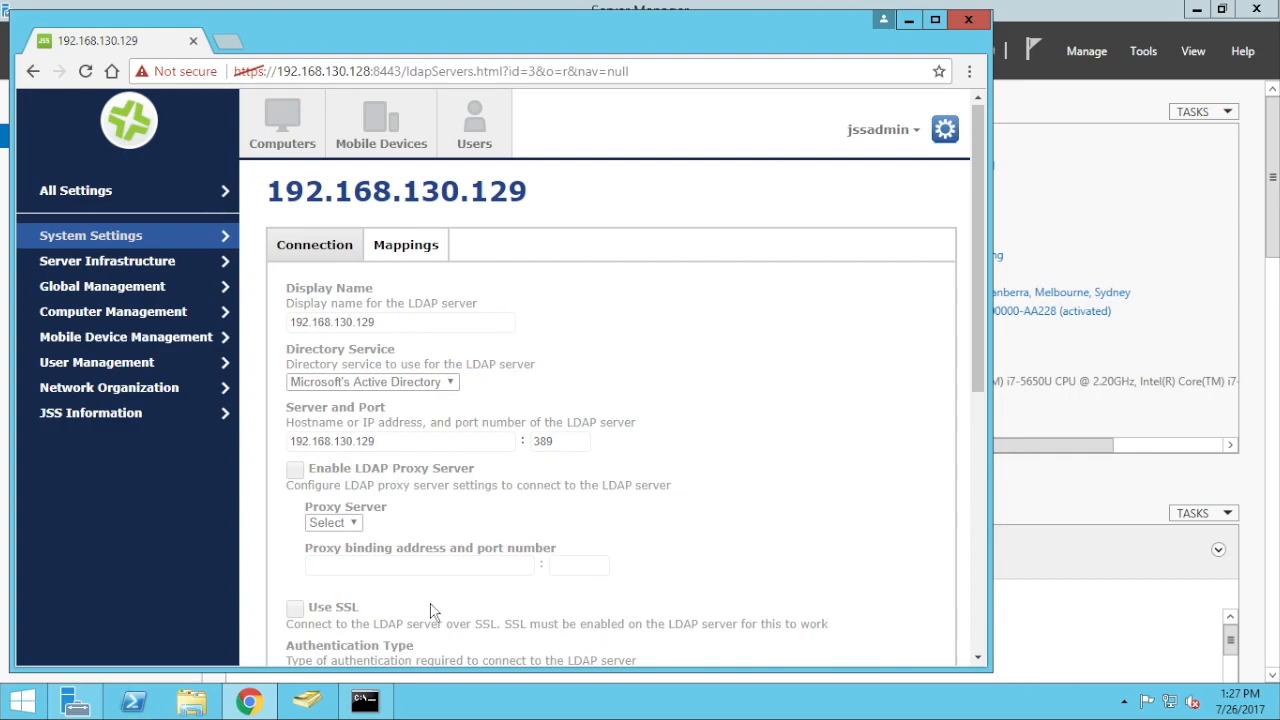
pyautogui.moveTo(968, 20)
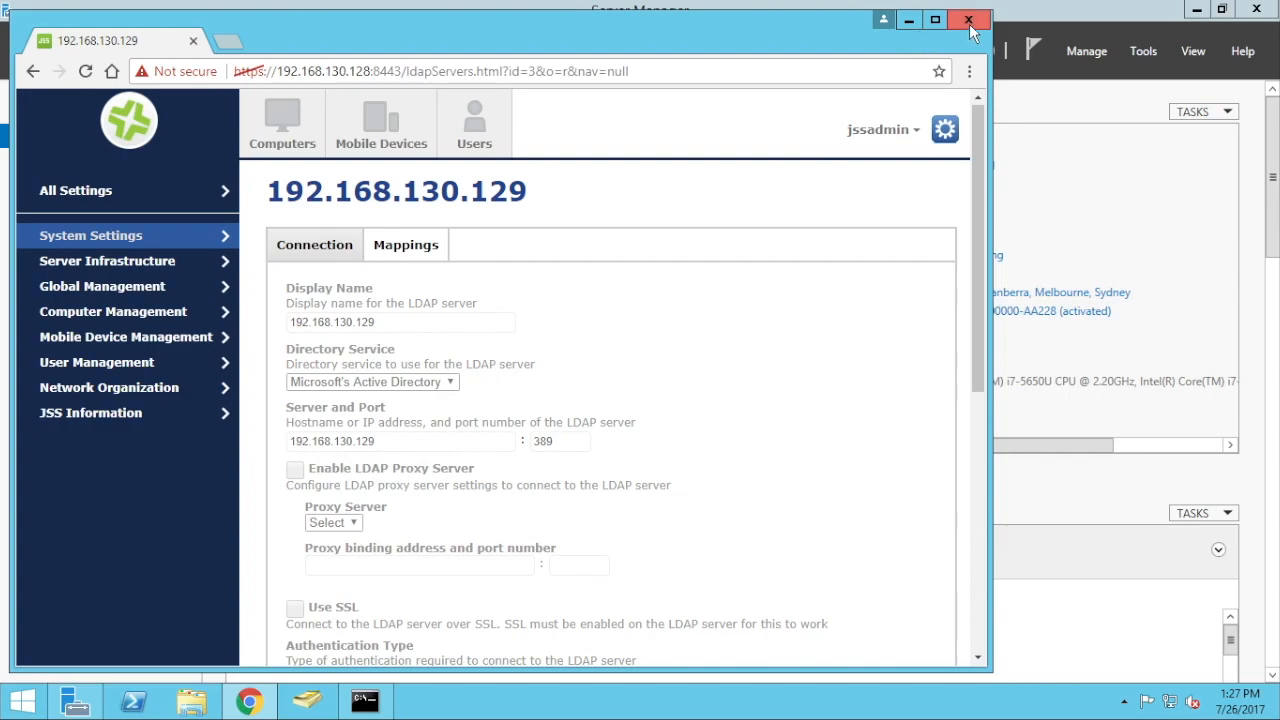
pyautogui.moveTo(908, 19)
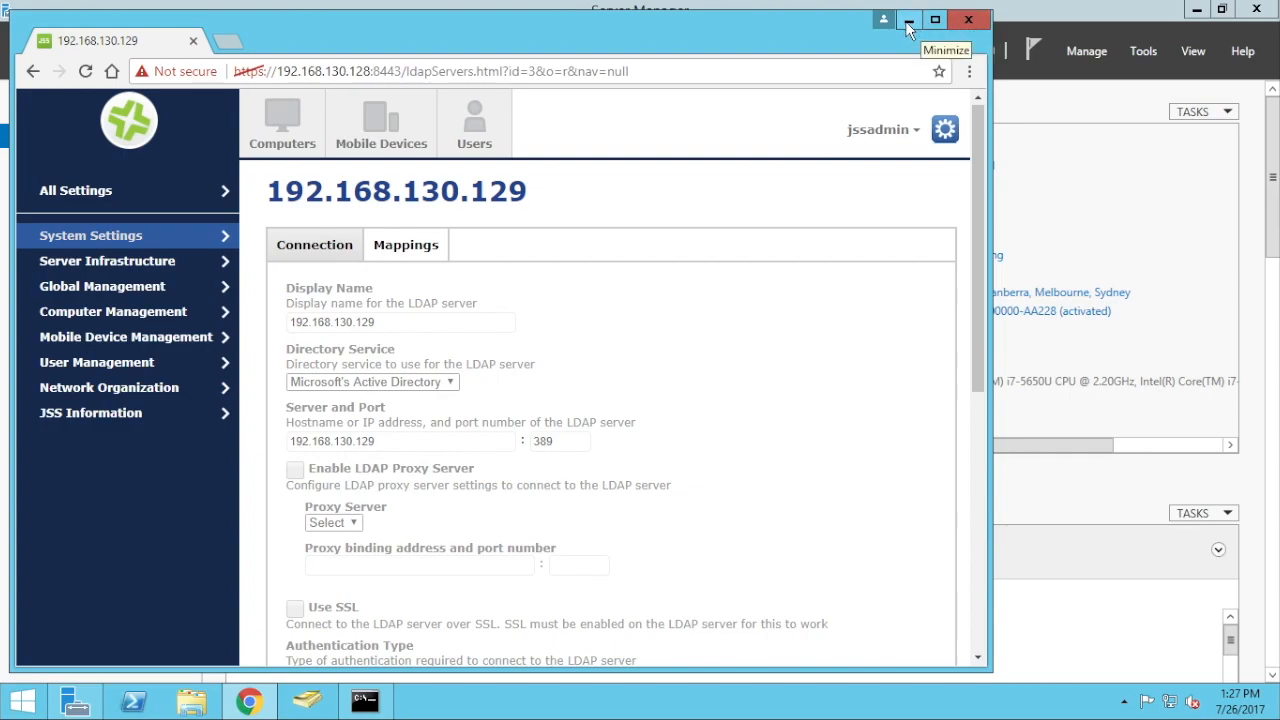
pyautogui.click(909, 19)
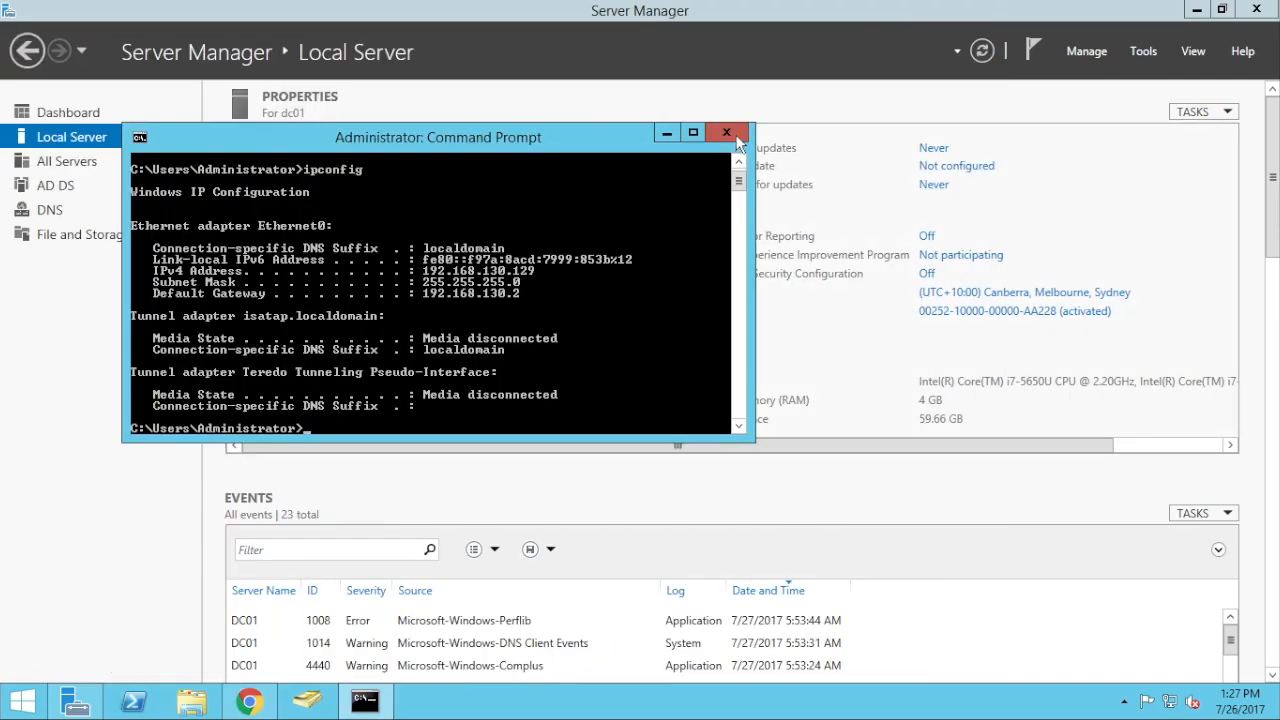
# - Add the Active Directory Certificate Services role with Certification Authority to dc01 and install it
pyautogui.click(726, 133)
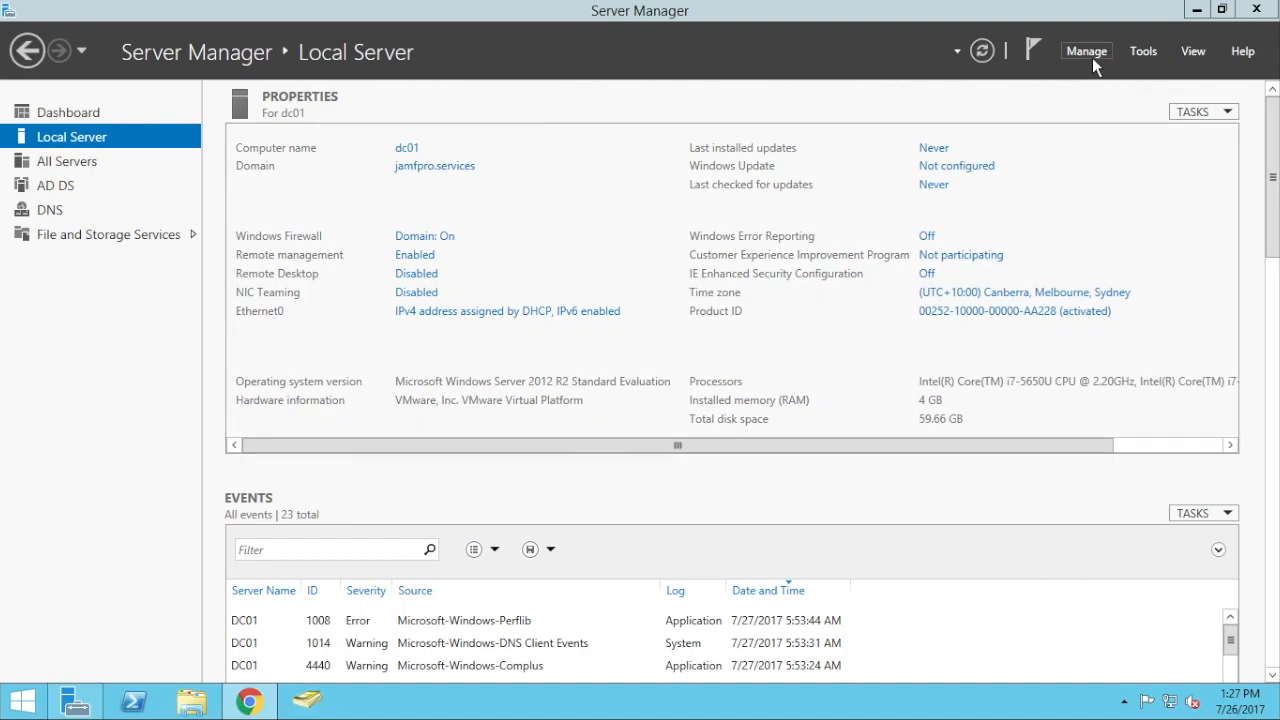
pyautogui.click(1086, 51)
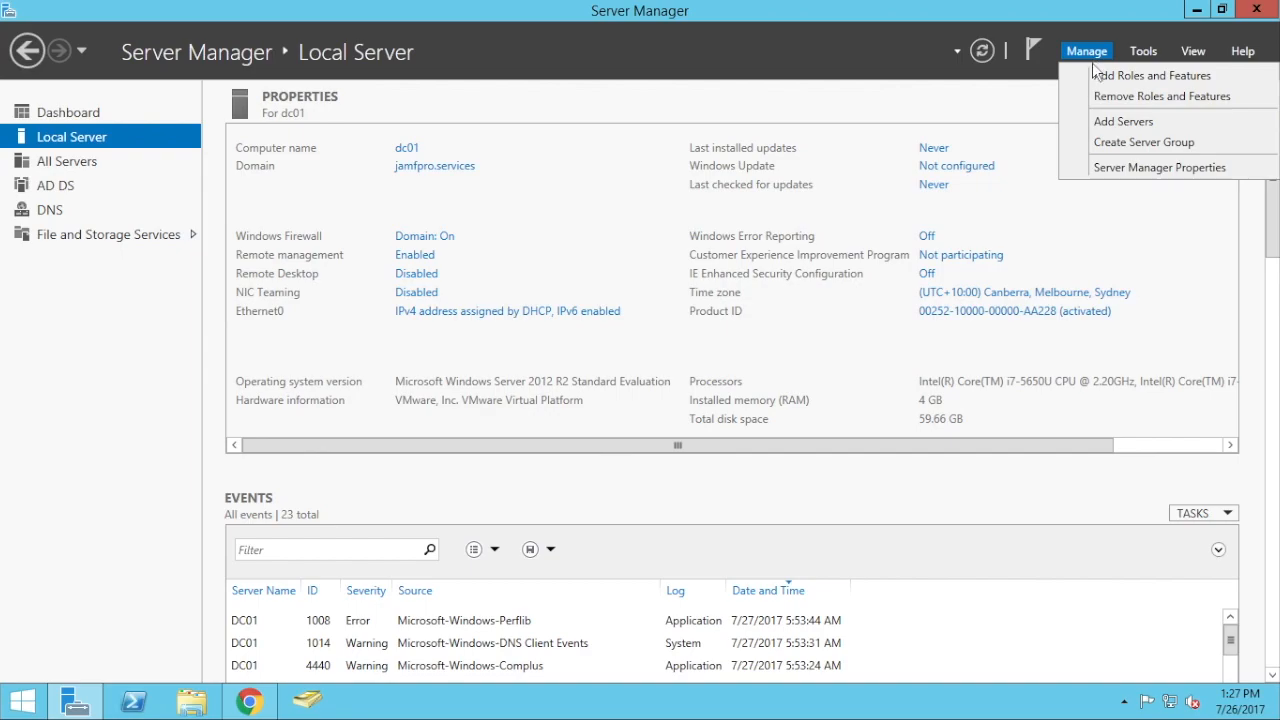
pyautogui.click(1152, 75)
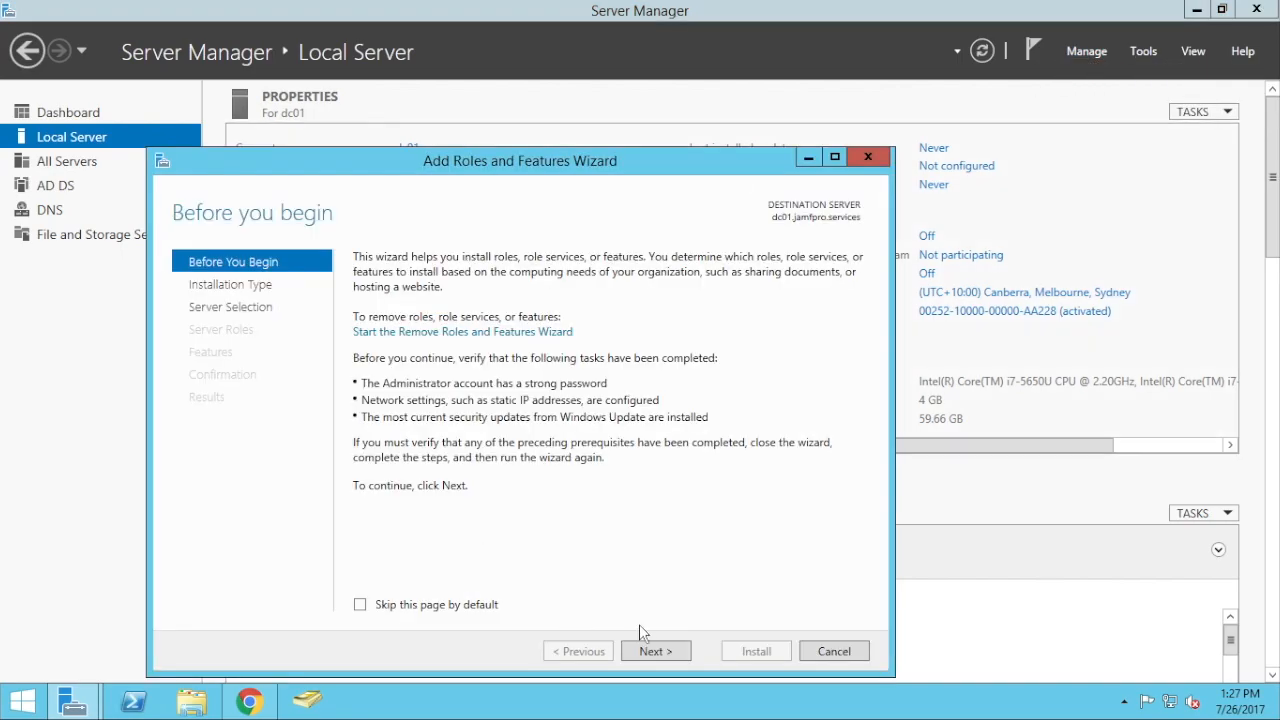
pyautogui.click(655, 651)
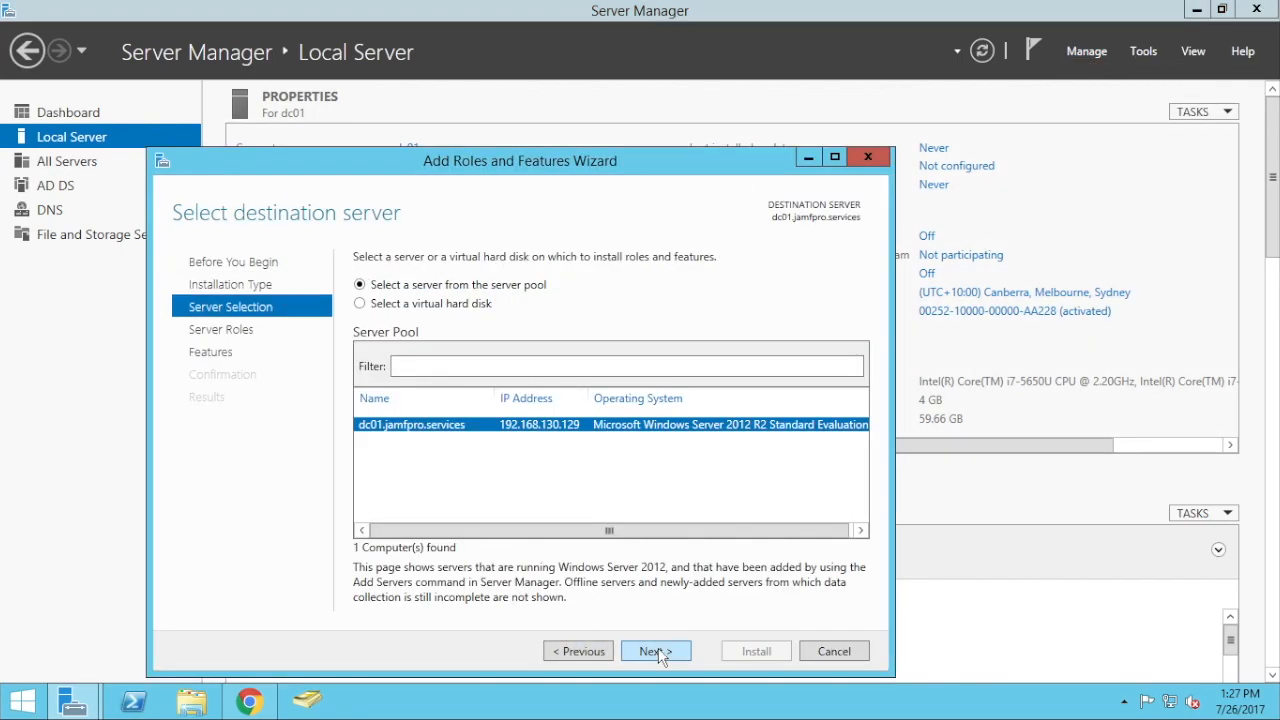
pyautogui.click(655, 651)
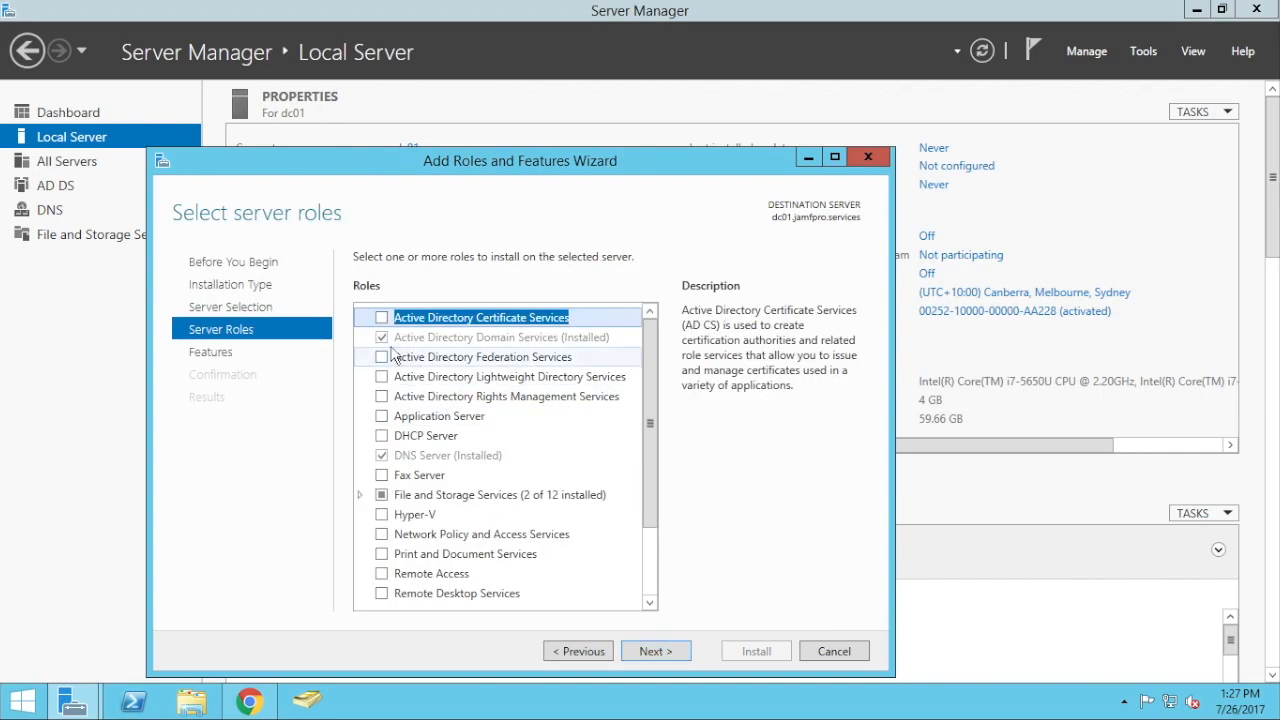
pyautogui.click(381, 317)
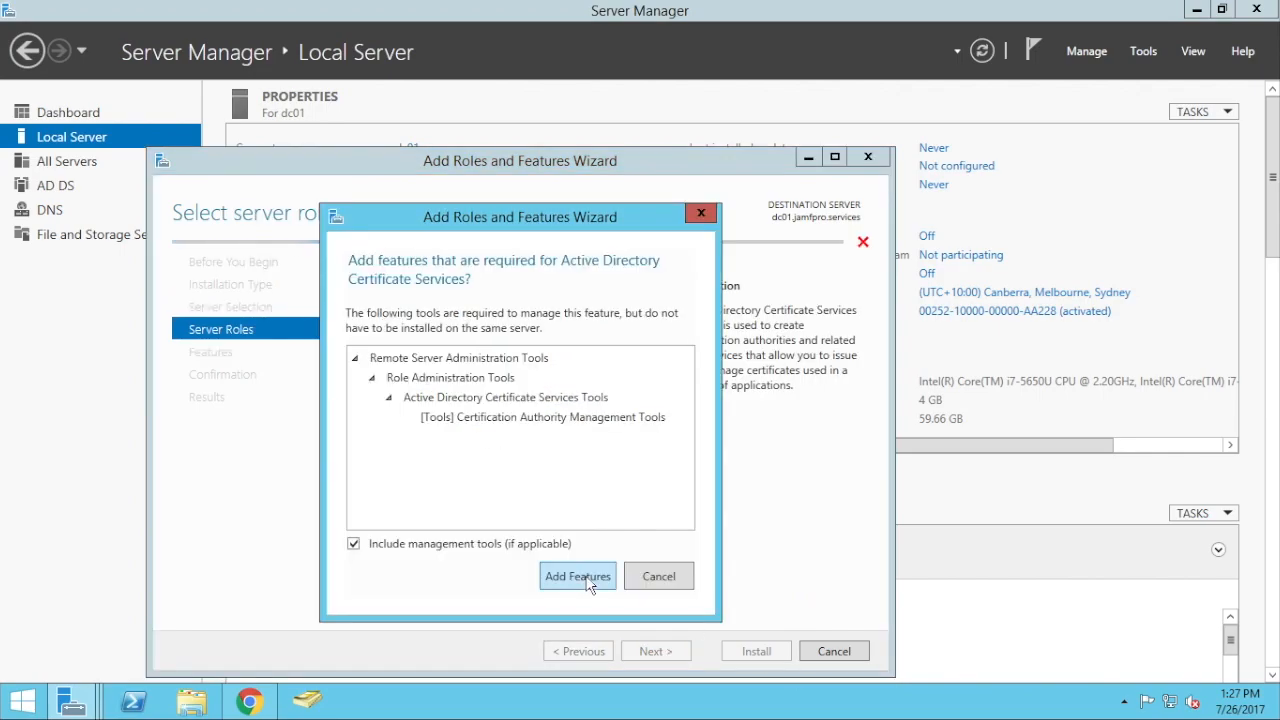
pyautogui.click(577, 576)
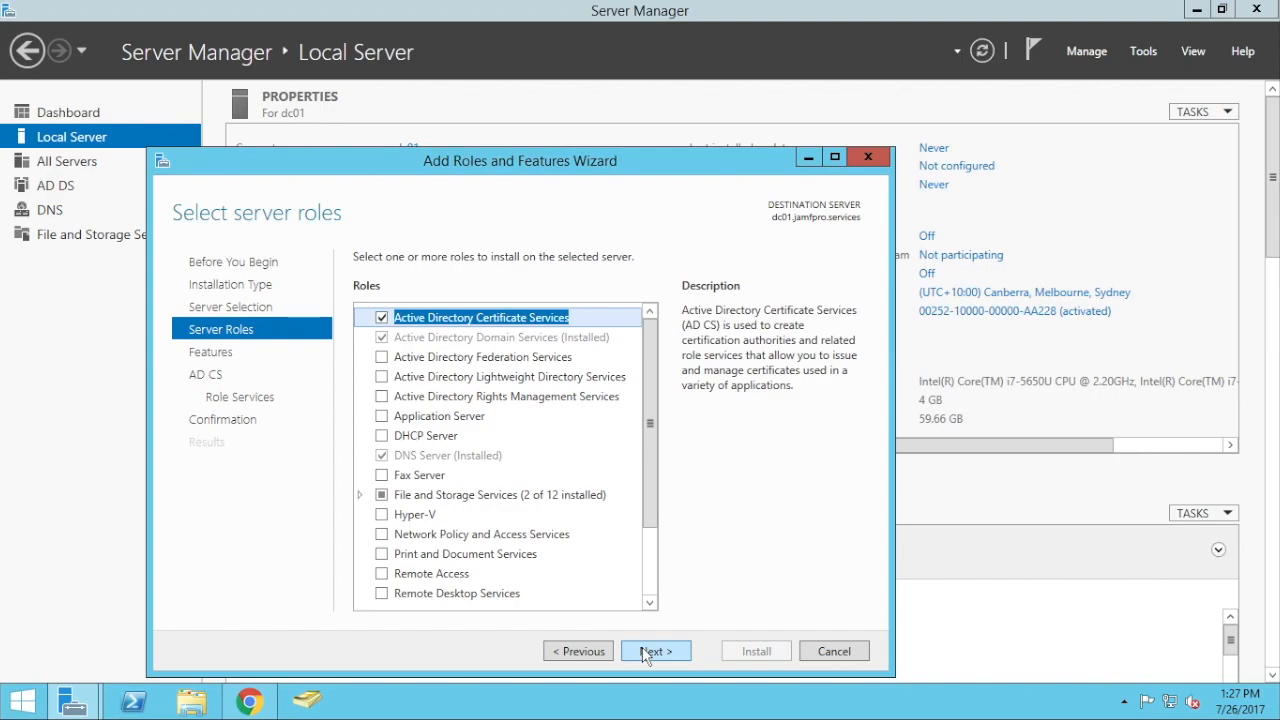
pyautogui.click(655, 651)
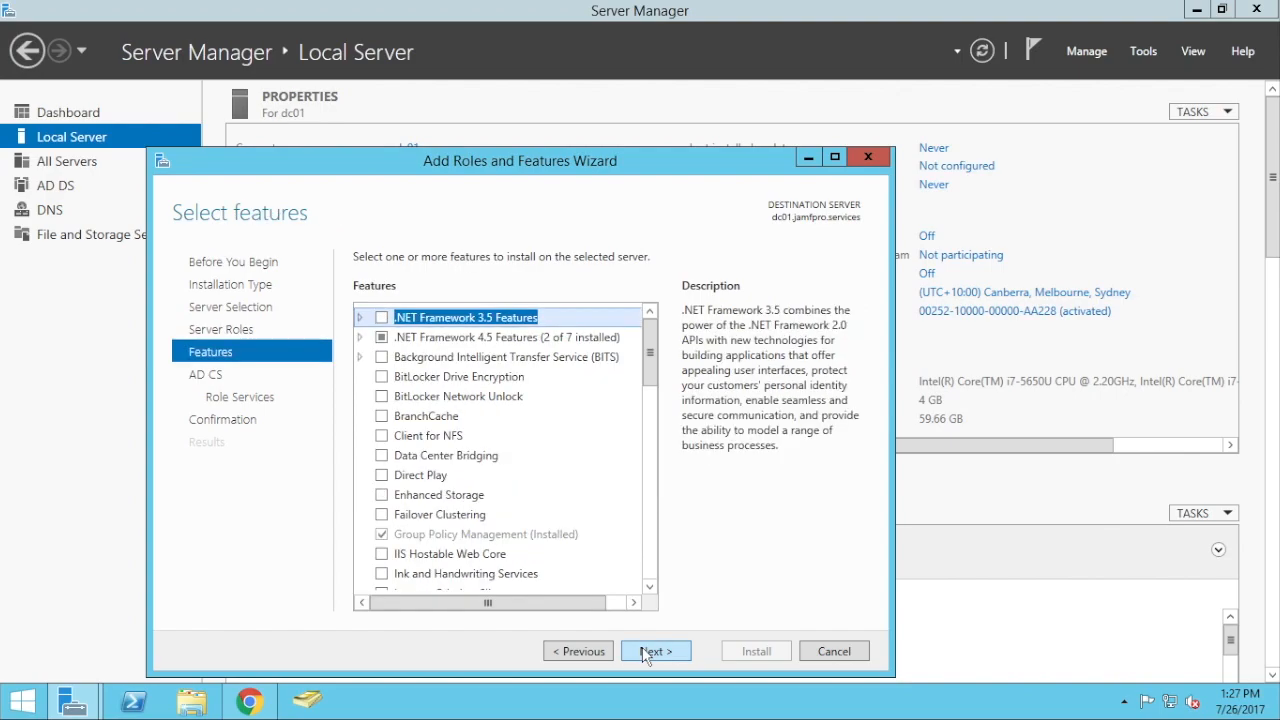
pyautogui.click(655, 651)
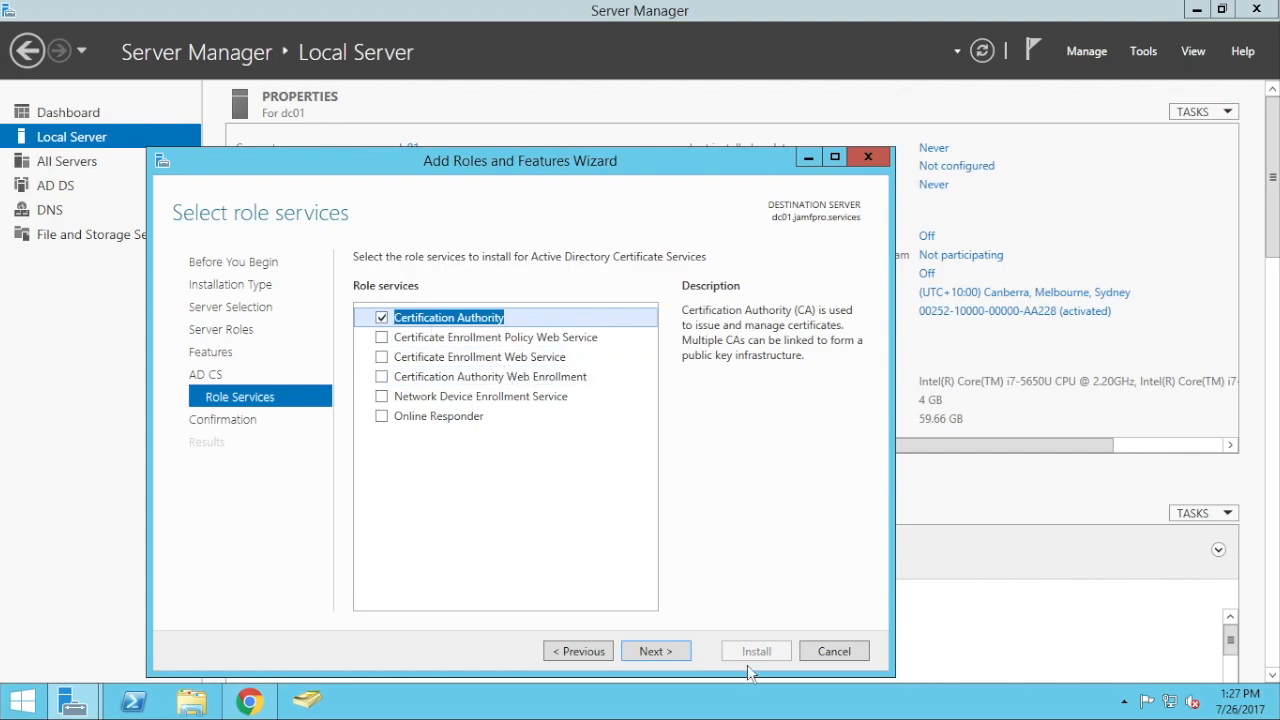
pyautogui.click(655, 651)
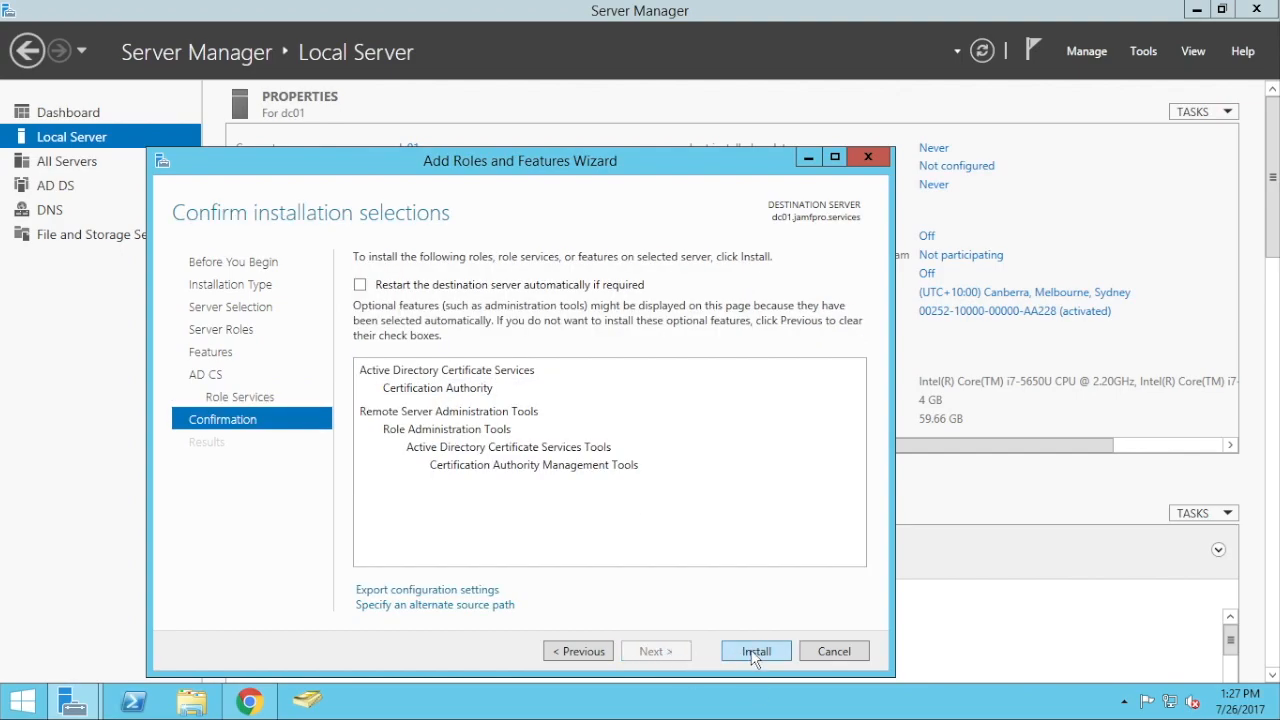
pyautogui.click(755, 650)
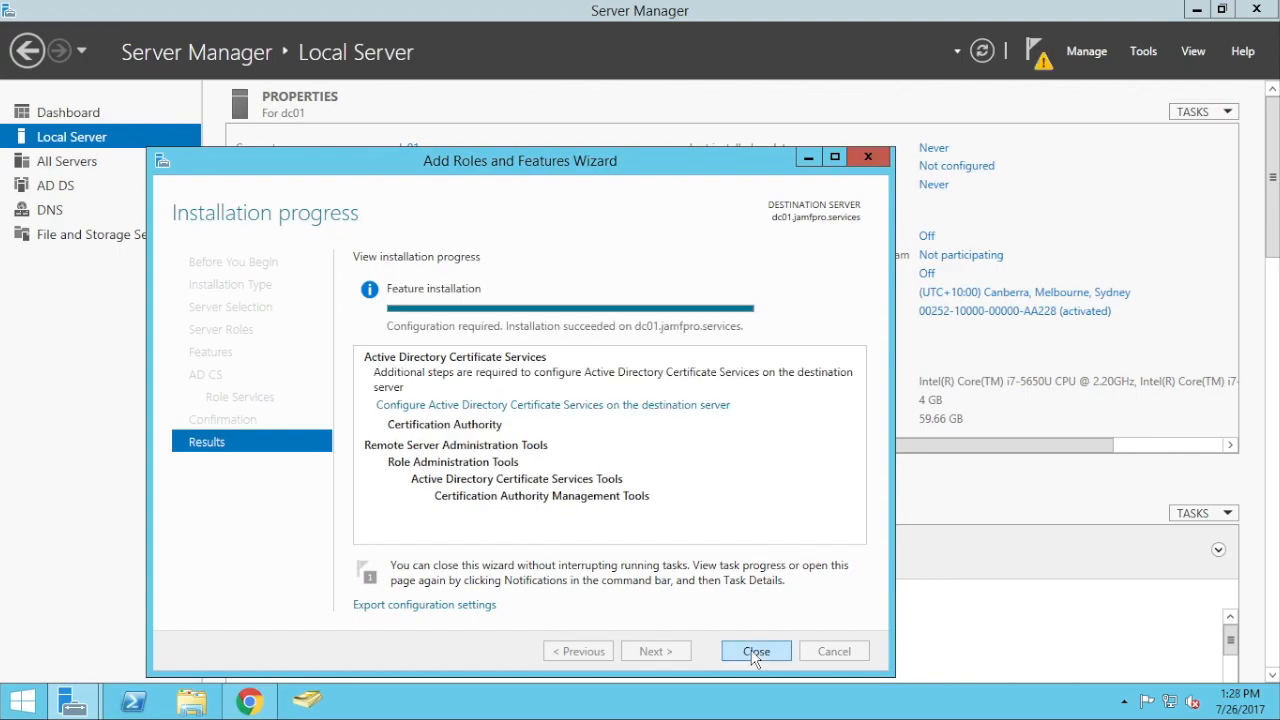
# - Set up the CA as an Enterprise CA with a new private key, keeping name jamfpro-DC01-CA
pyautogui.click(756, 651)
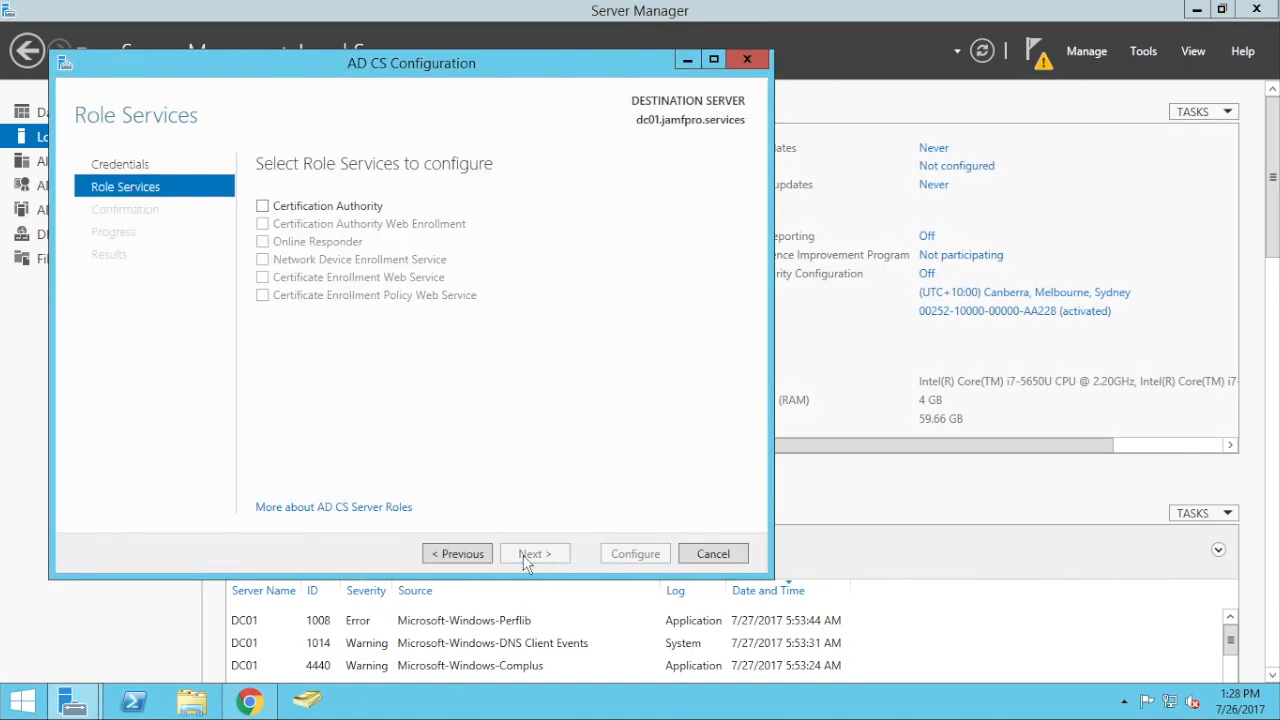
pyautogui.click(262, 205)
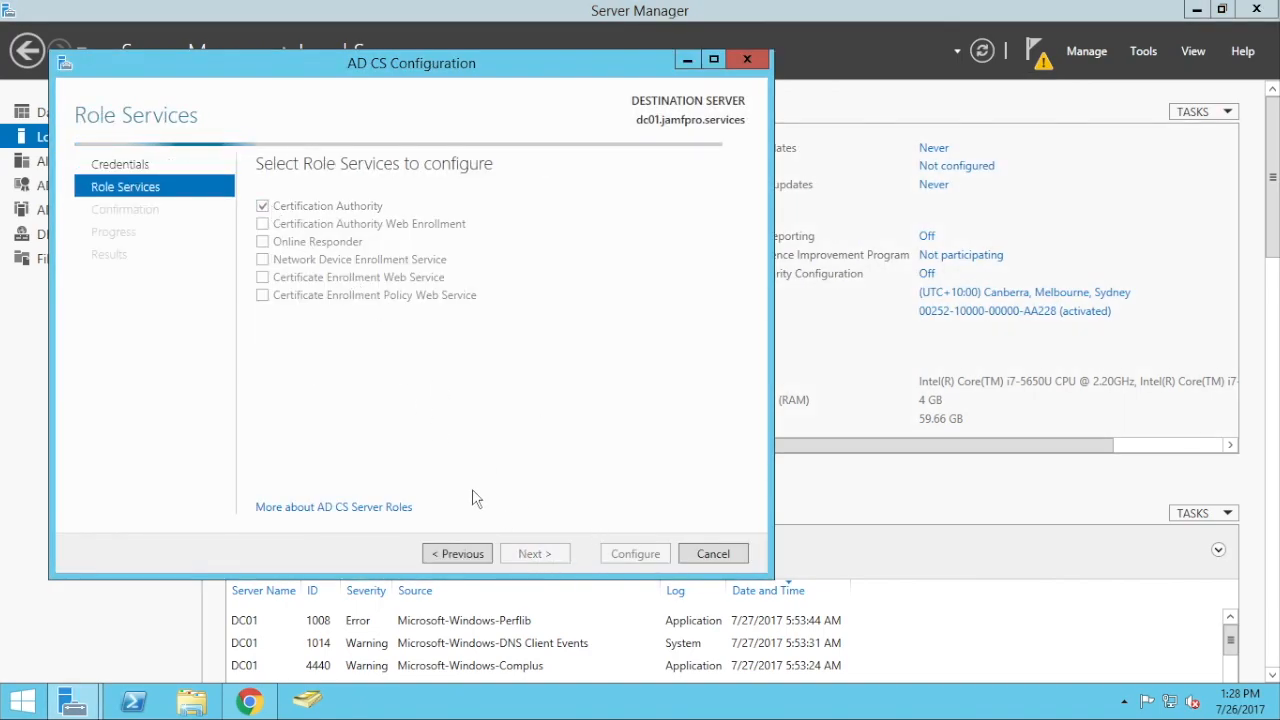
pyautogui.click(535, 553)
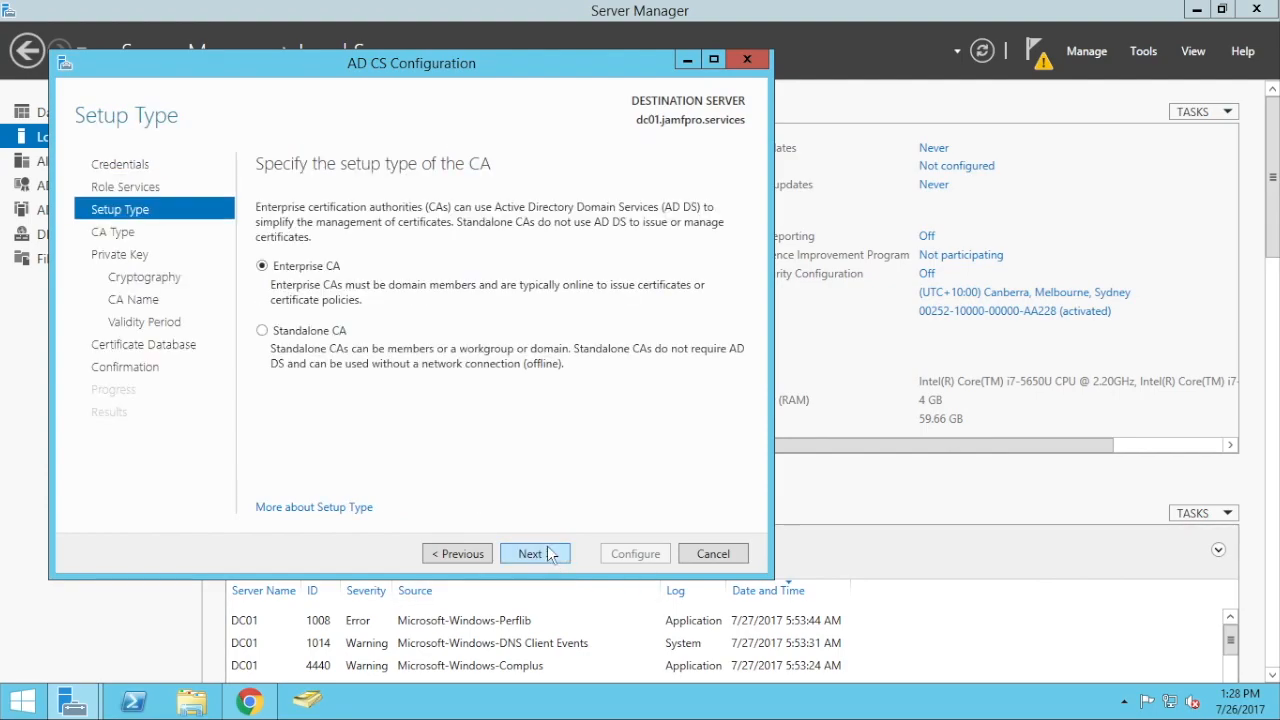
pyautogui.click(535, 553)
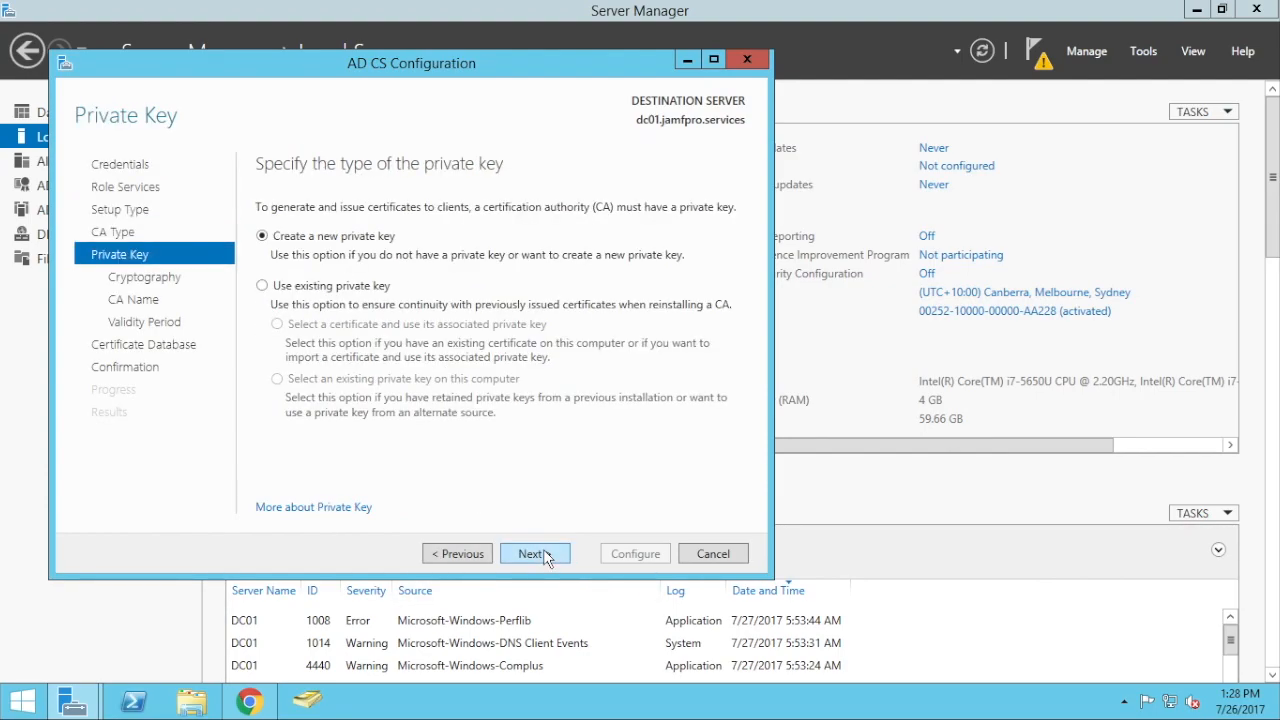
pyautogui.click(535, 553)
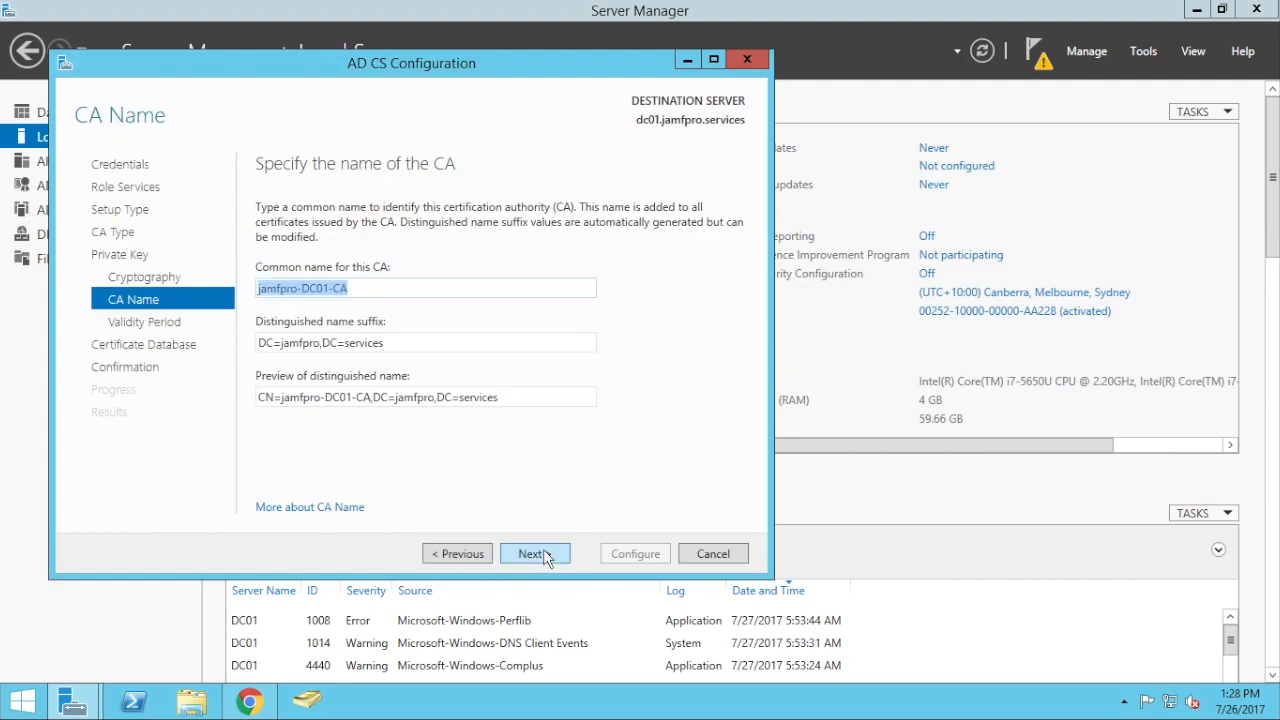
pyautogui.click(535, 553)
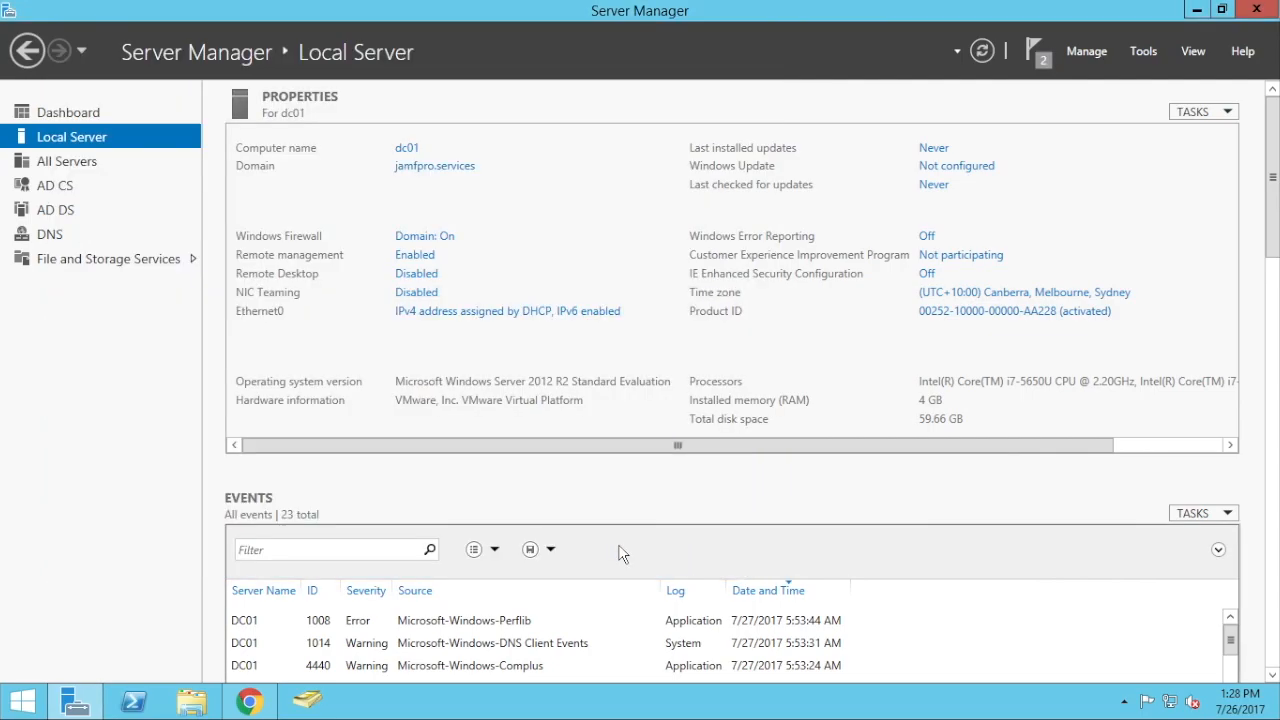
pyautogui.moveTo(1245, 40)
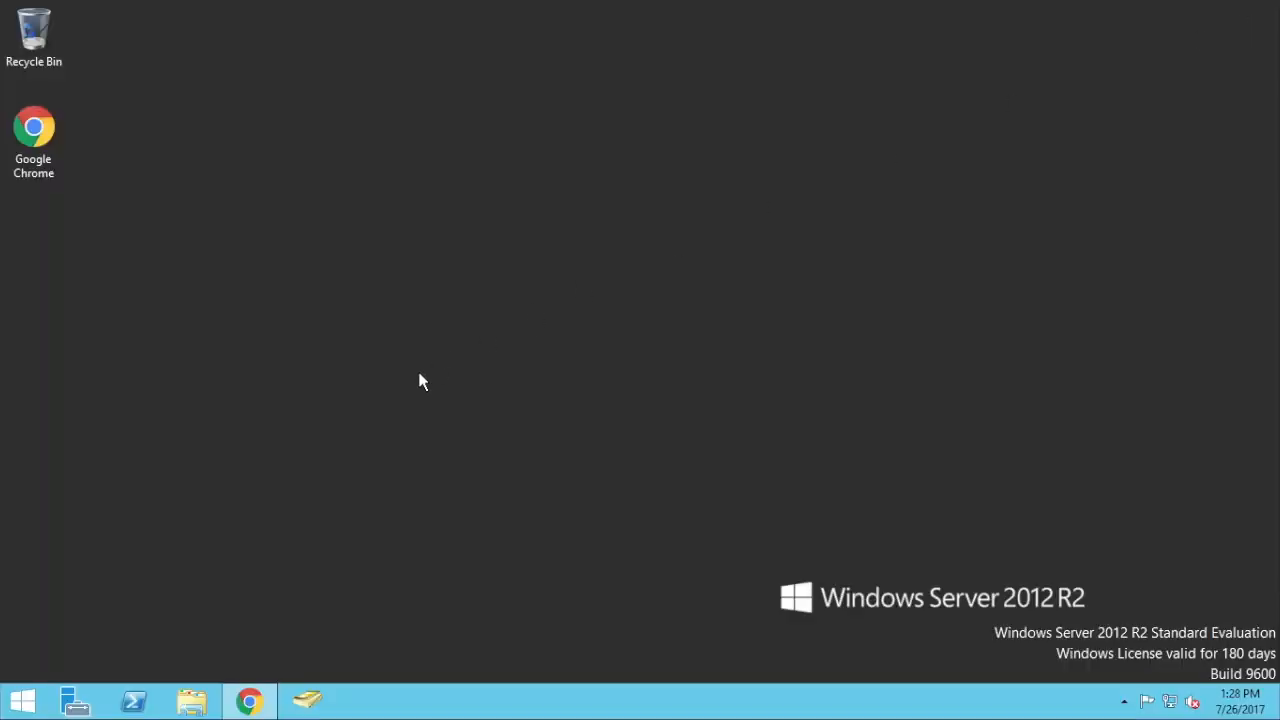
# - Launch mmc and add the Certificates snap-in for the computer account
pyautogui.click(22, 700)
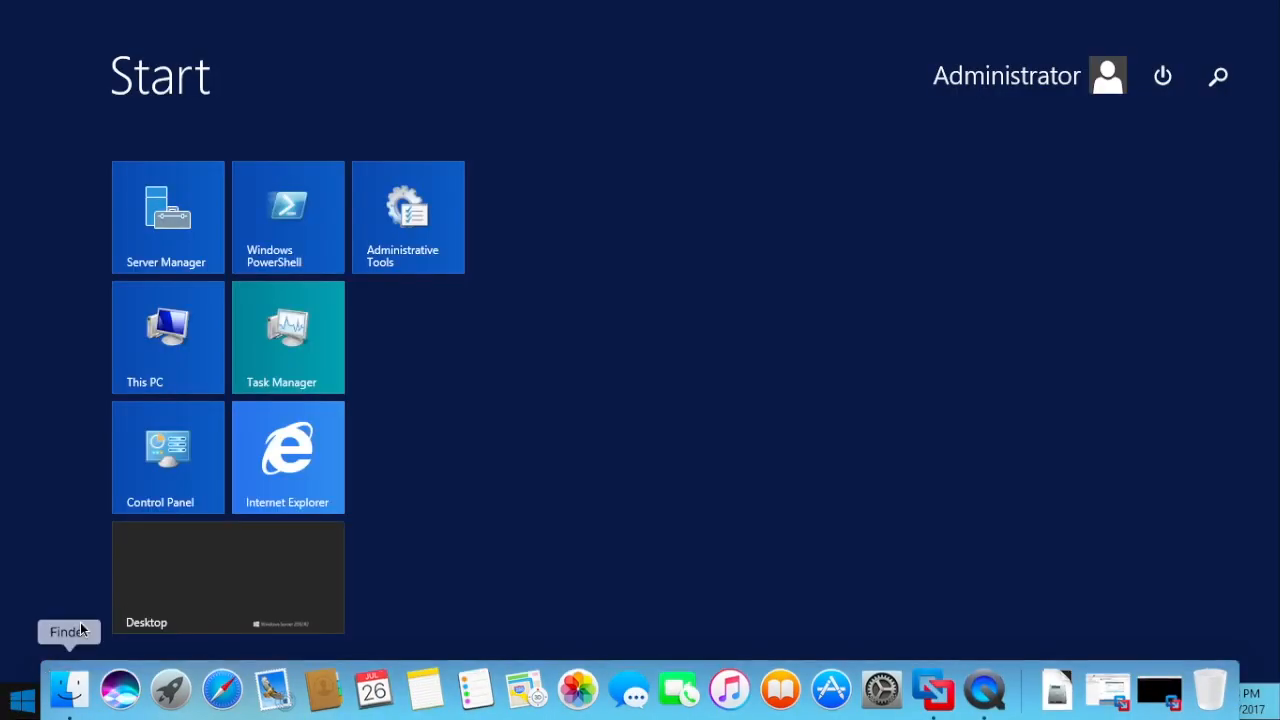
pyautogui.write('mm')
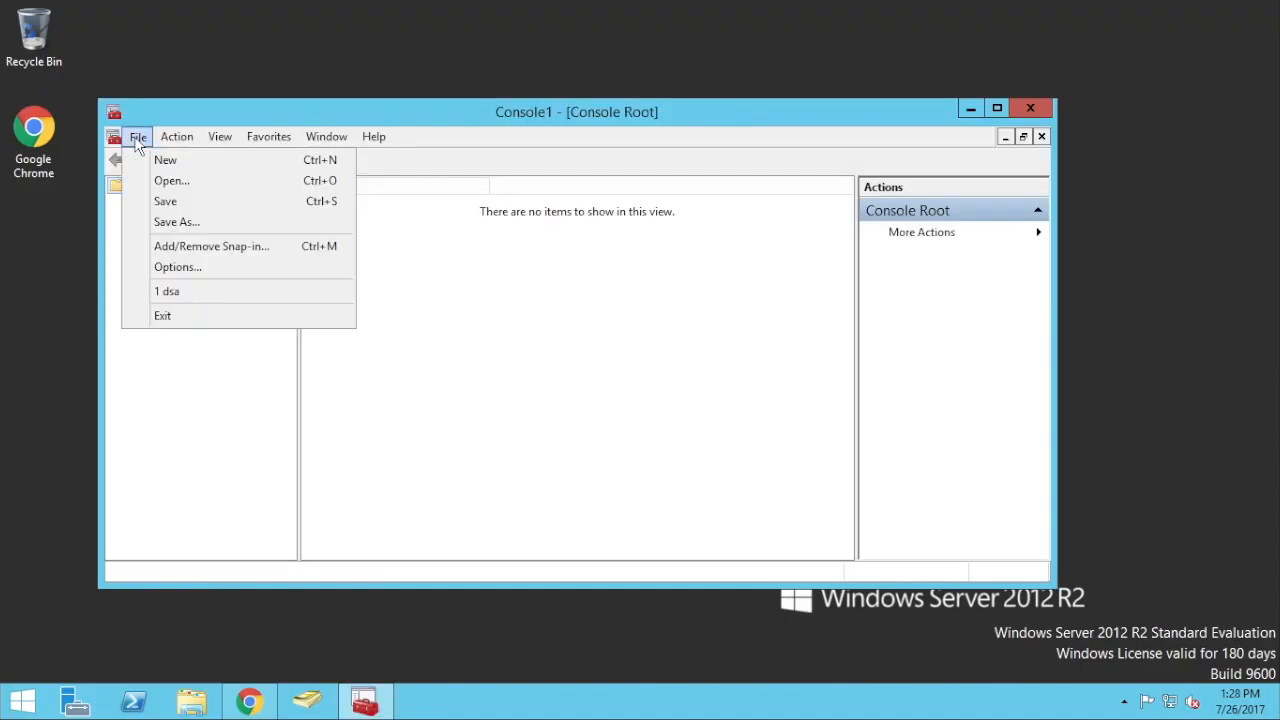
pyautogui.click(211, 246)
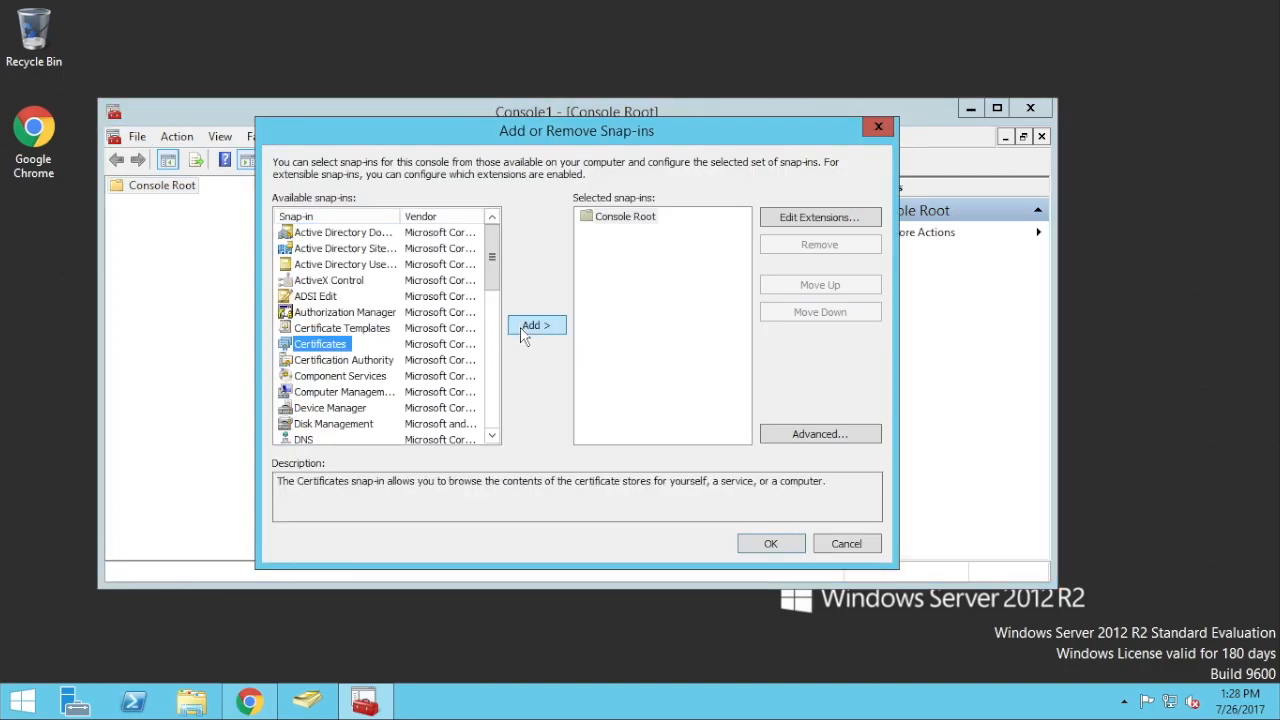
pyautogui.click(535, 325)
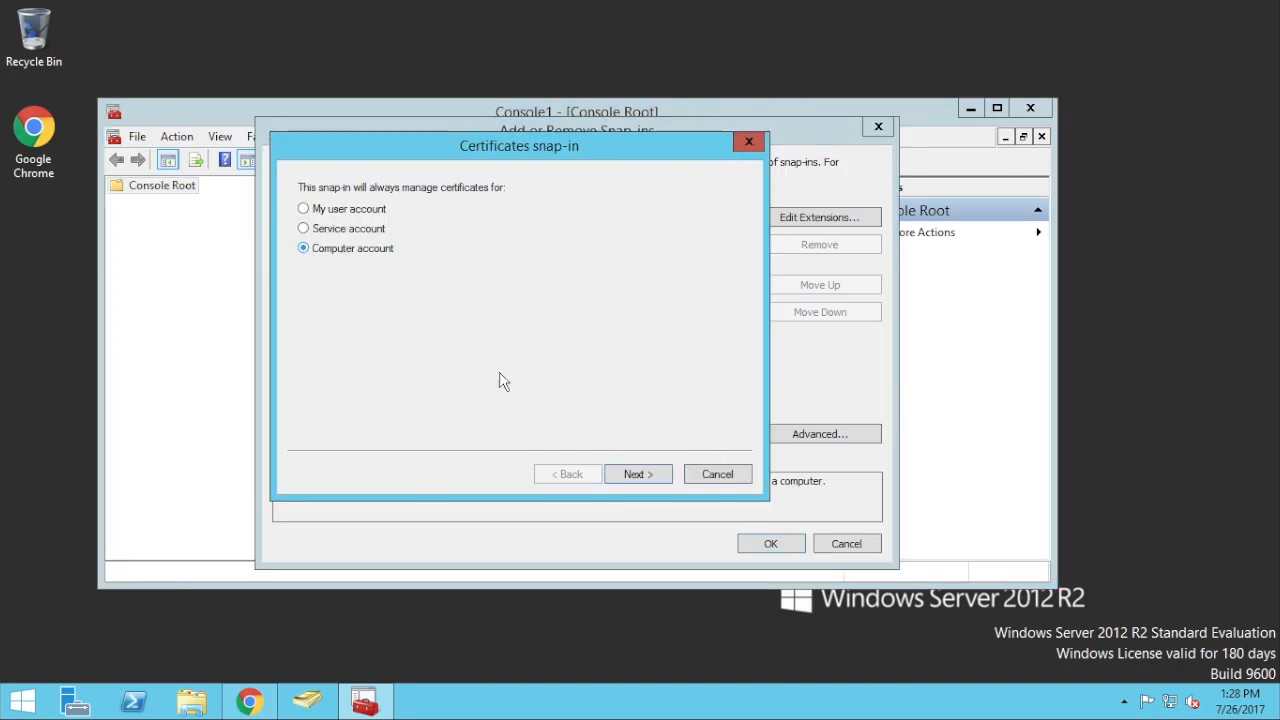
pyautogui.click(637, 473)
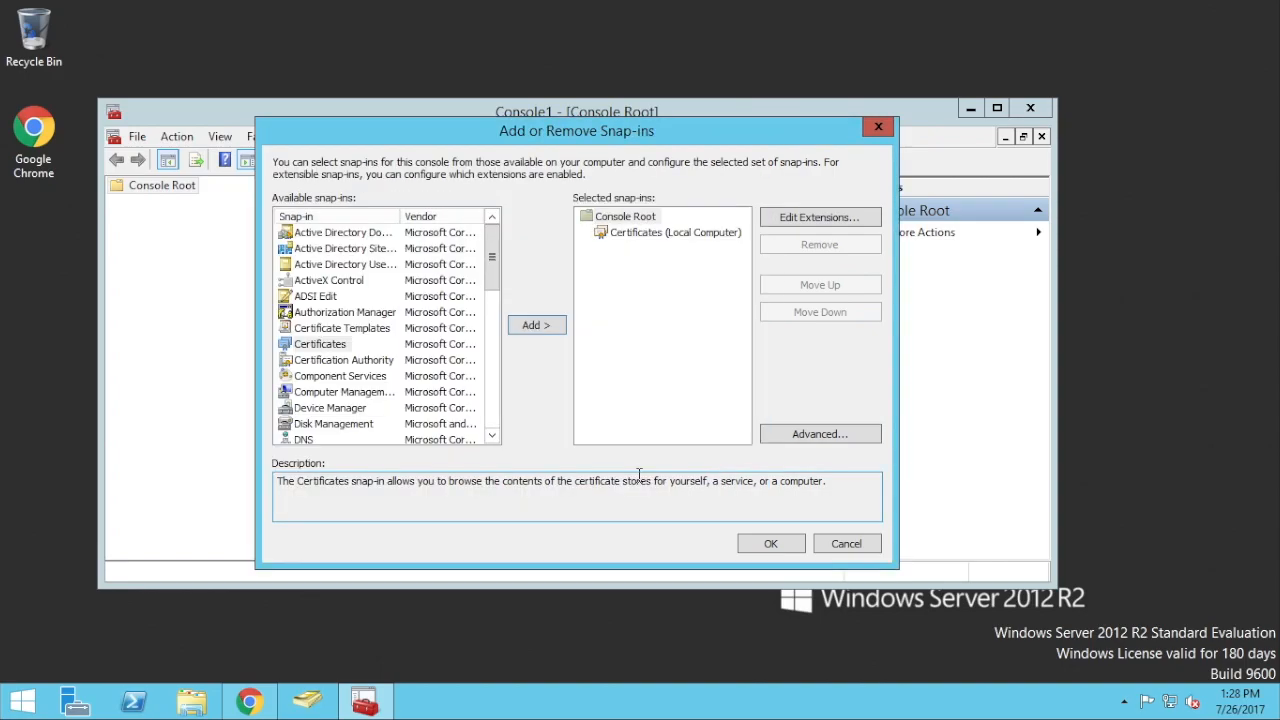
pyautogui.click(770, 543)
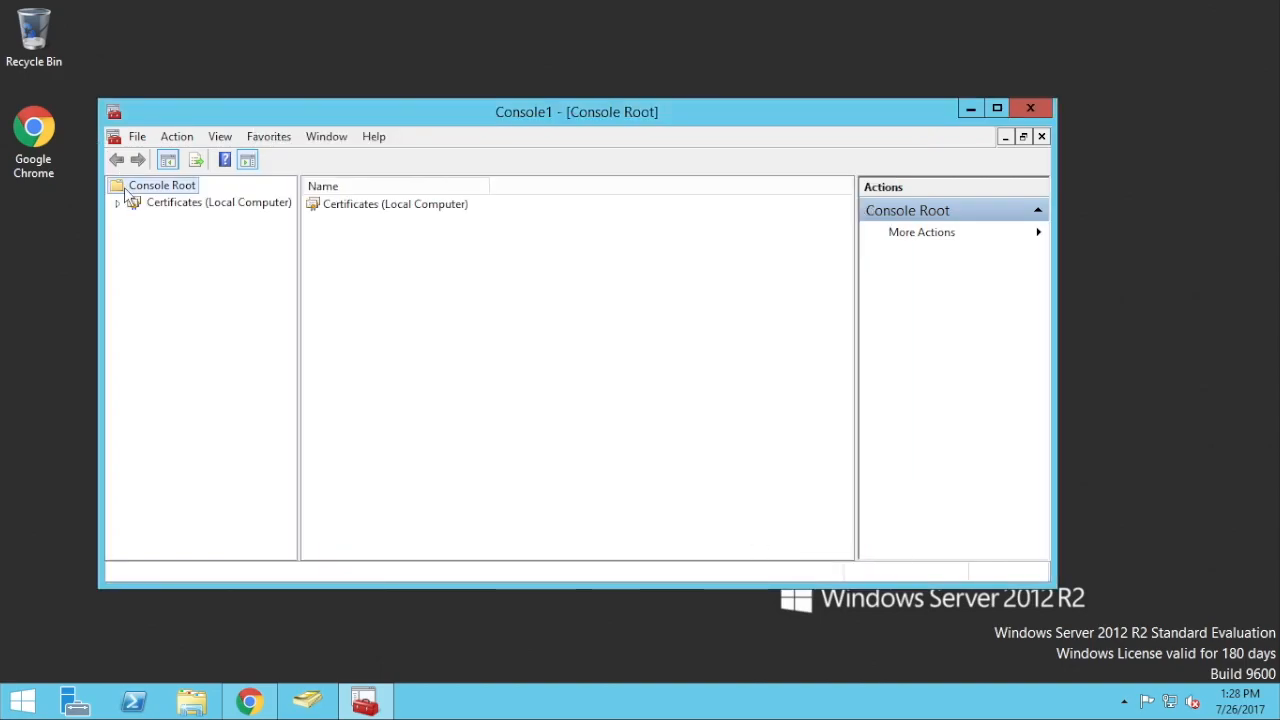
# - Browse the Personal certificates store and inspect the jamfpro-DC01-CA certificate
pyautogui.click(117, 202)
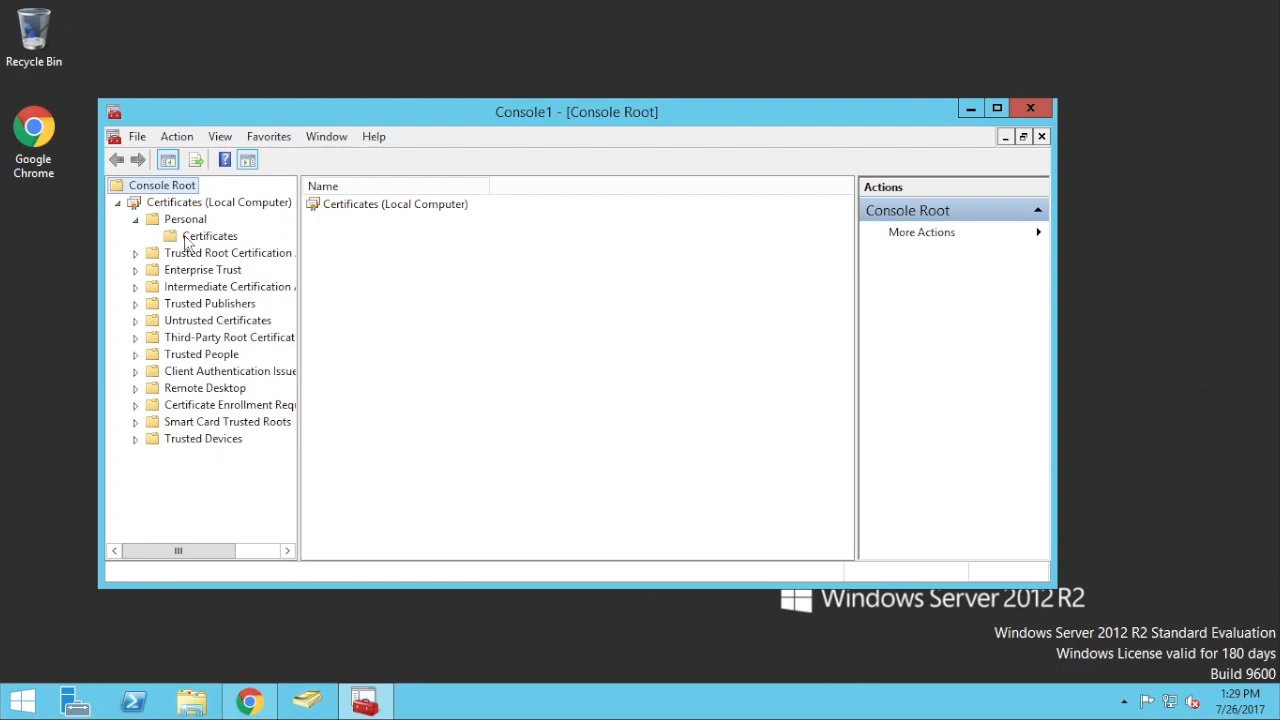
pyautogui.click(209, 235)
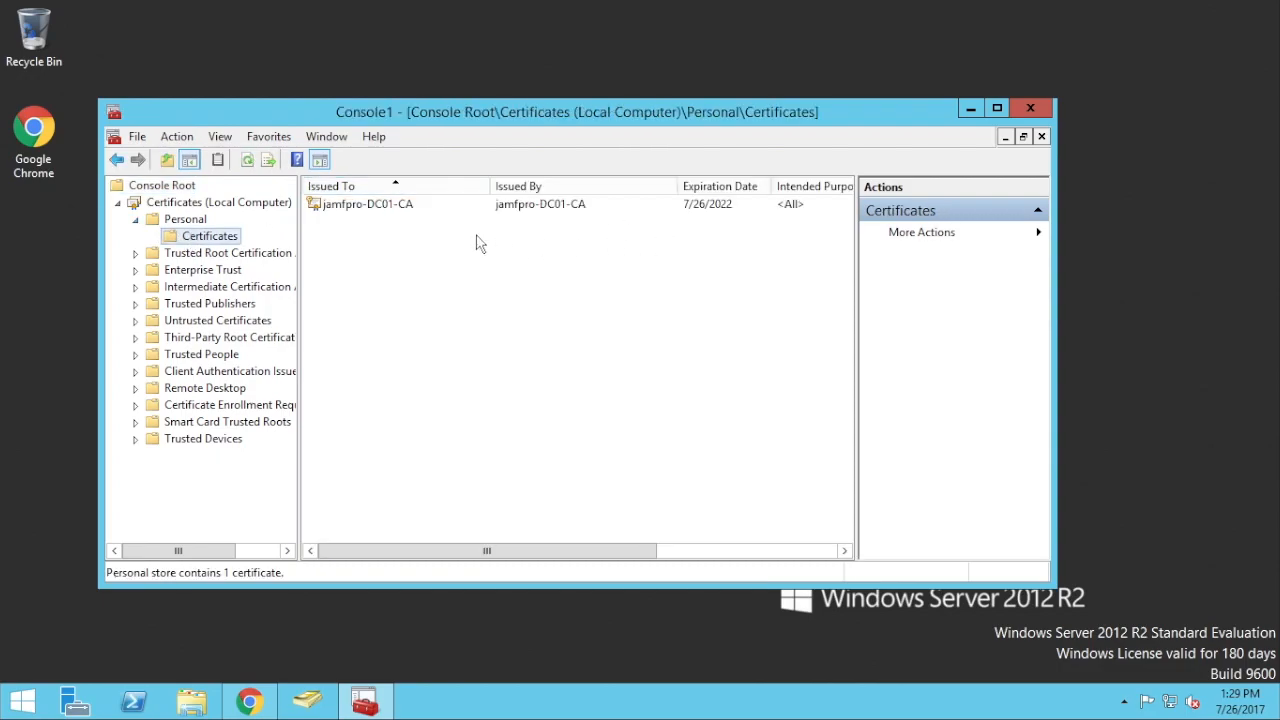
pyautogui.moveTo(408, 210)
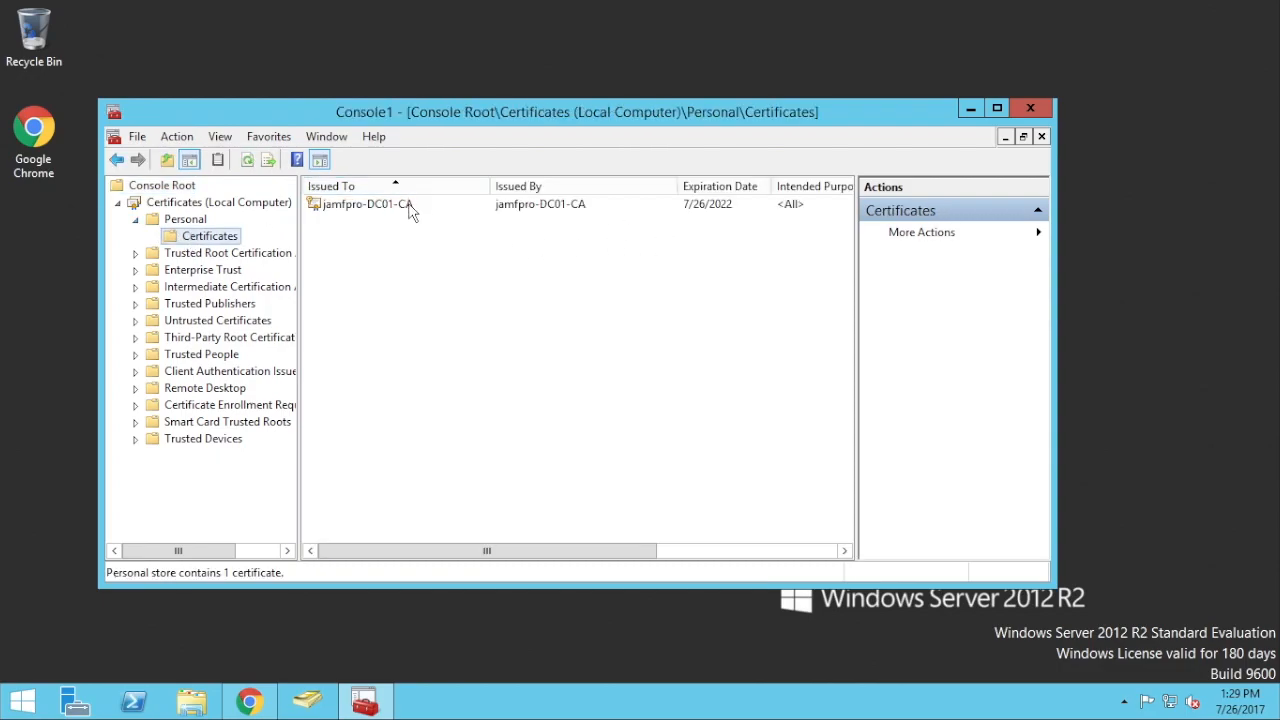
pyautogui.click(367, 204)
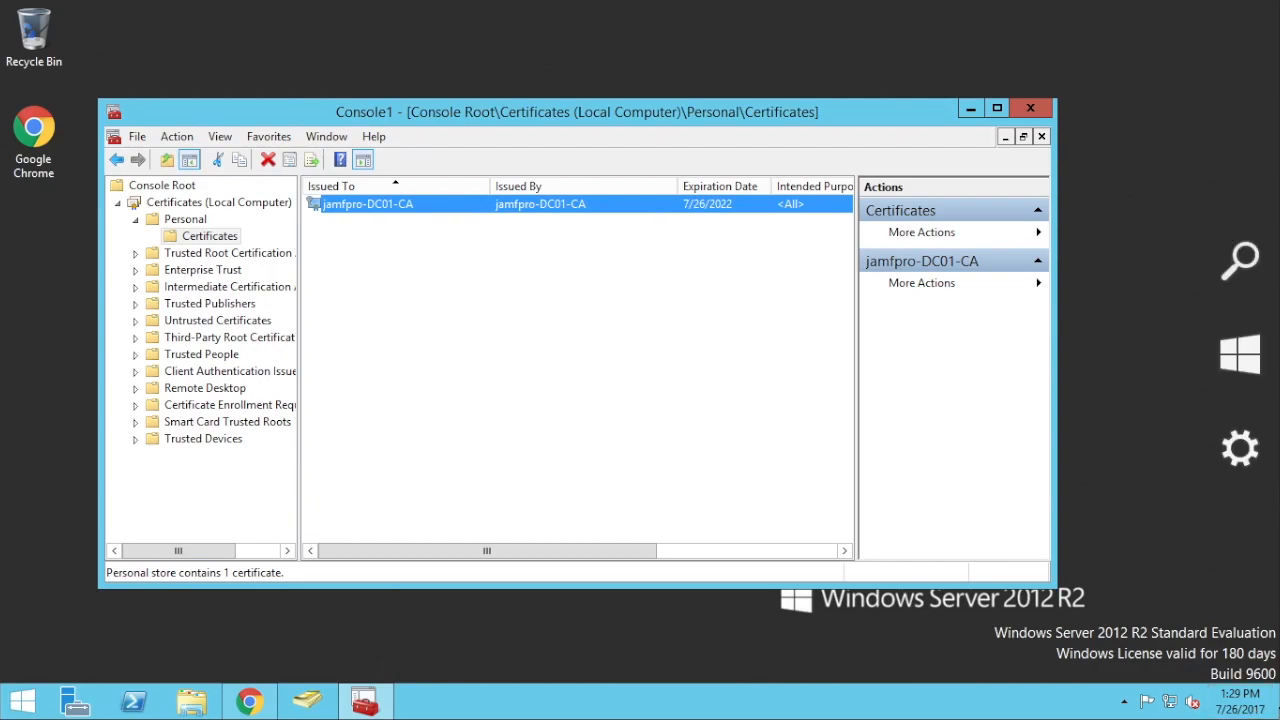
# - Restart the server, giving Other (Planned) as the restart reason
pyautogui.click(1240, 448)
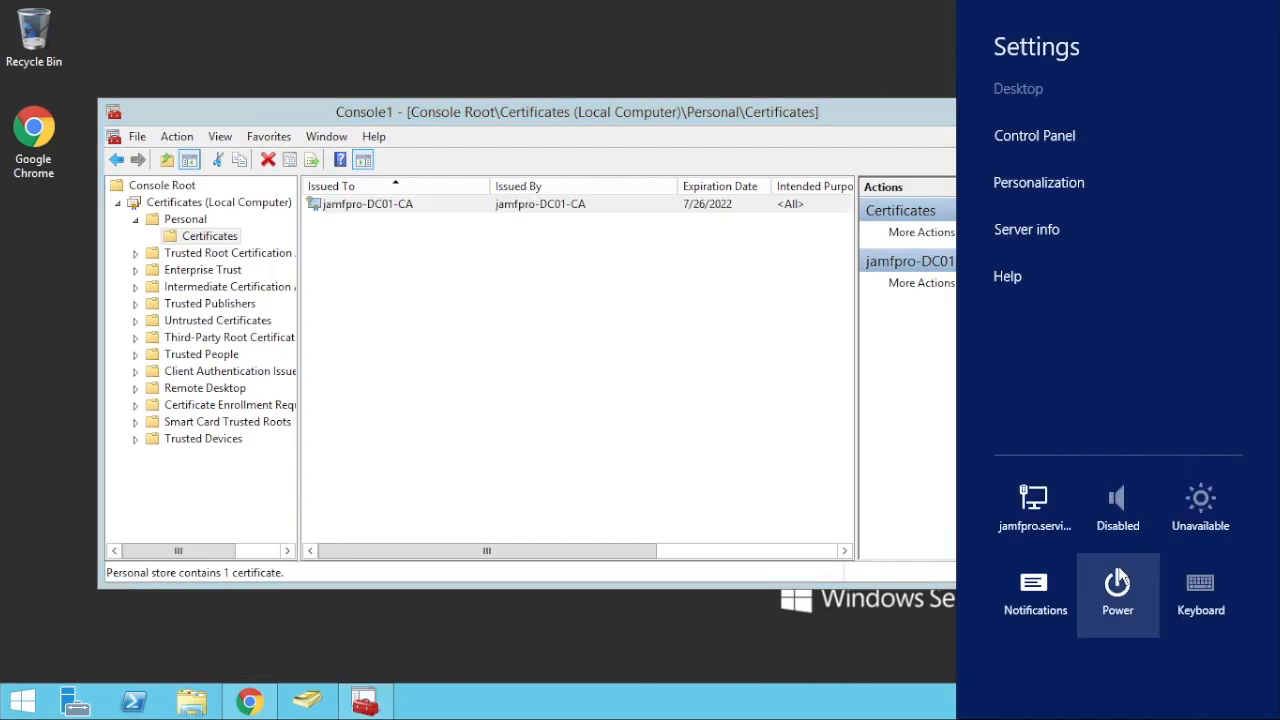
pyautogui.click(1117, 590)
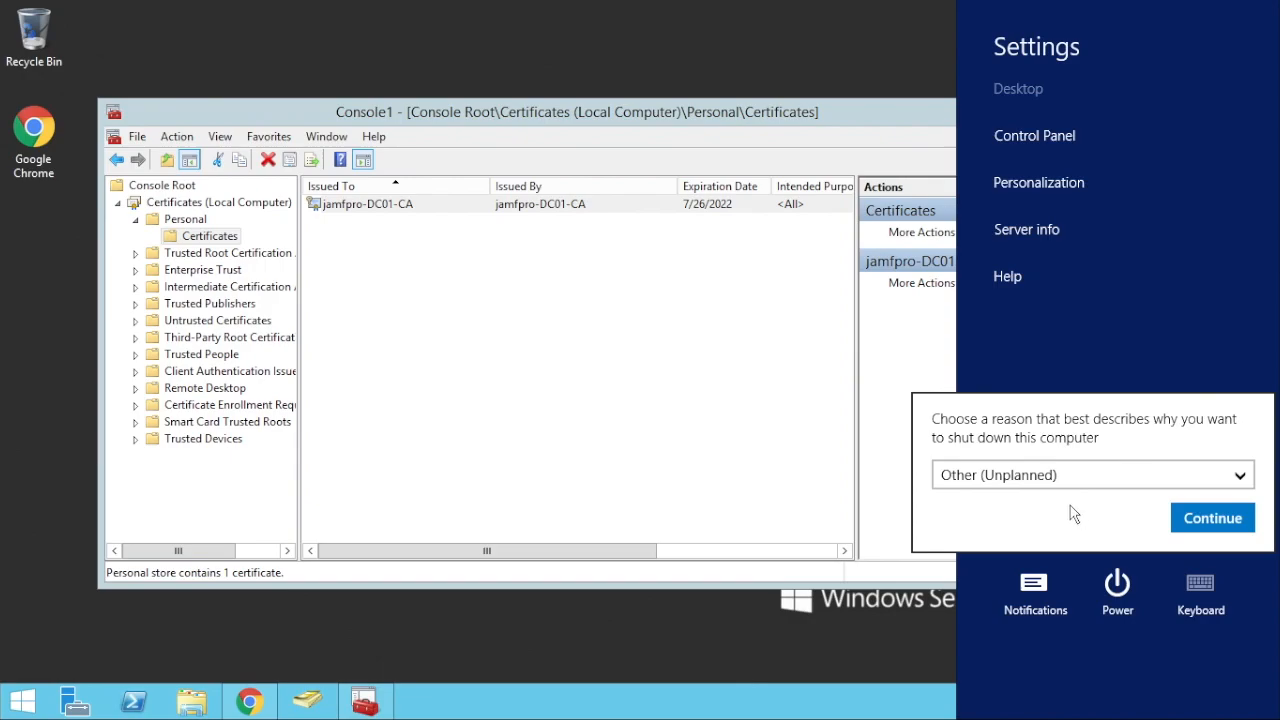
pyautogui.click(1092, 474)
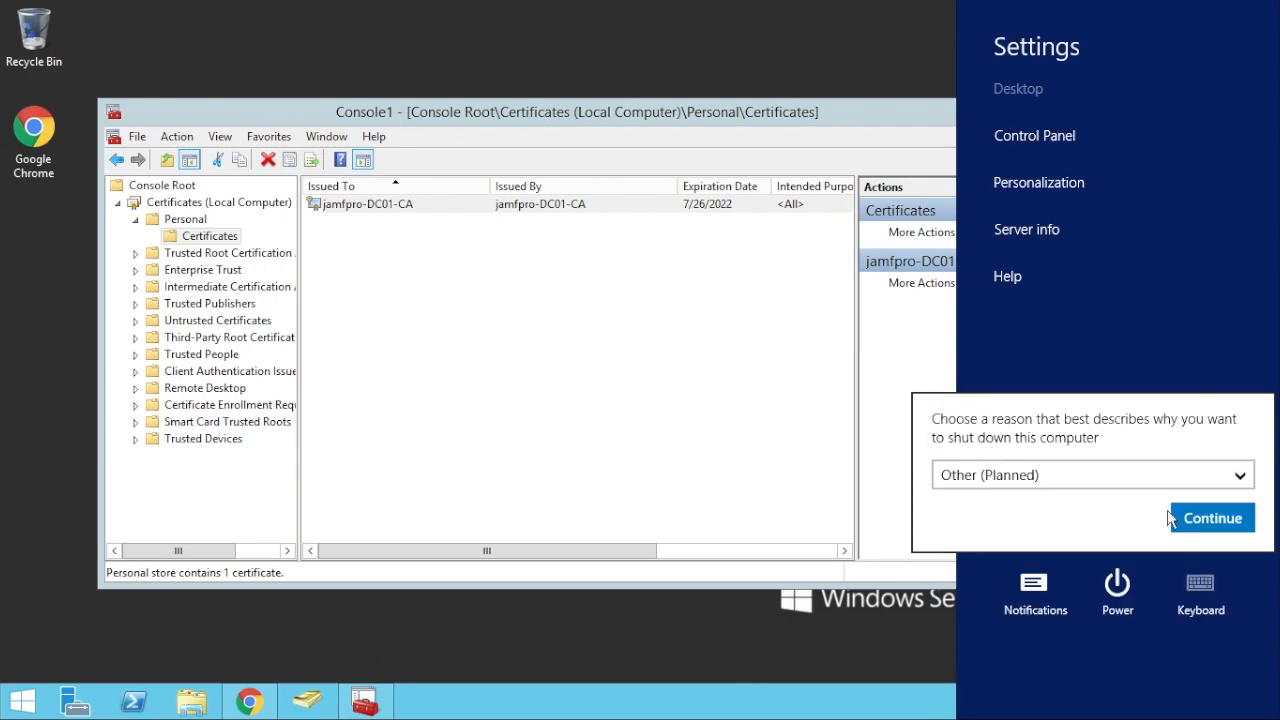
pyautogui.click(1212, 517)
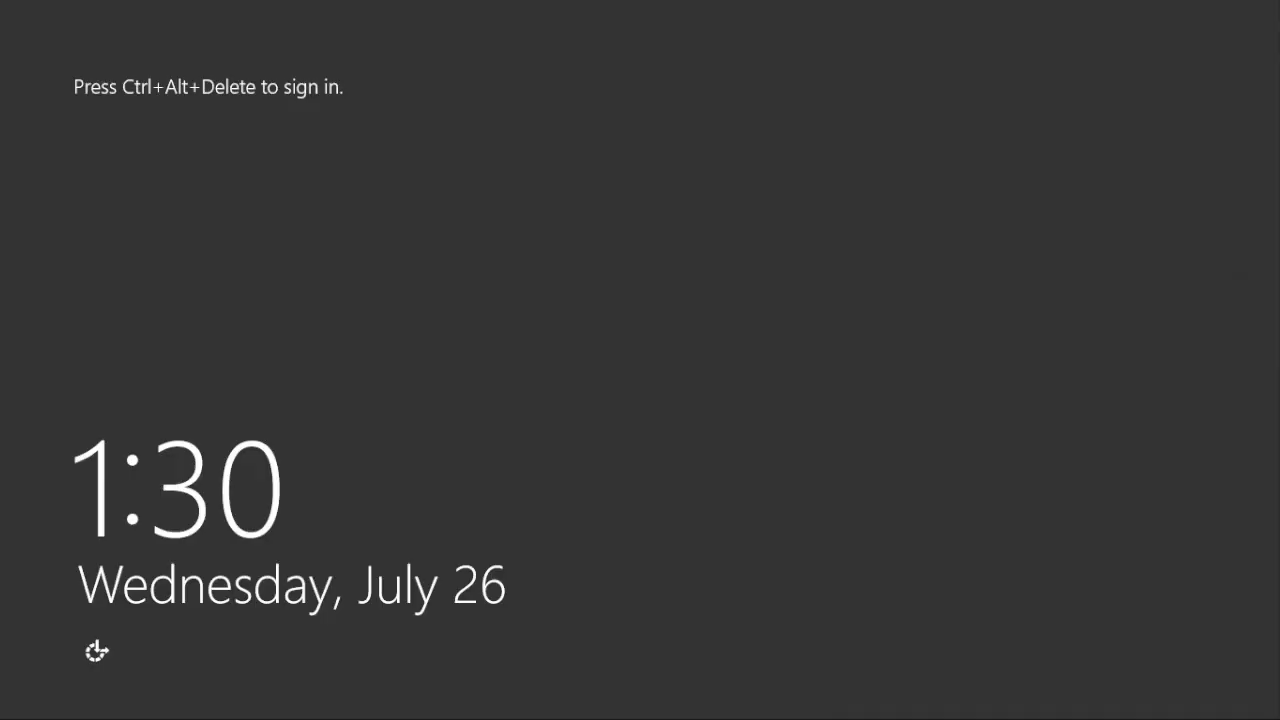
pyautogui.moveTo(895, 441)
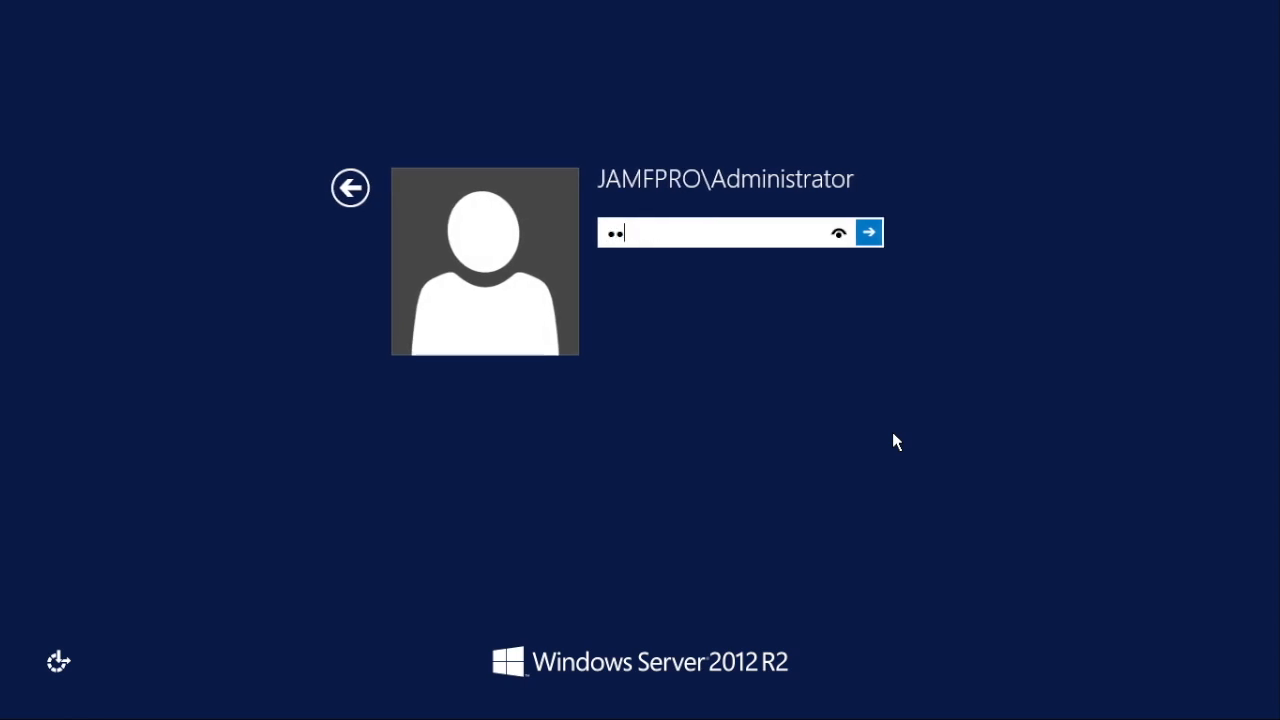
# - Sign back in, re-add the computer Certificates snap-in, and select dc01.jamfpro.services
pyautogui.click(868, 232)
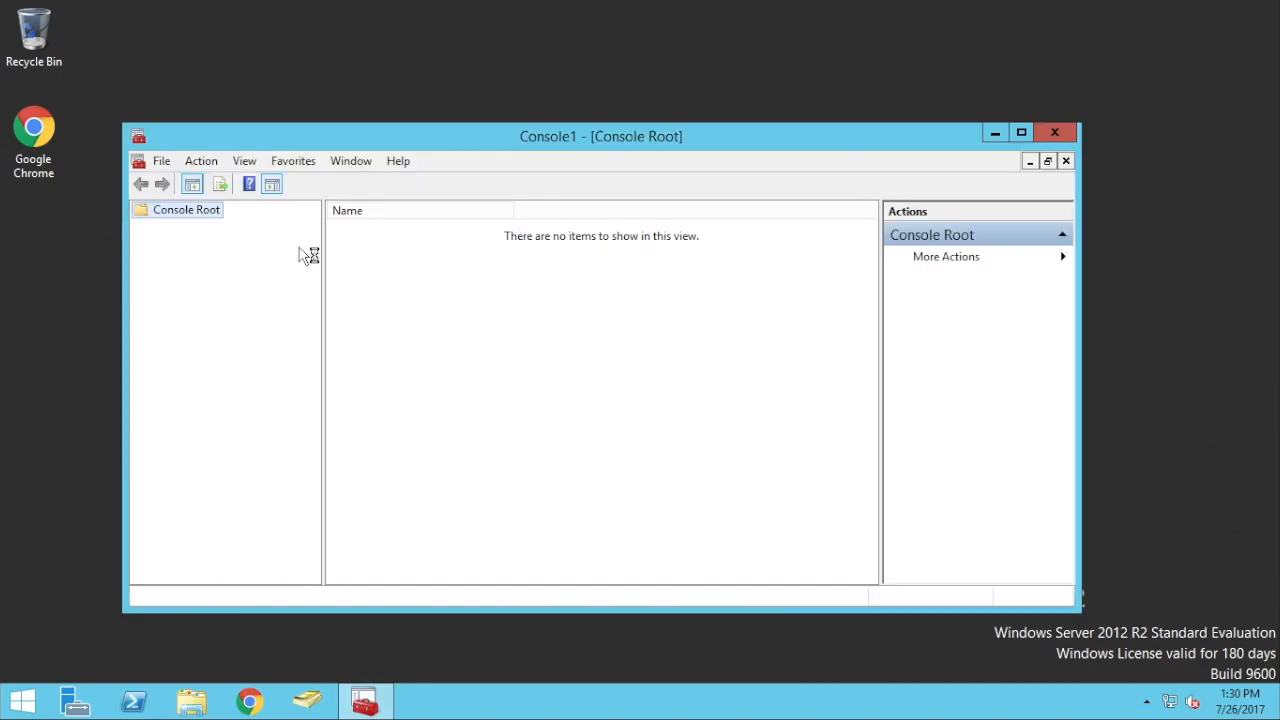
pyautogui.click(161, 160)
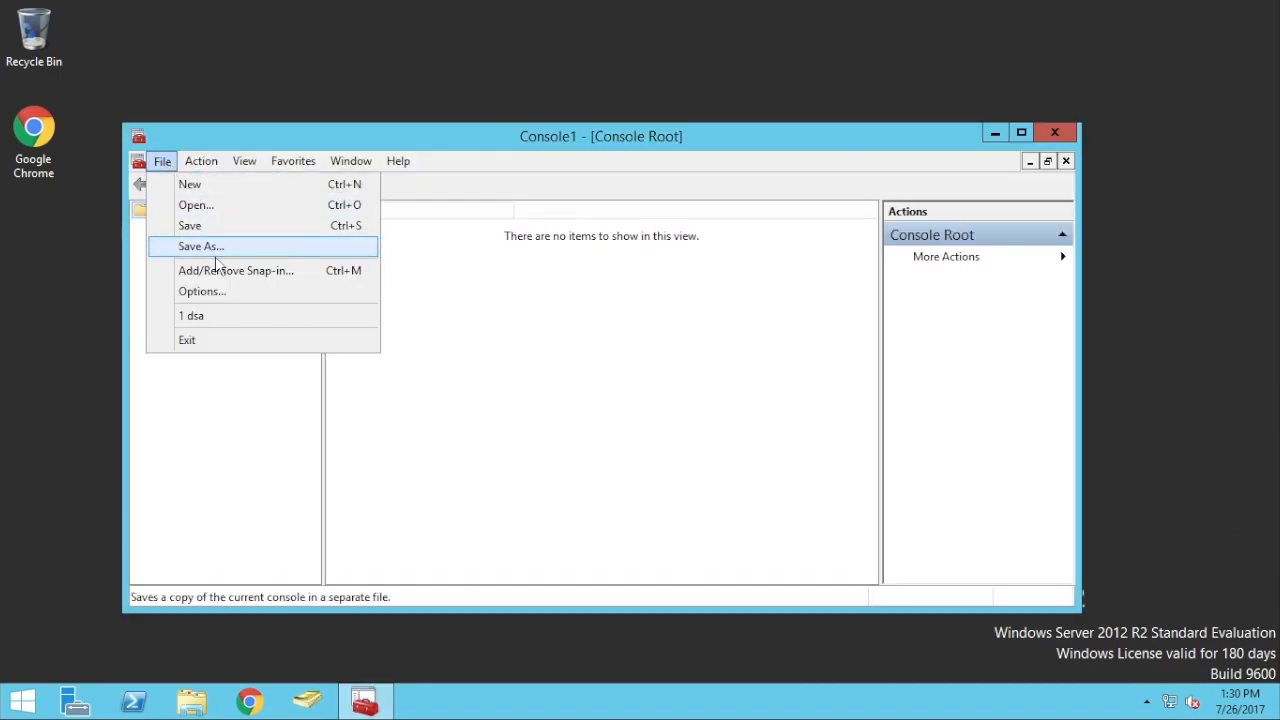
pyautogui.click(236, 270)
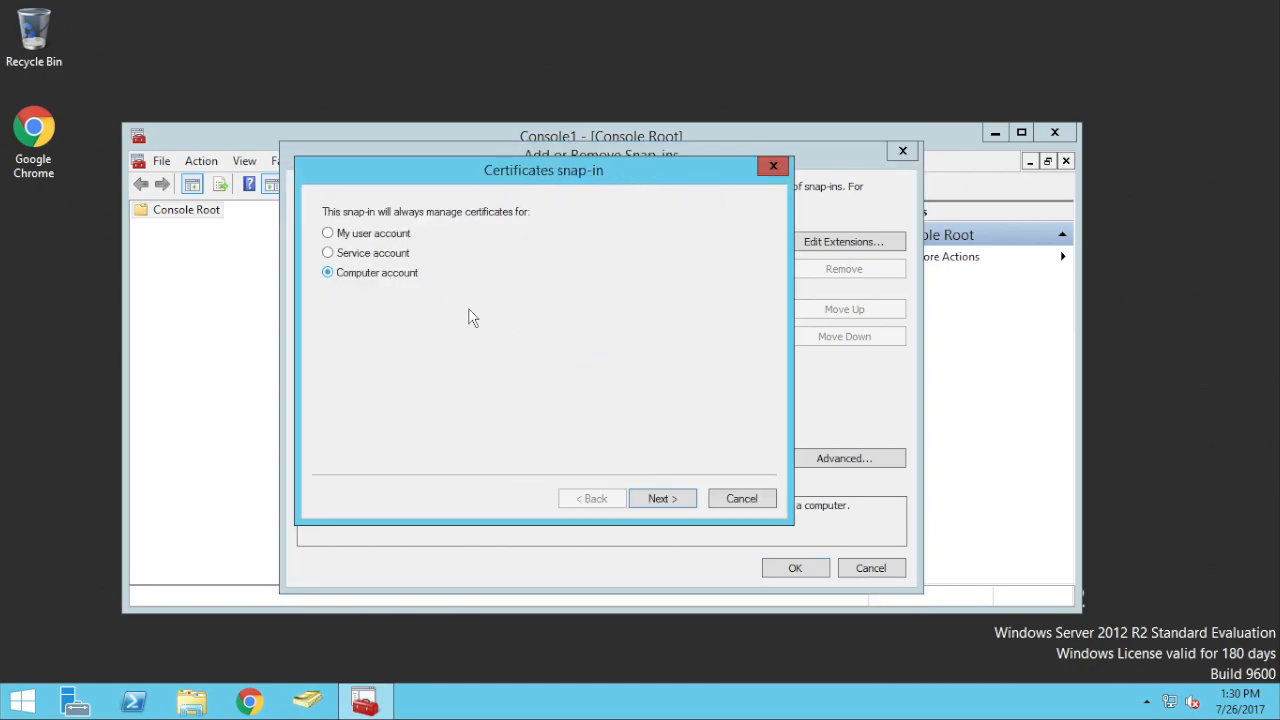
pyautogui.click(661, 498)
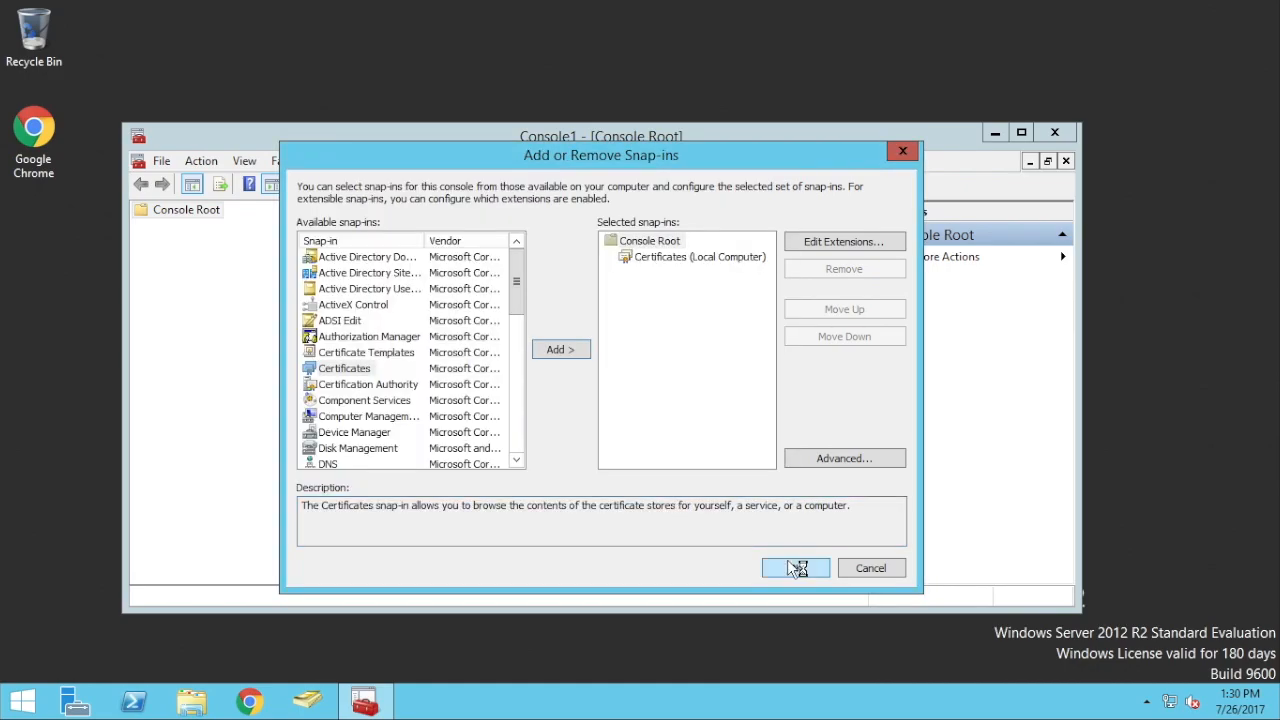
pyautogui.click(795, 567)
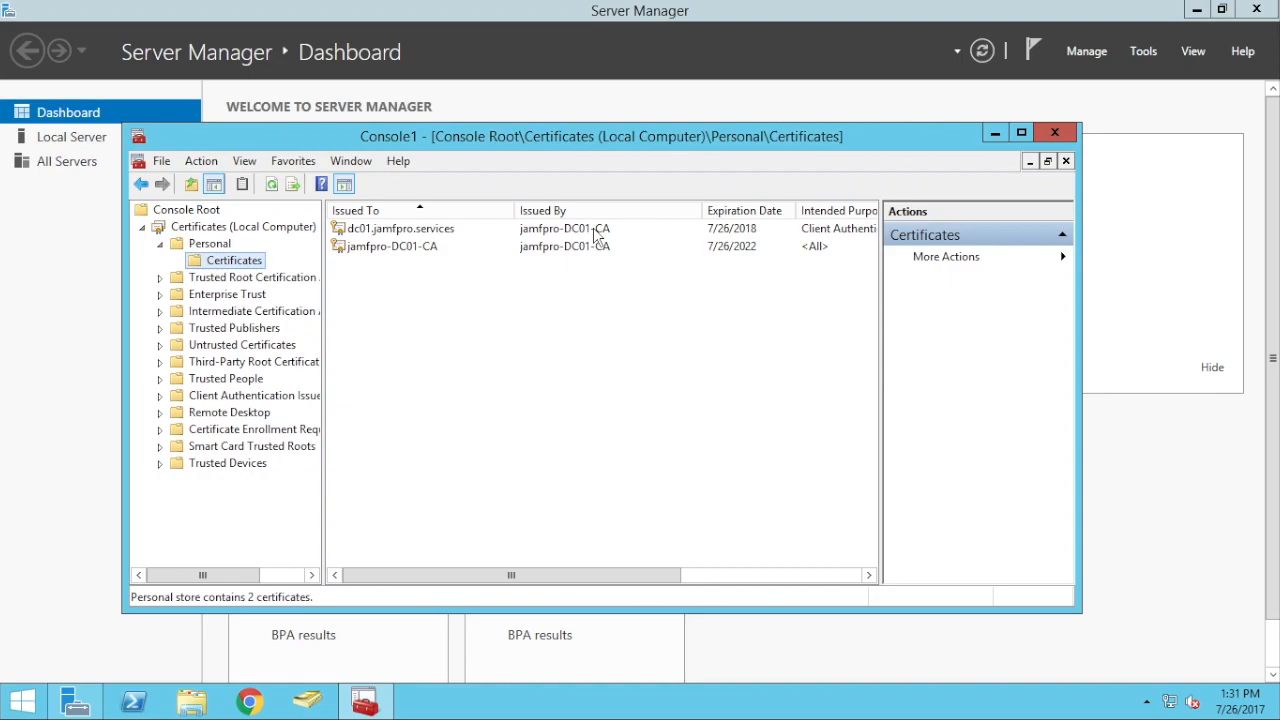
pyautogui.moveTo(578, 258)
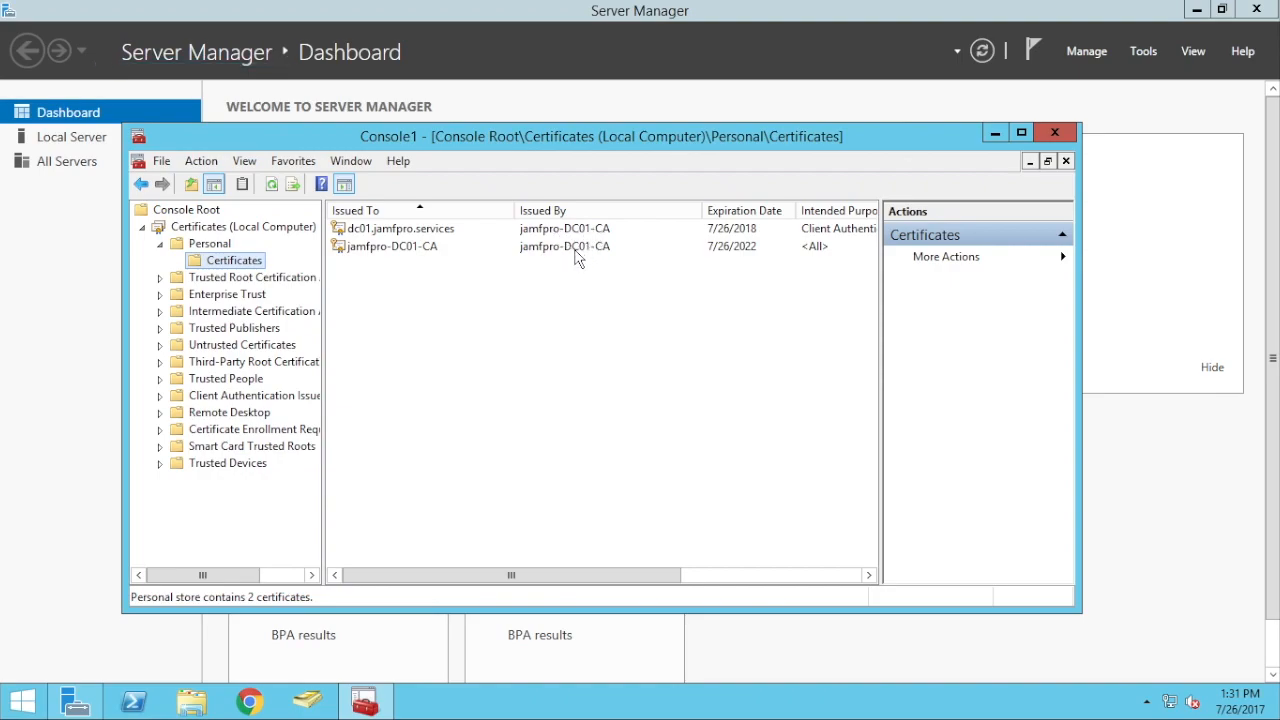
pyautogui.rightClick(395, 228)
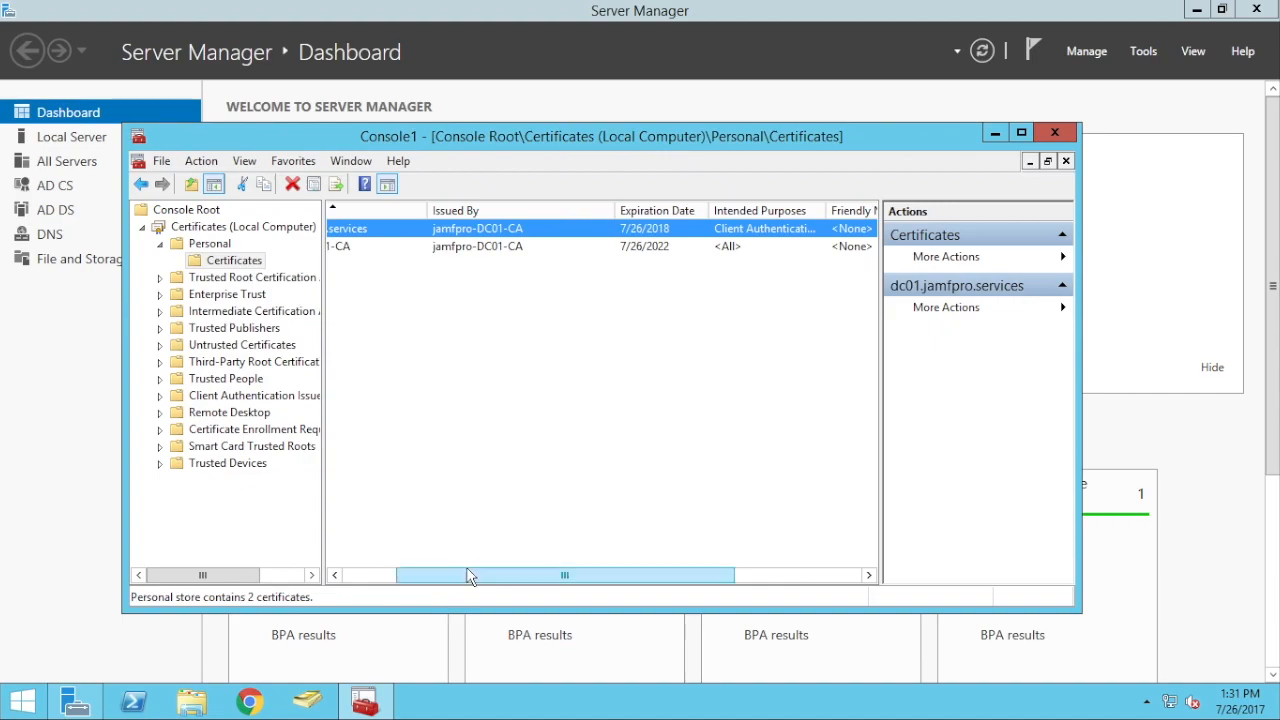
# - Export dc01.jamfpro.services as DER without private key to Desktop as ldaps.cer
pyautogui.rightClick(390, 228)
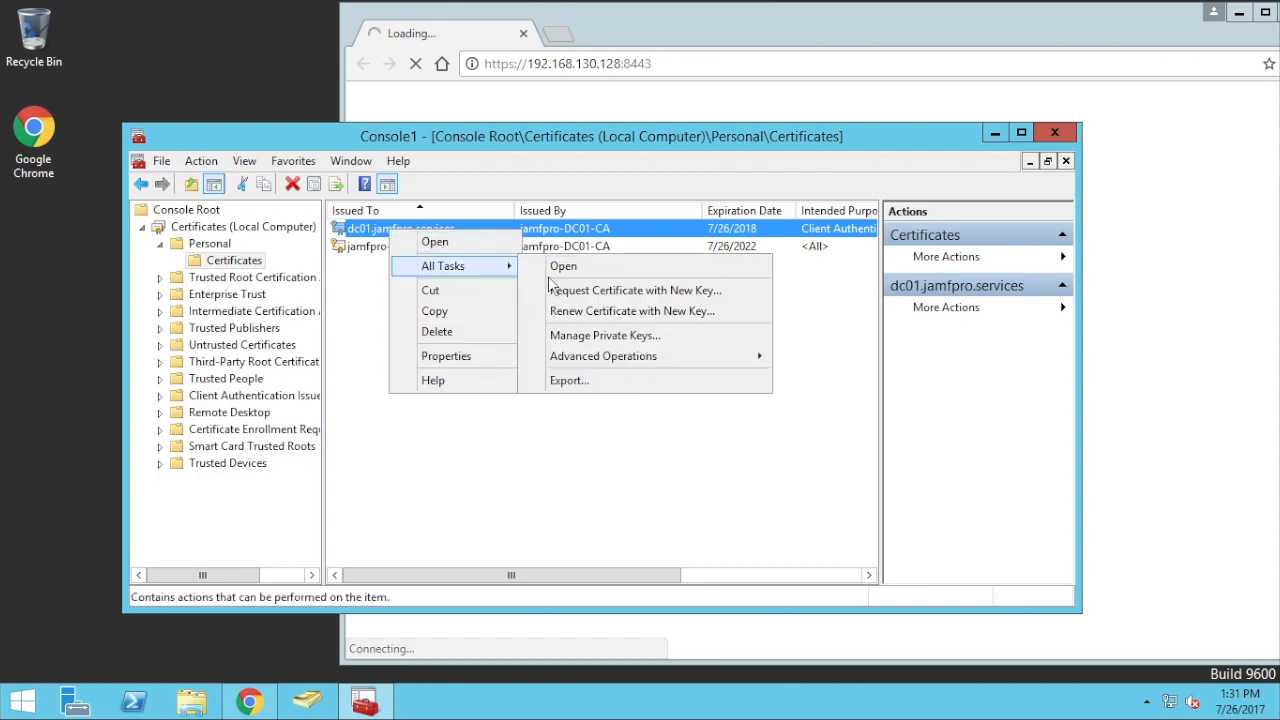
pyautogui.click(569, 380)
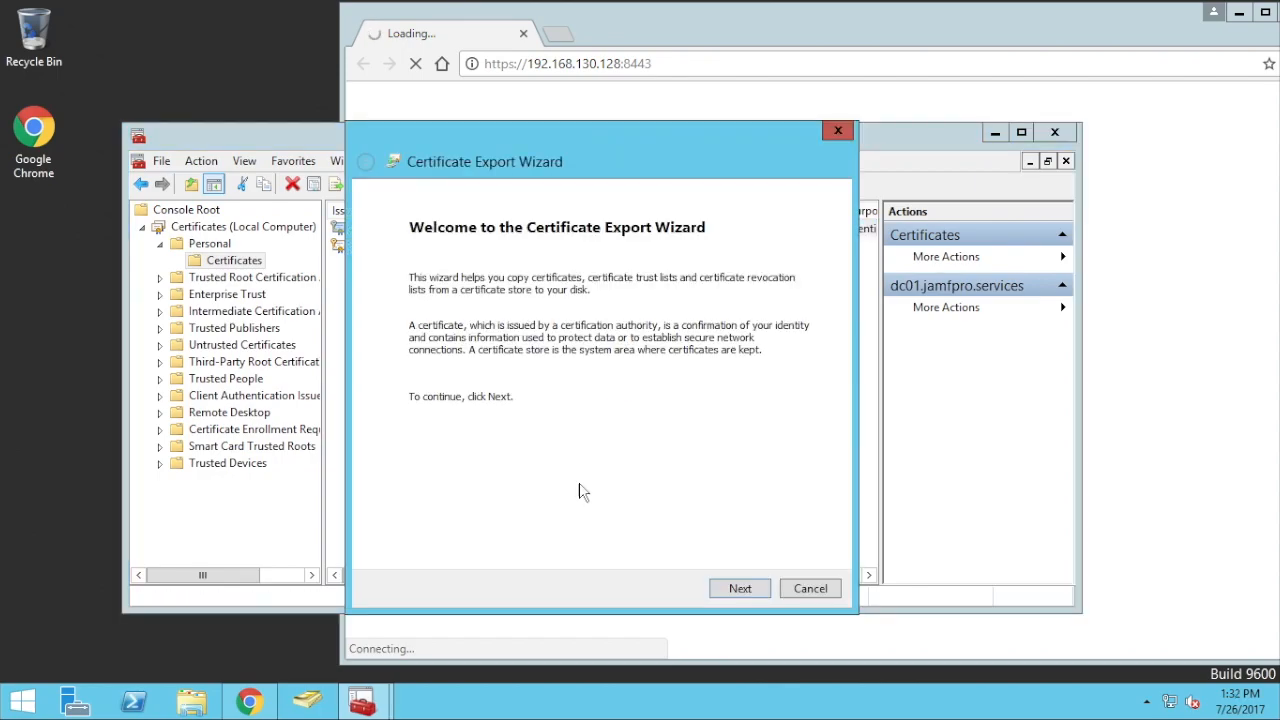
pyautogui.click(740, 588)
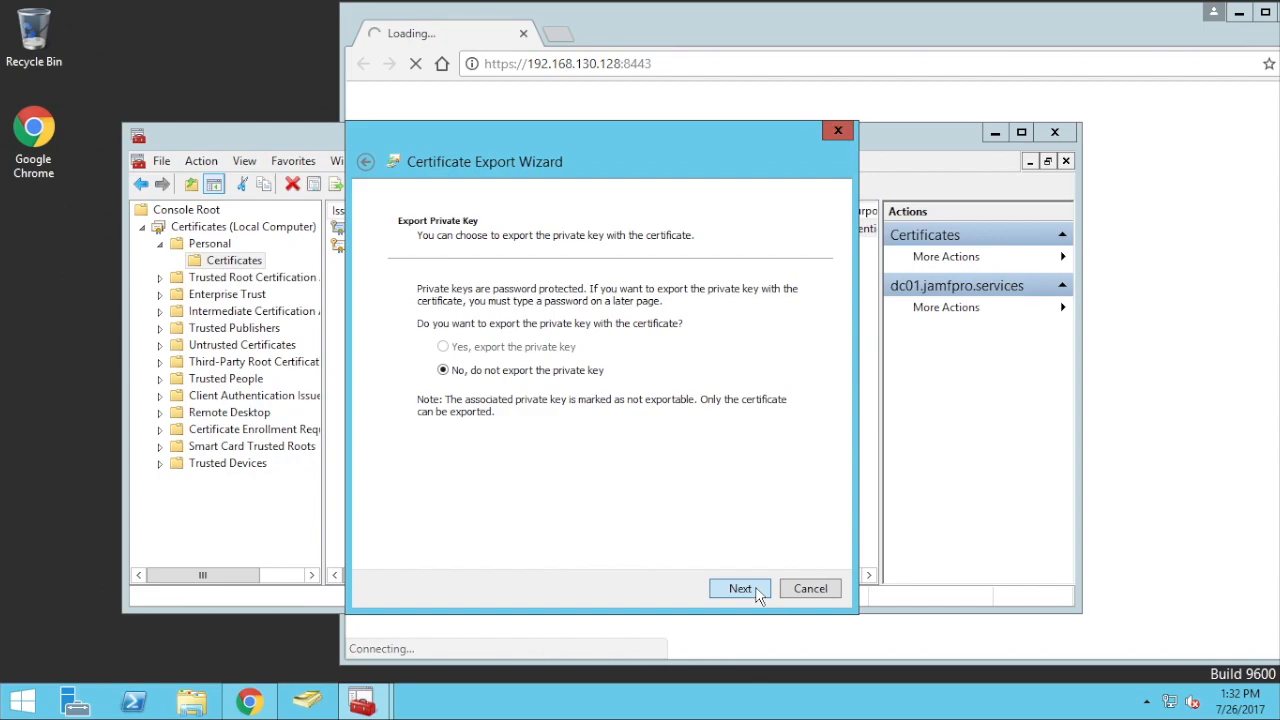
pyautogui.click(740, 588)
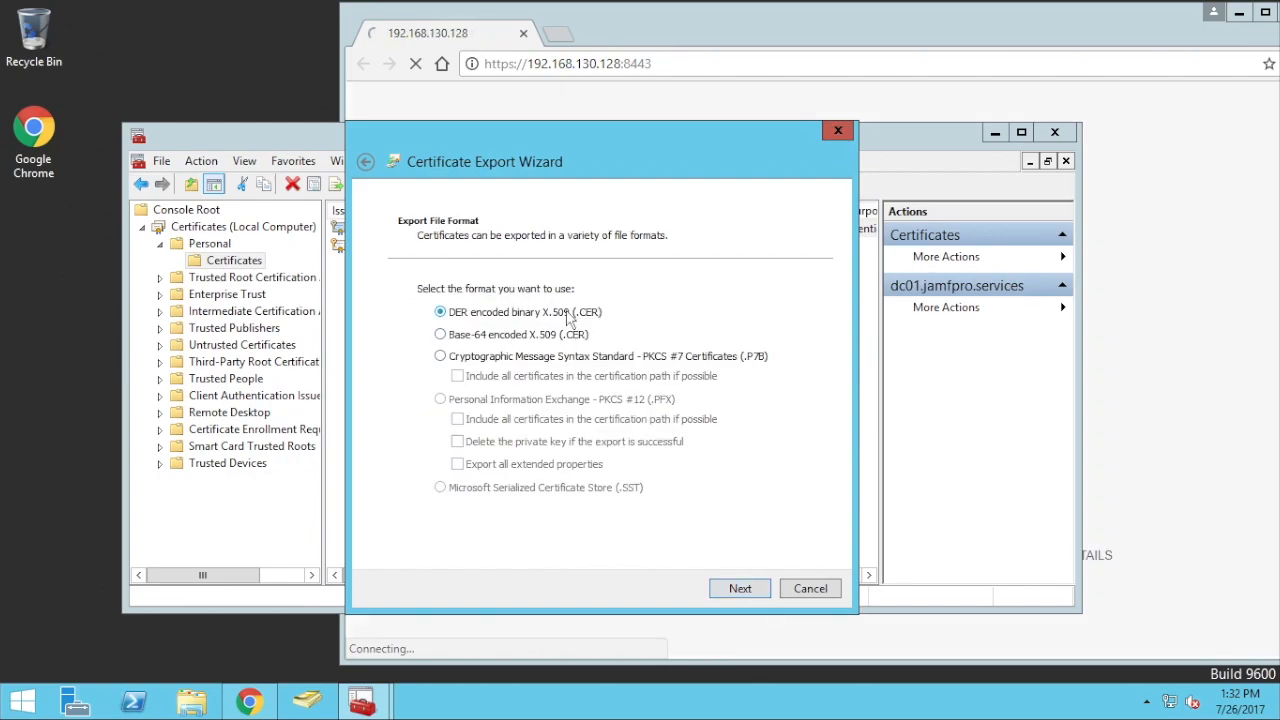
pyautogui.click(739, 588)
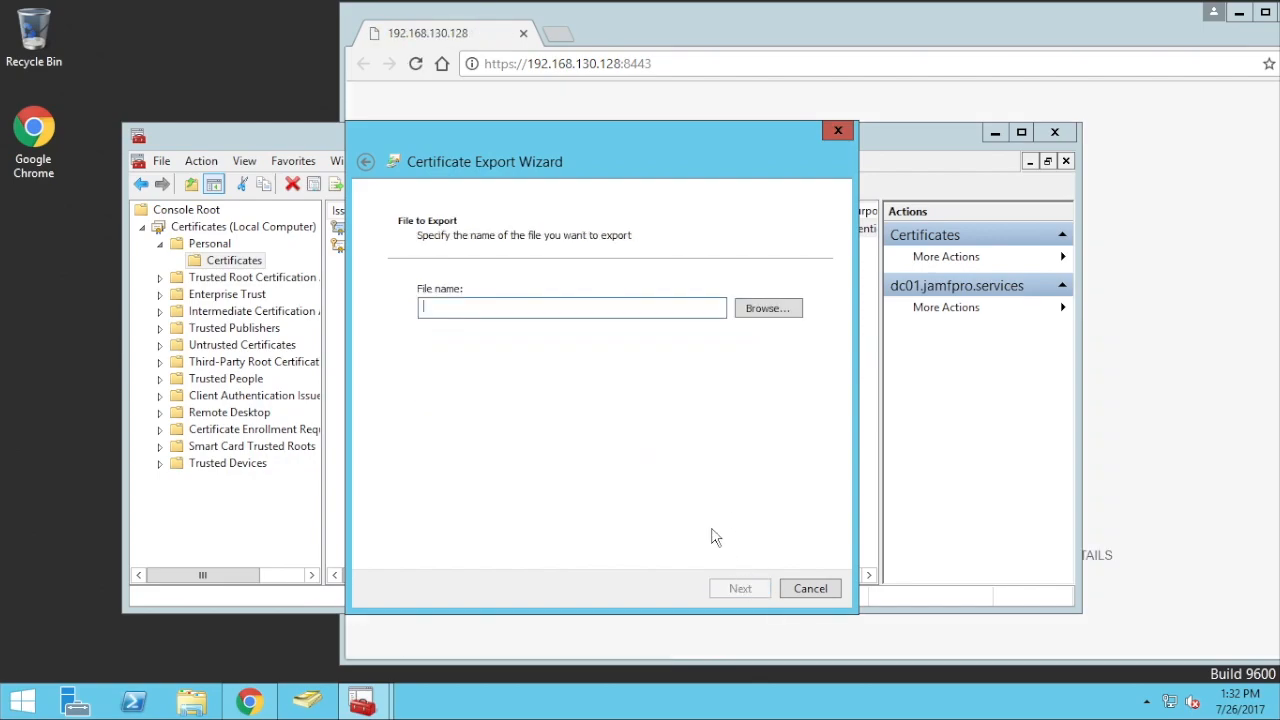
pyautogui.click(767, 307)
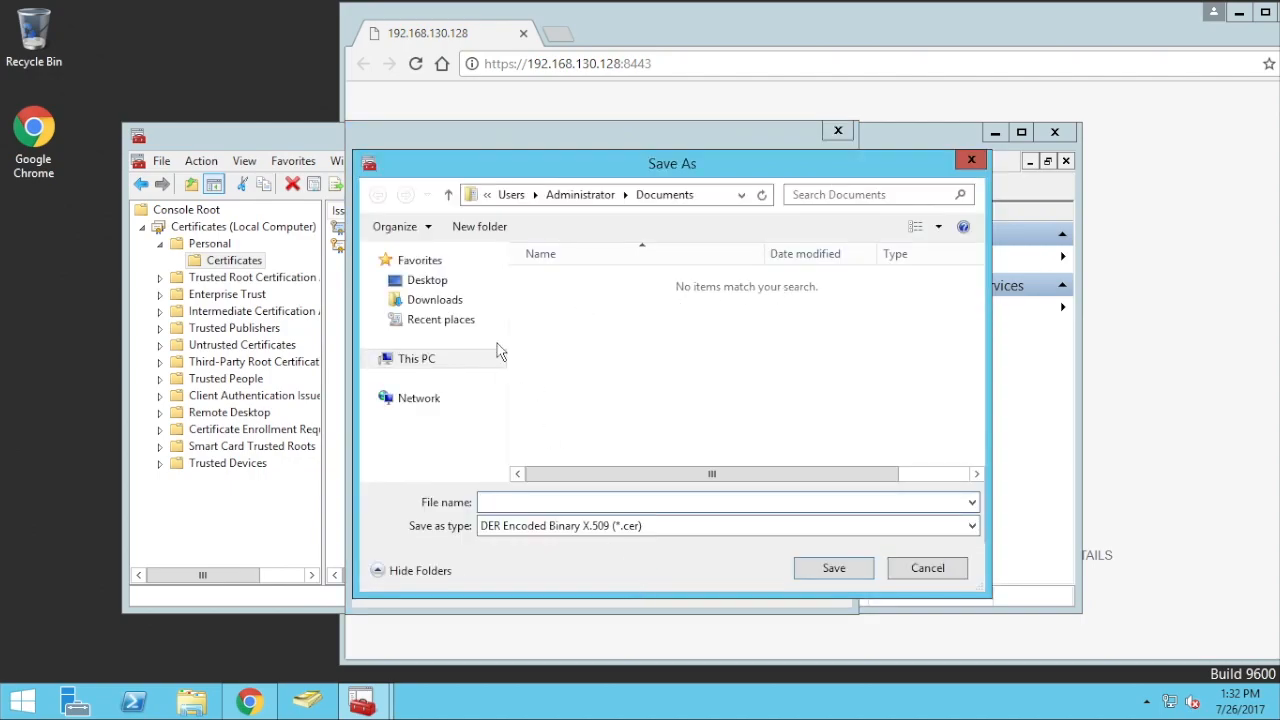
pyautogui.click(427, 280)
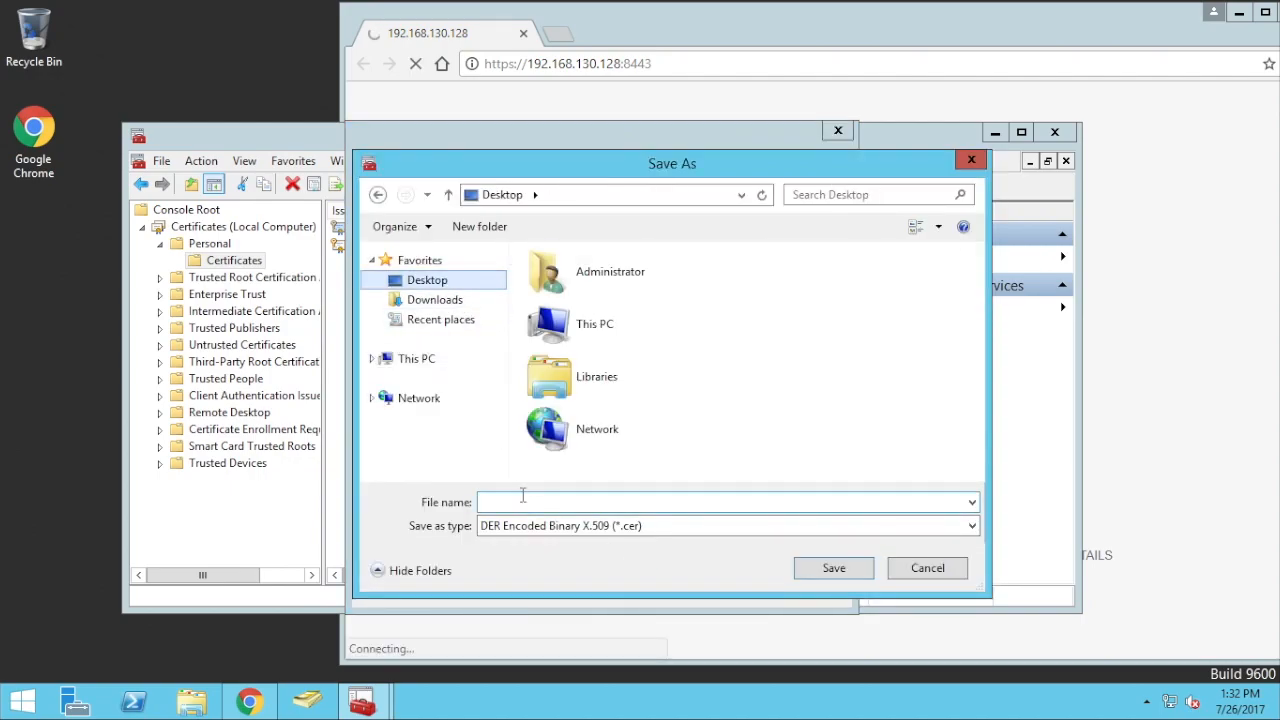
pyautogui.write('ldaps')
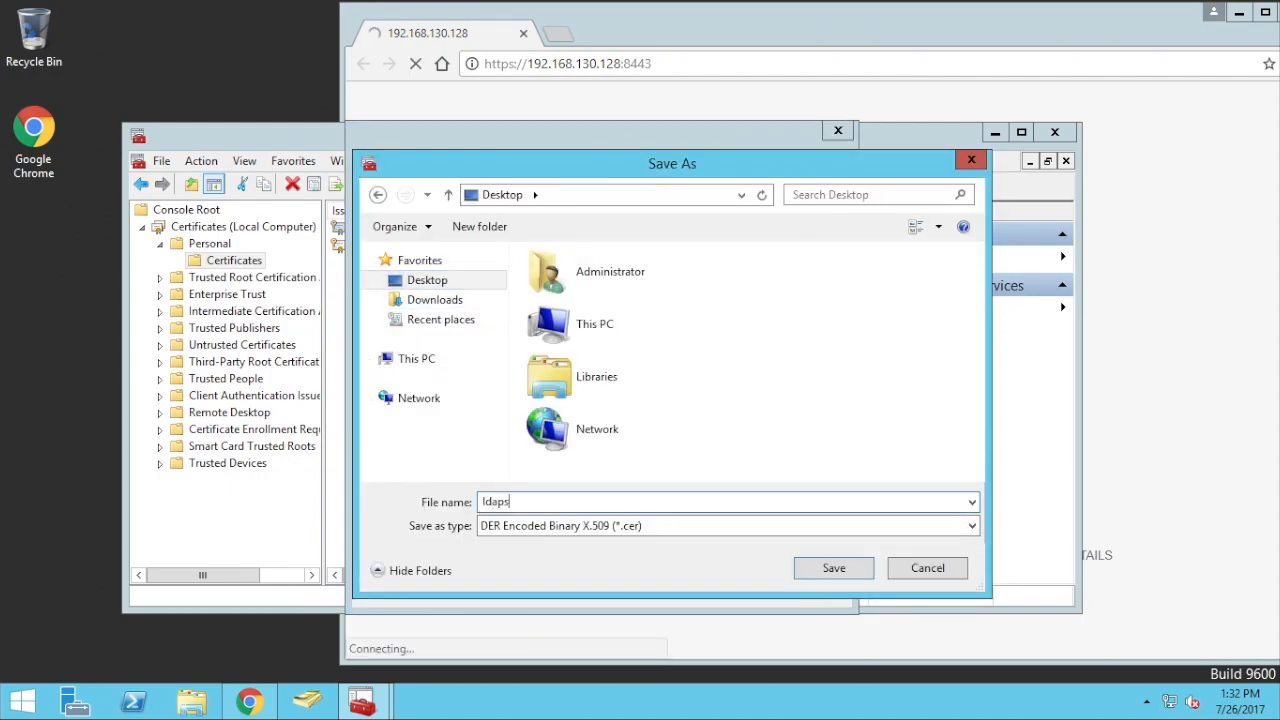
pyautogui.click(833, 568)
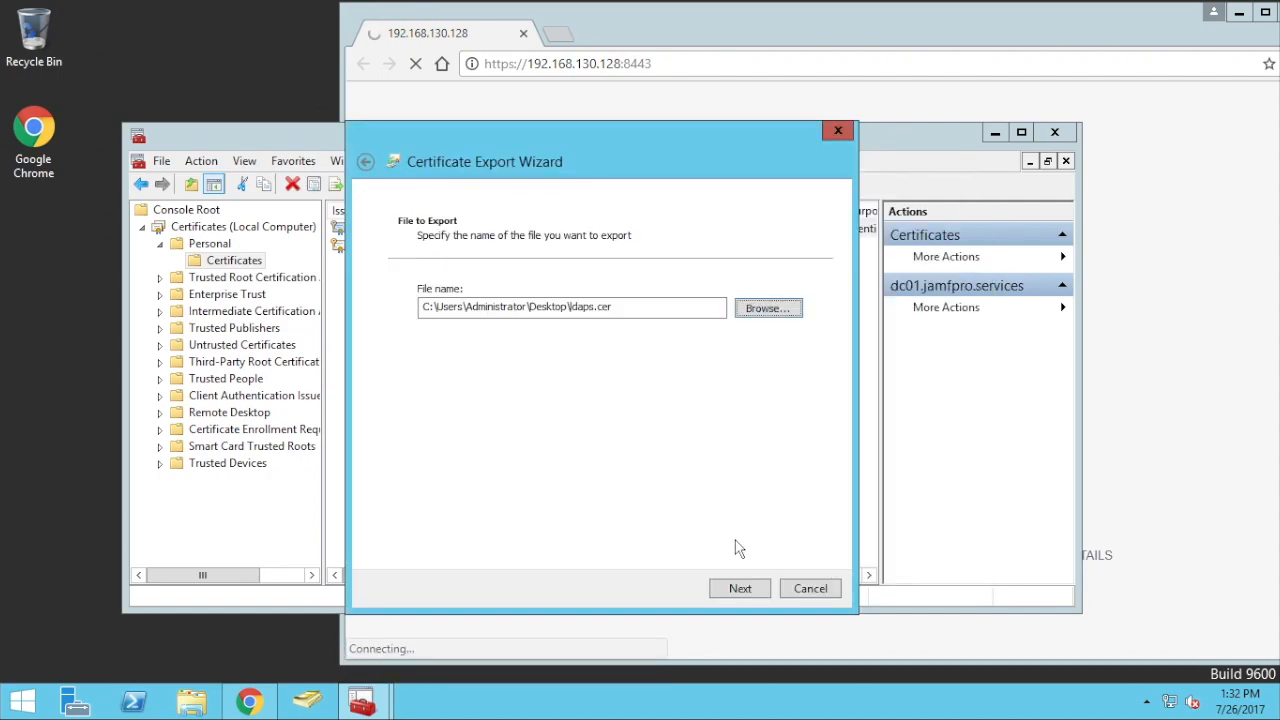
pyautogui.click(739, 588)
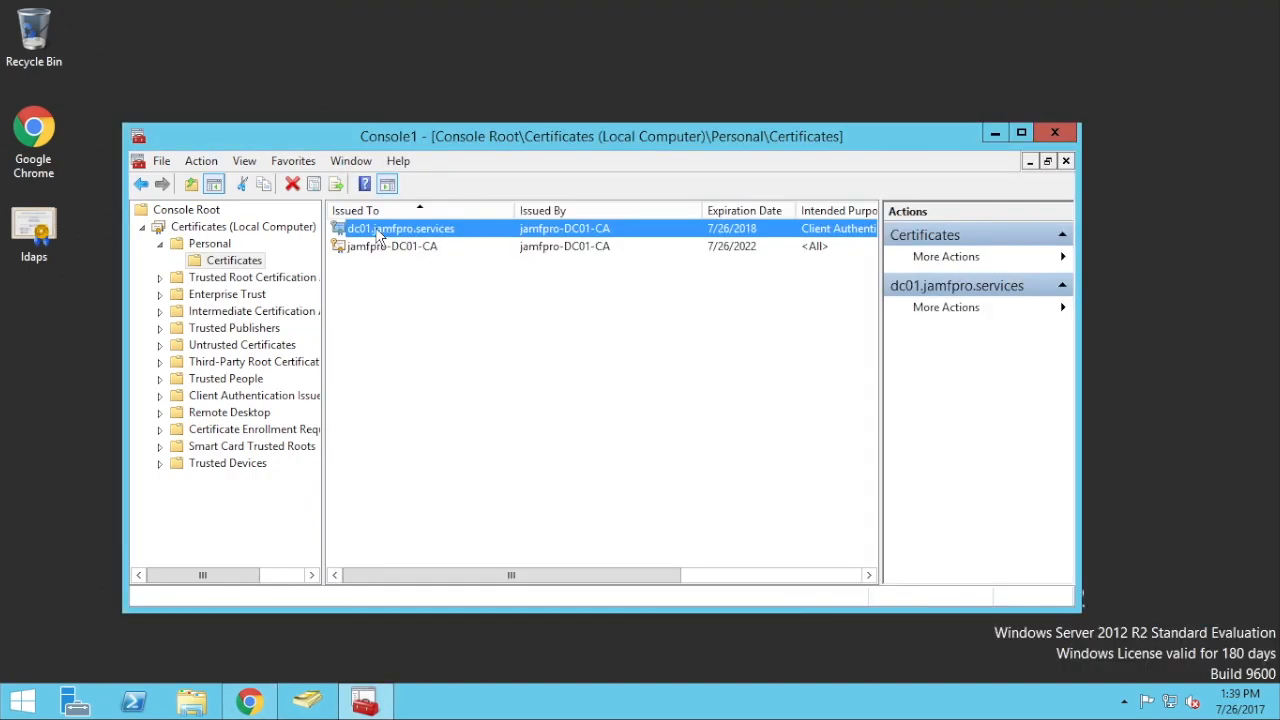
pyautogui.moveTo(672, 407)
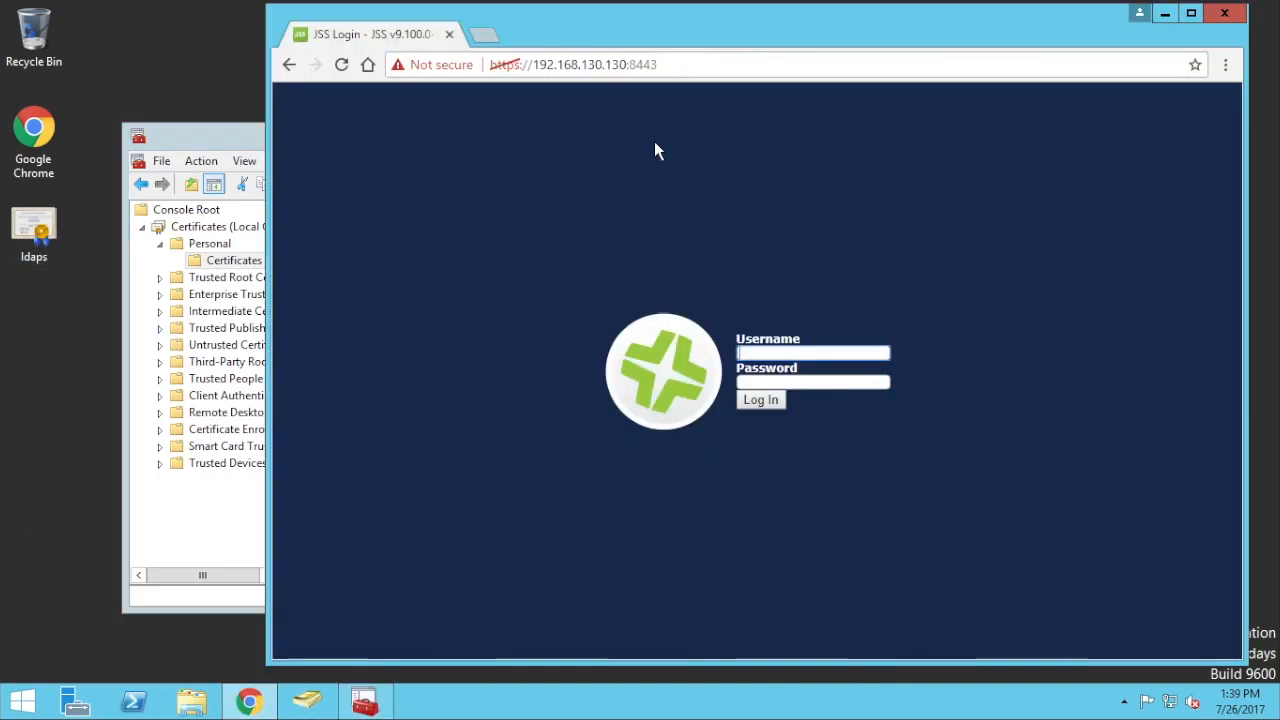
# - Log in as jssadmin and open the 192.168.130.129 LDAP server
pyautogui.write('jssadmin')
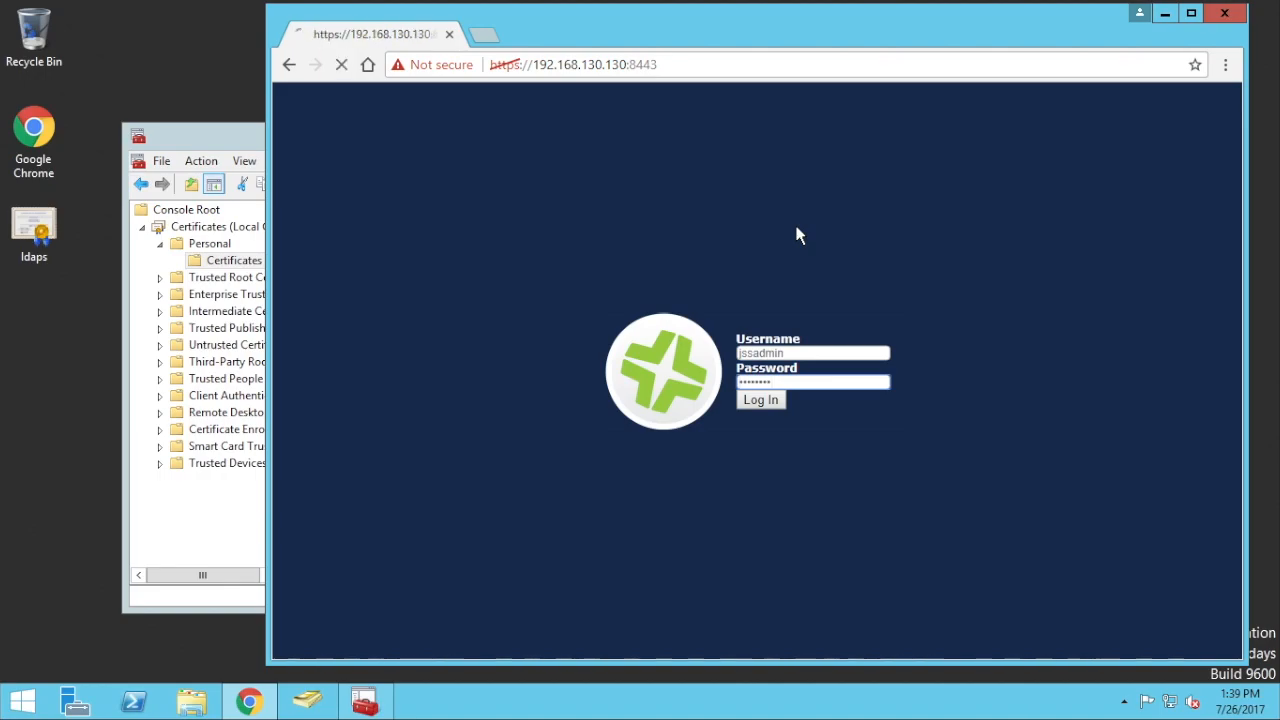
pyautogui.click(760, 399)
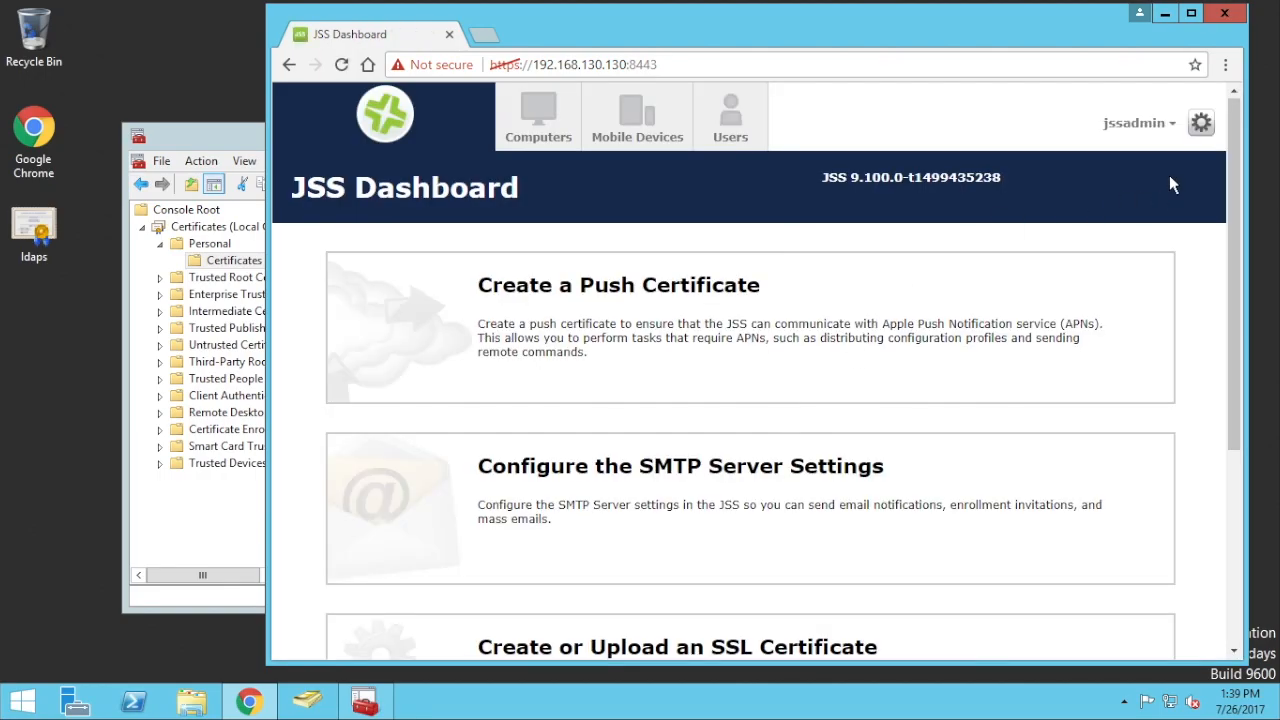
pyautogui.click(637, 115)
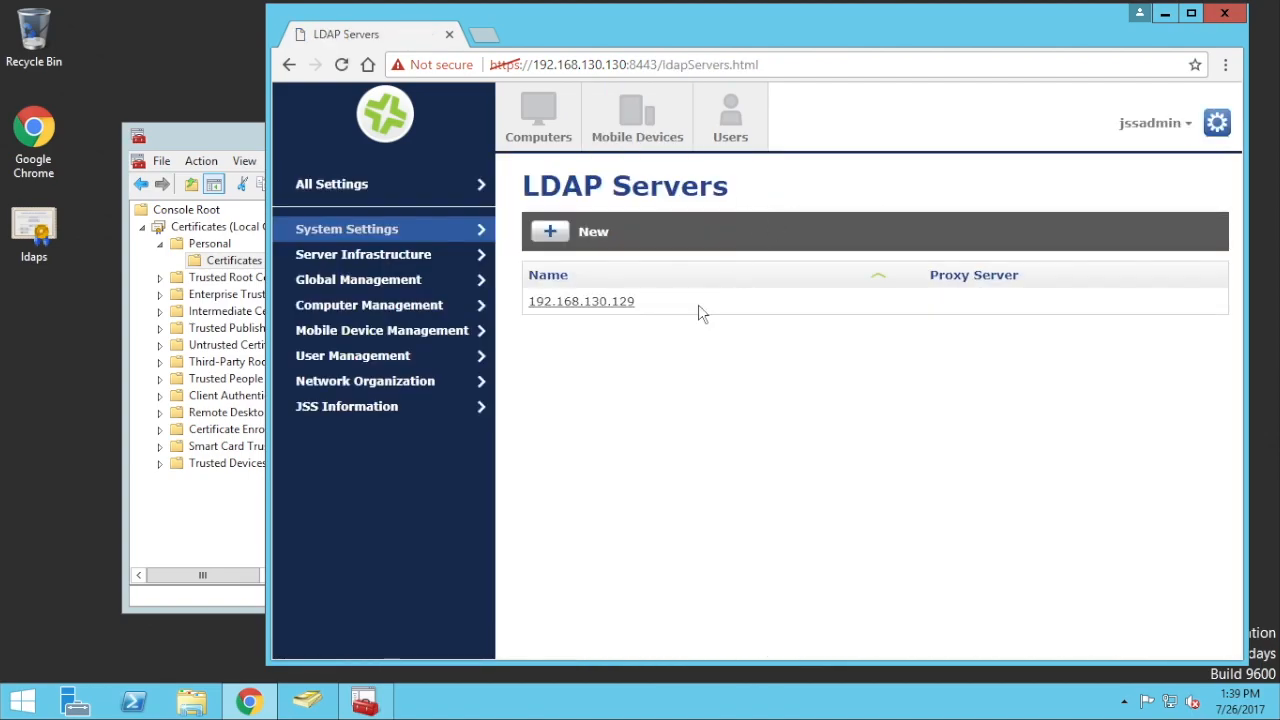
pyautogui.click(581, 301)
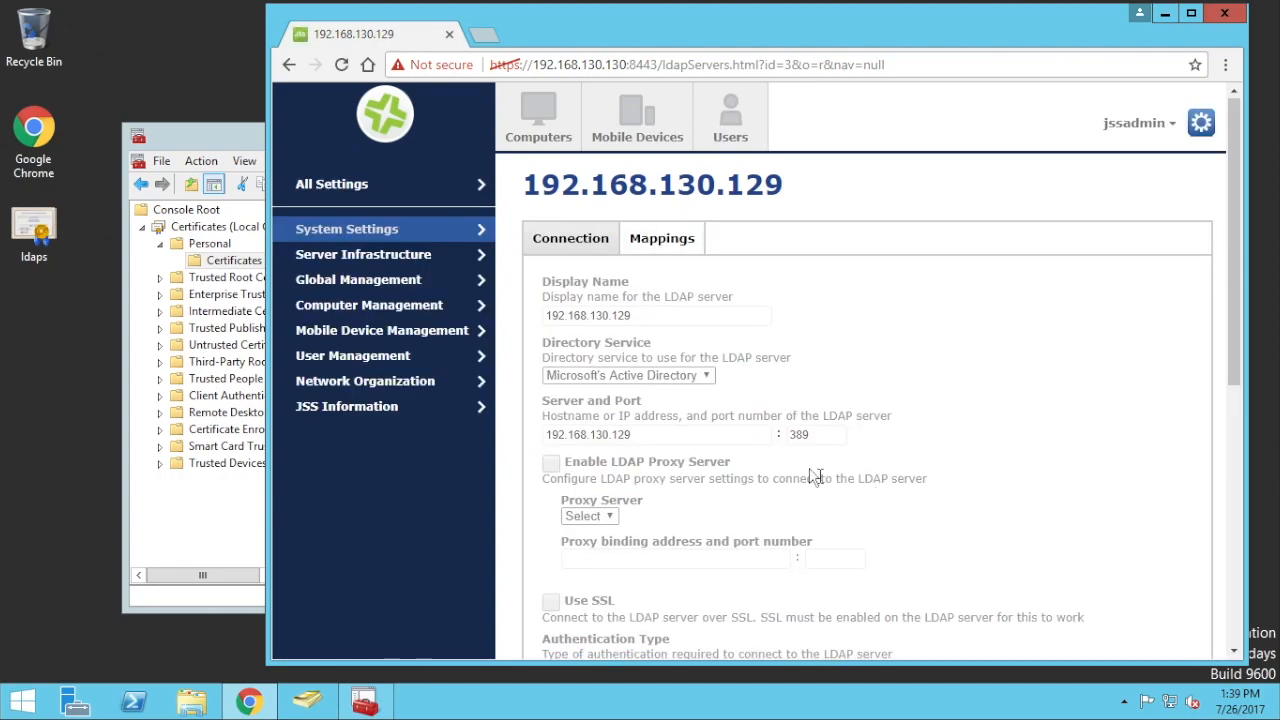
# - Rename the LDAP server's display name to 'LDAP 389' and save it
pyautogui.scroll(-3)
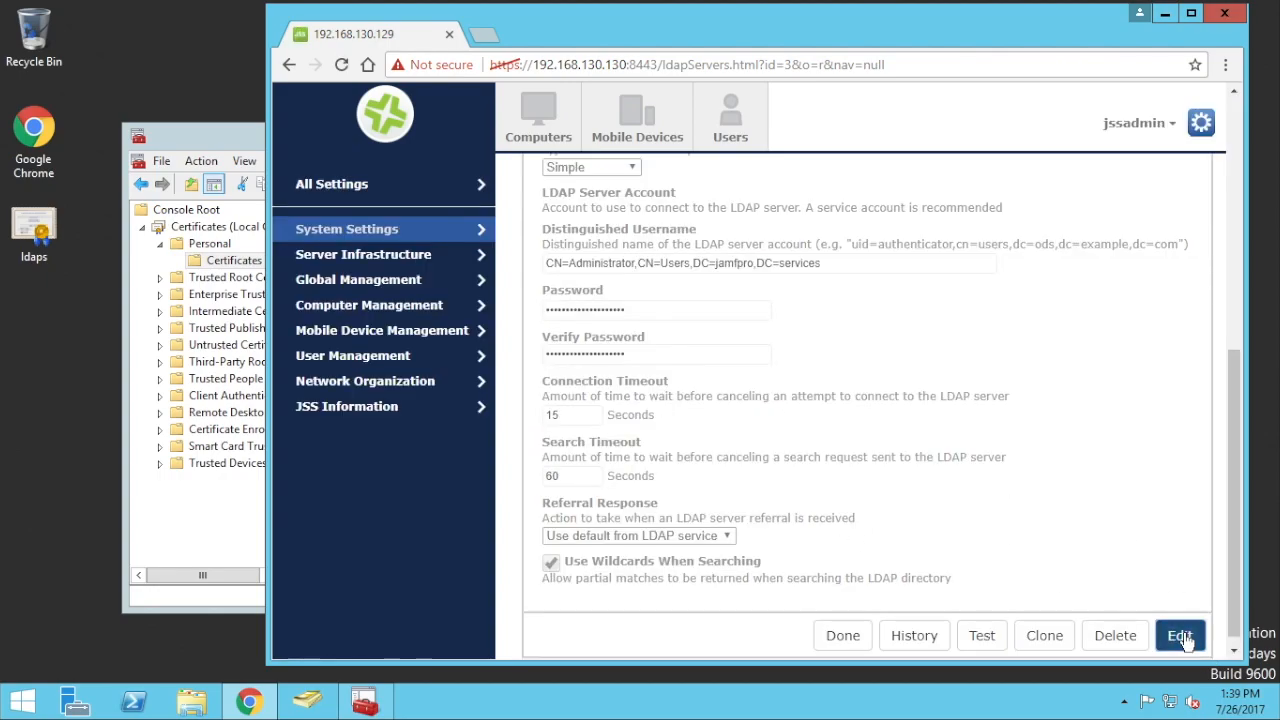
pyautogui.click(1180, 635)
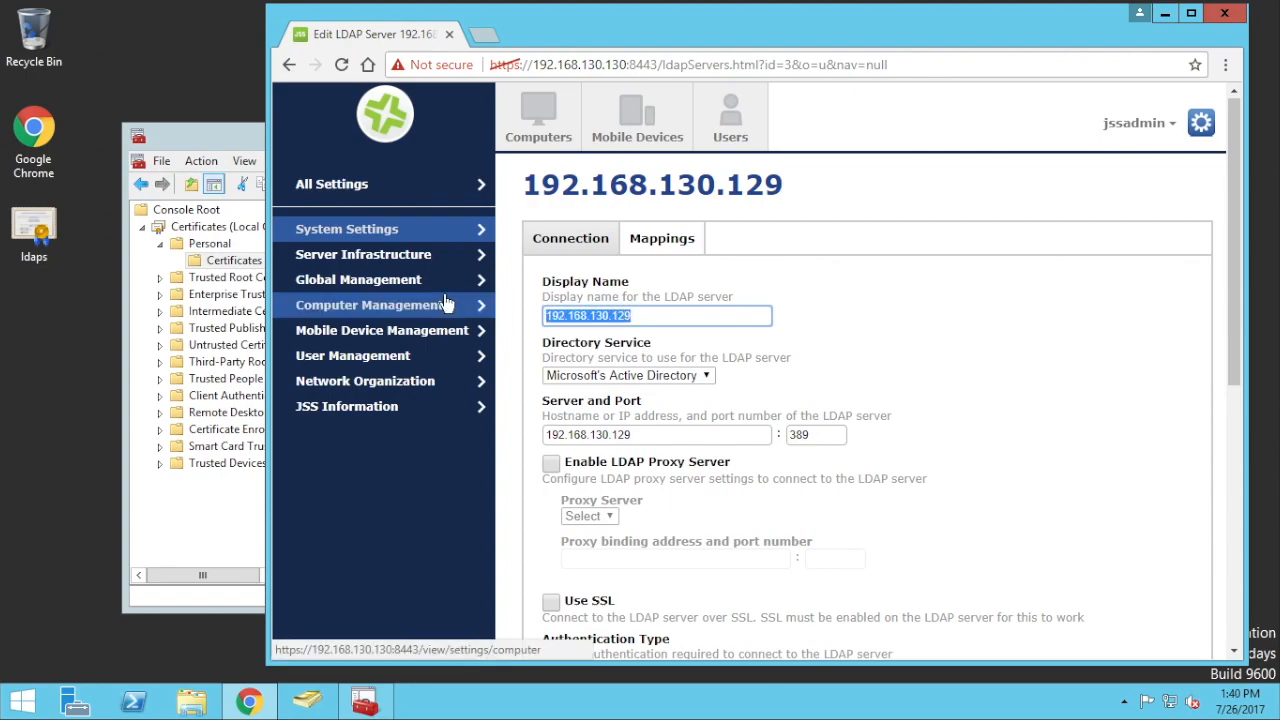
pyautogui.write('LDAP 389')
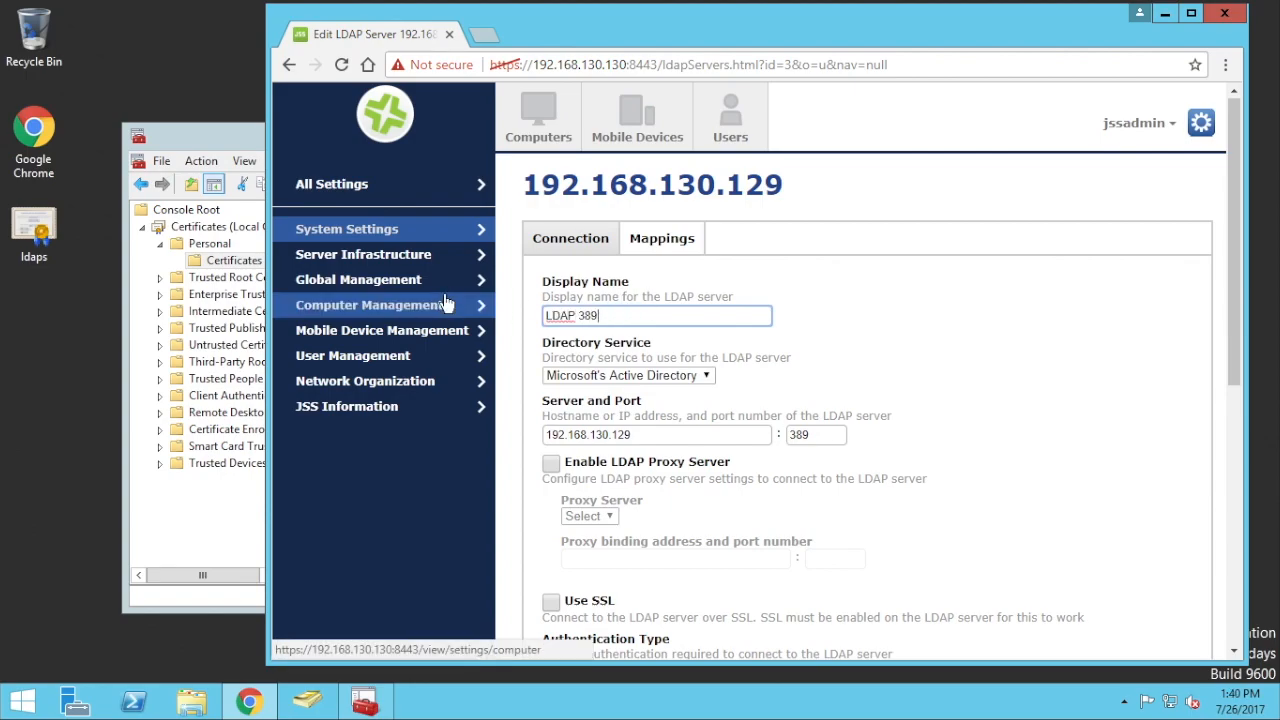
pyautogui.scroll(-3)
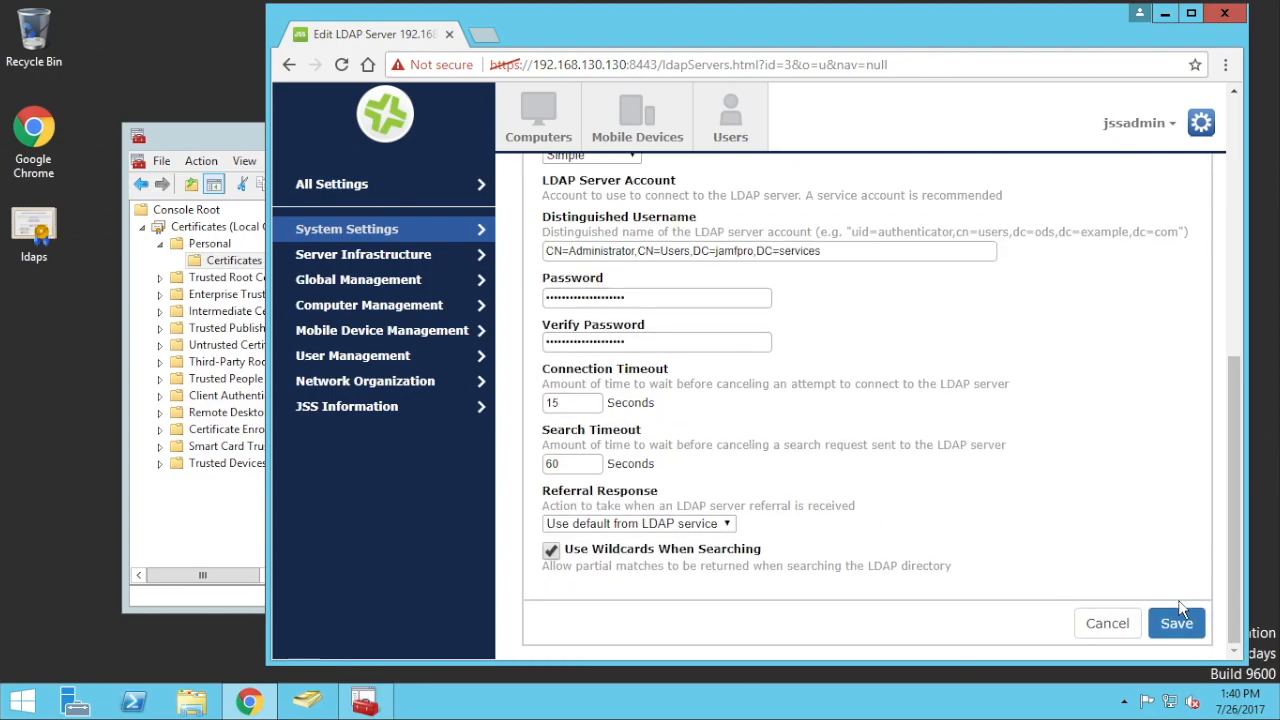
pyautogui.click(1176, 623)
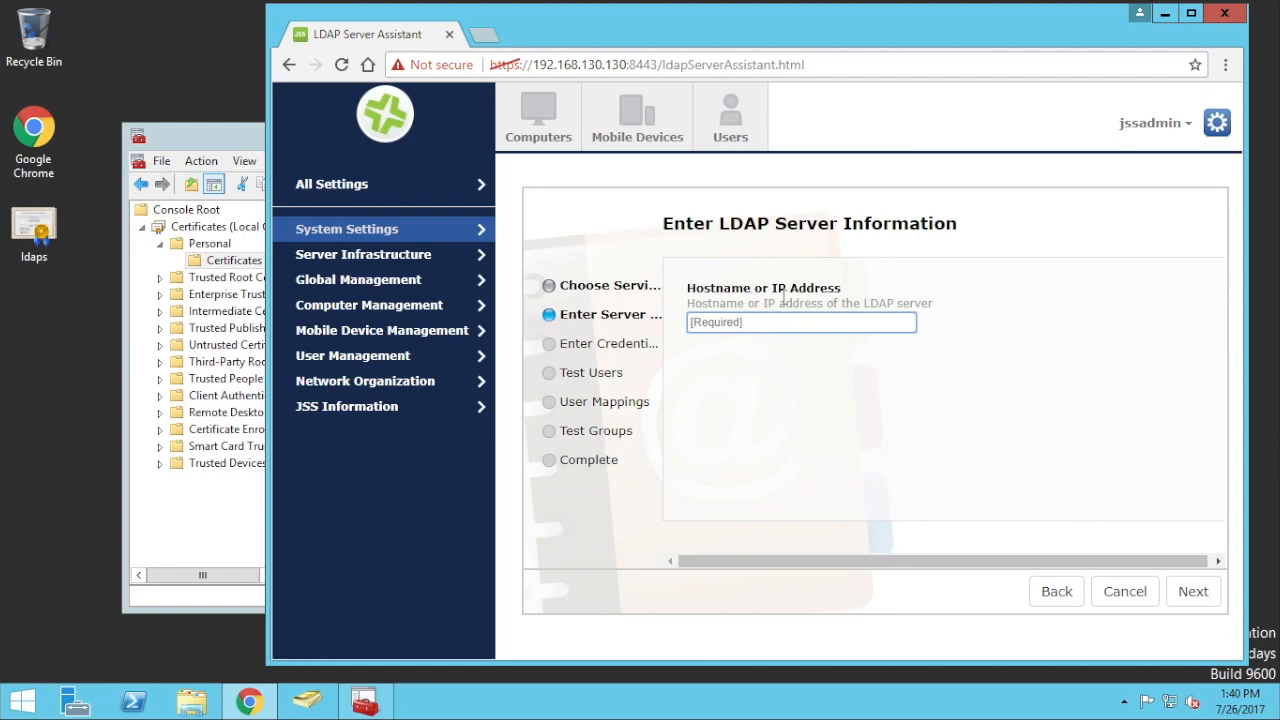
# - Enter the LDAP server host address and port 636 in the assistant
pyautogui.write('192.168.130.129')
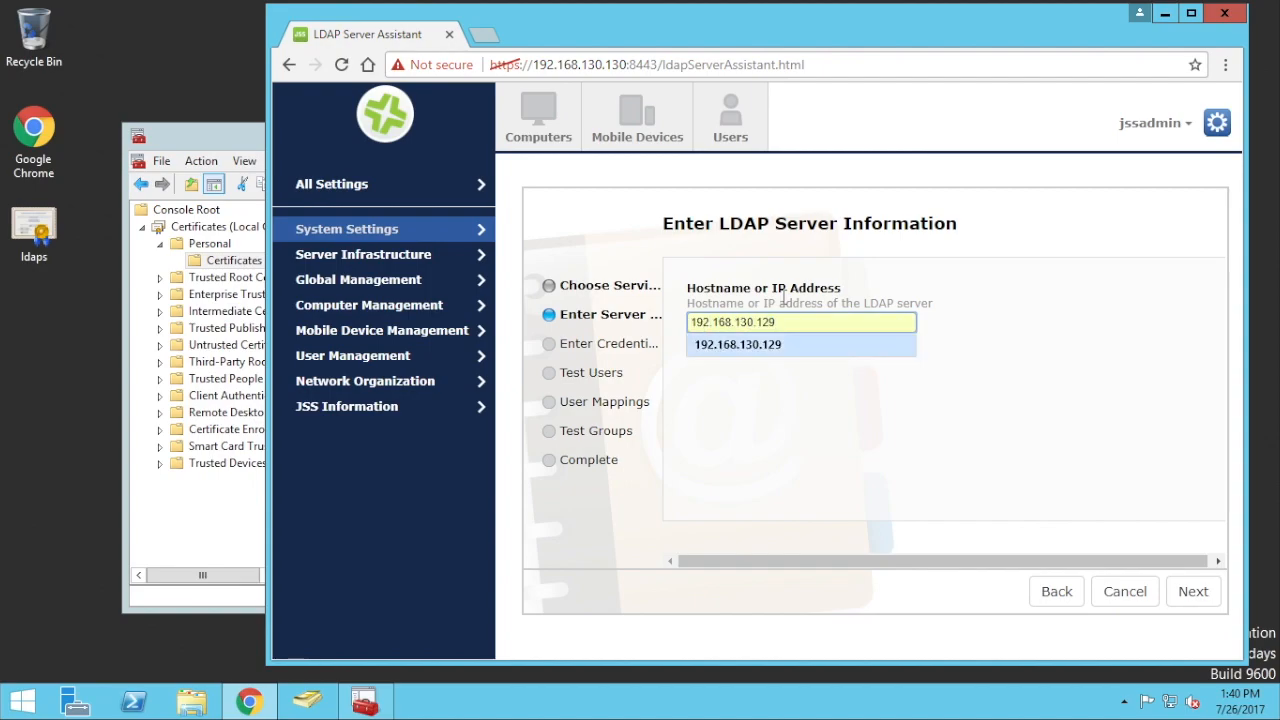
pyautogui.write('192.168.130.121')
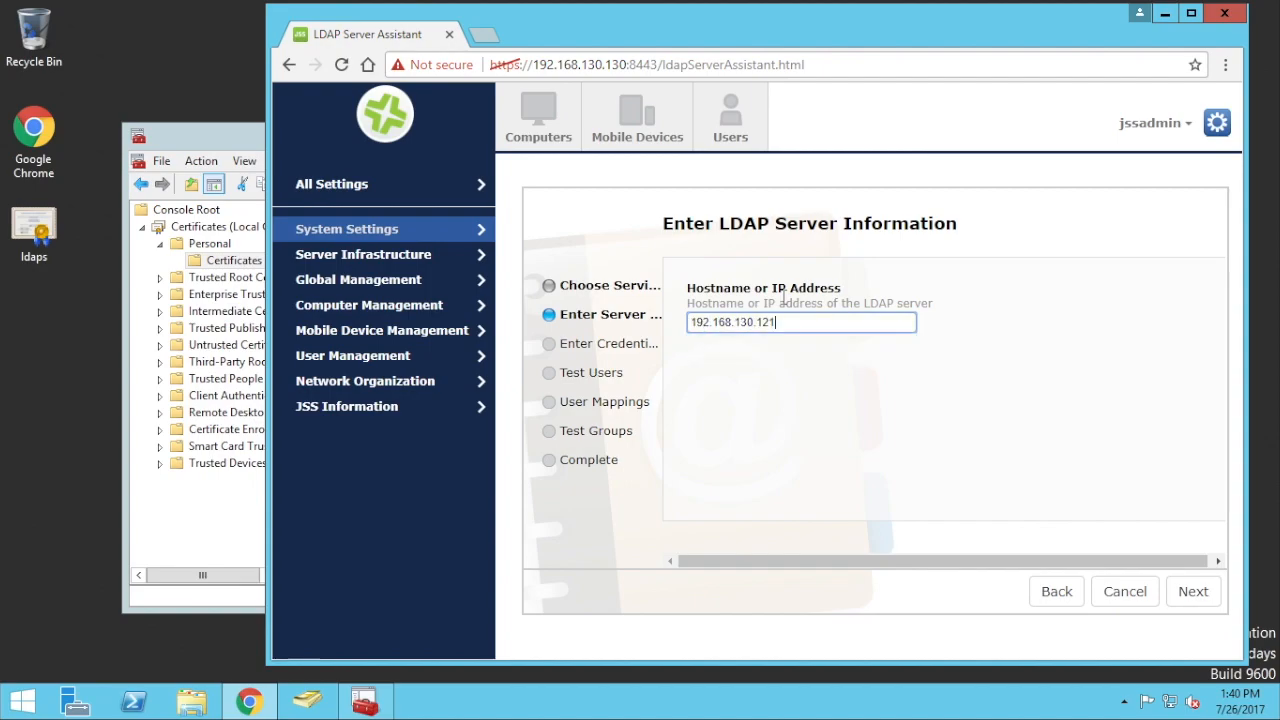
pyautogui.click(1193, 591)
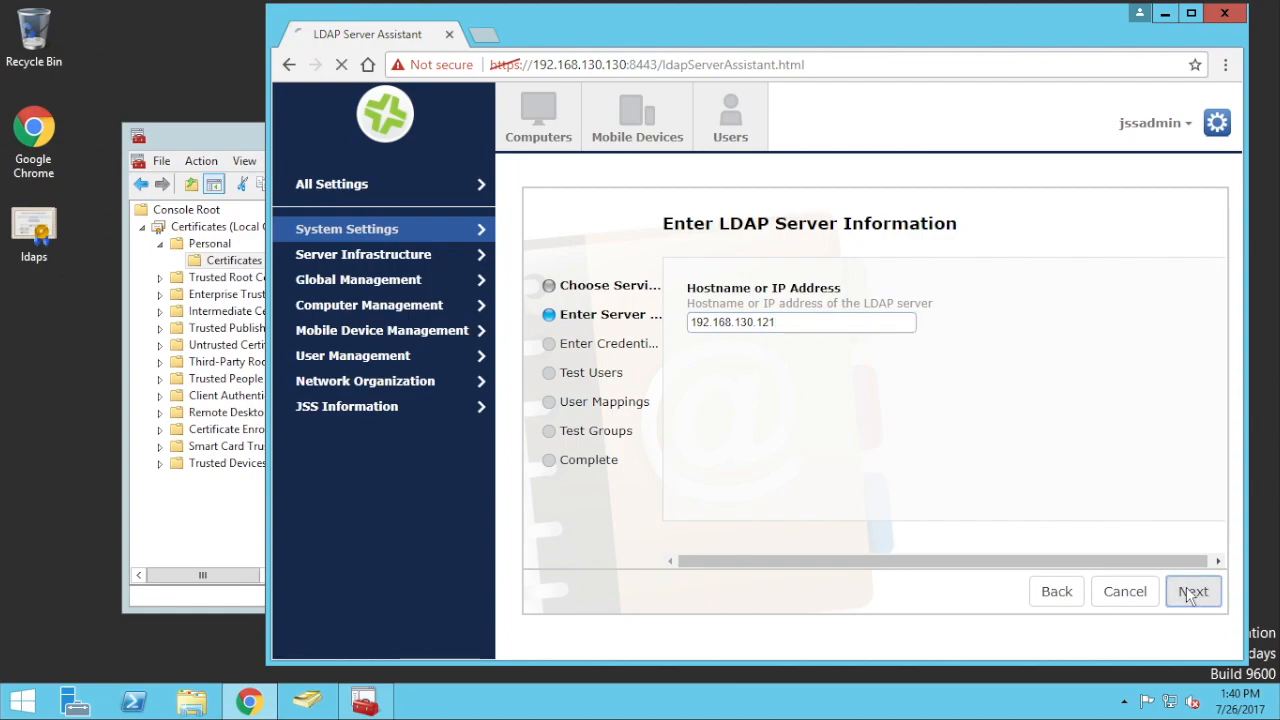
pyautogui.click(1193, 591)
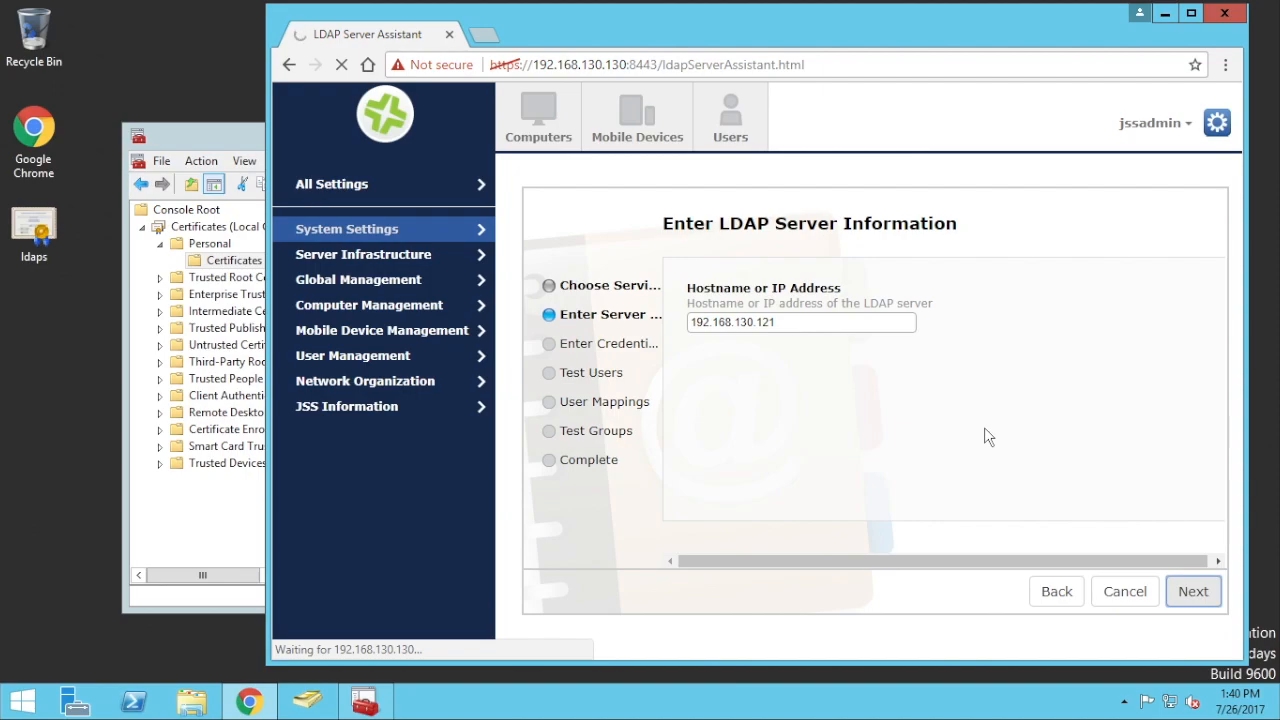
pyautogui.click(1192, 591)
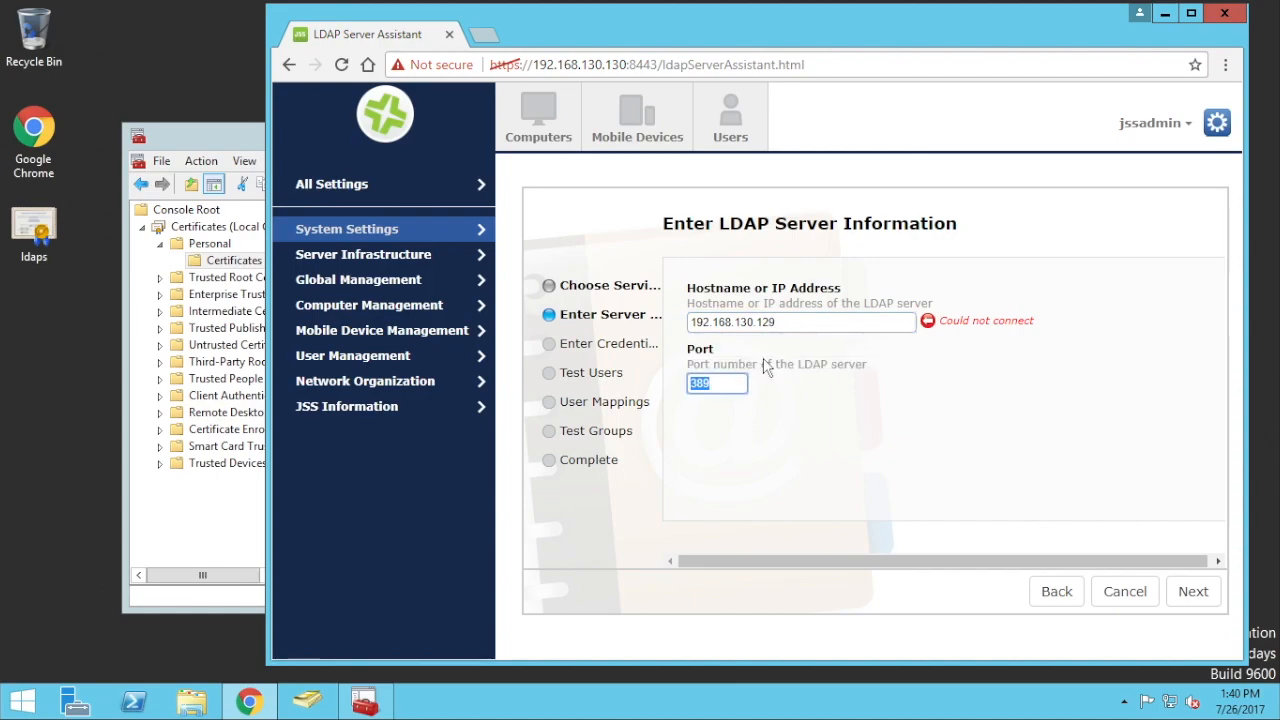
pyautogui.write('636')
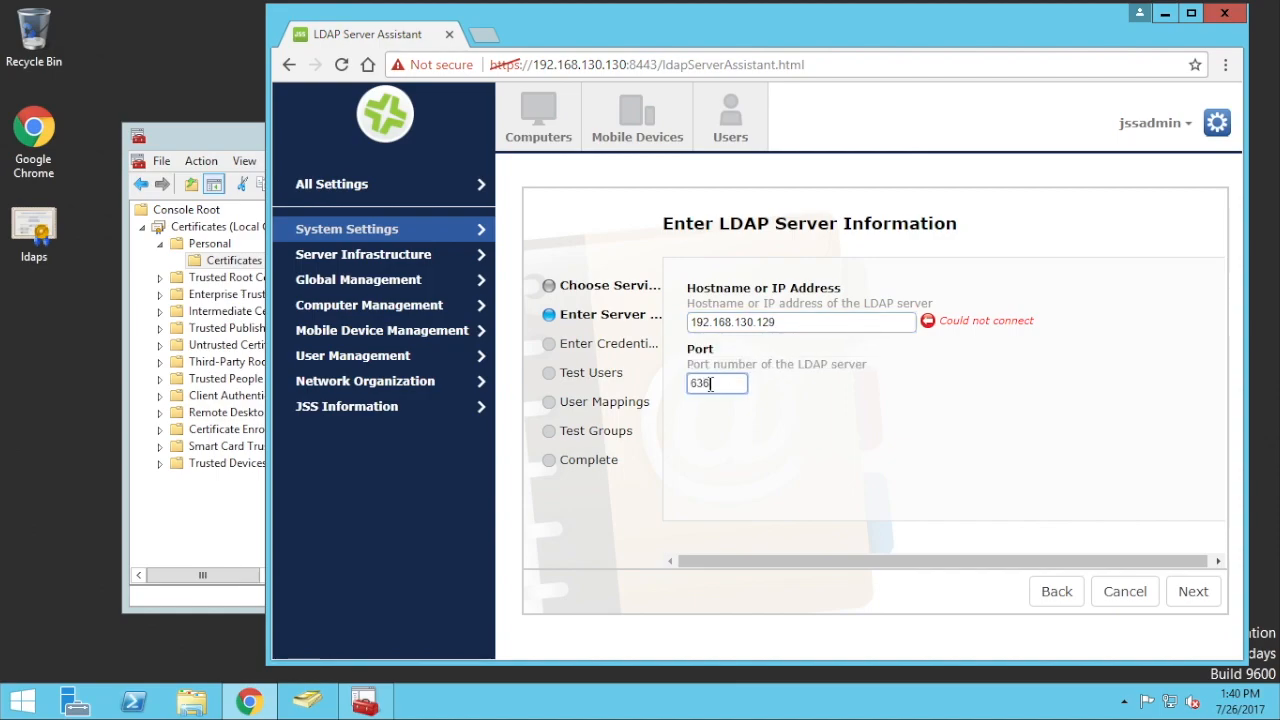
pyautogui.click(1192, 591)
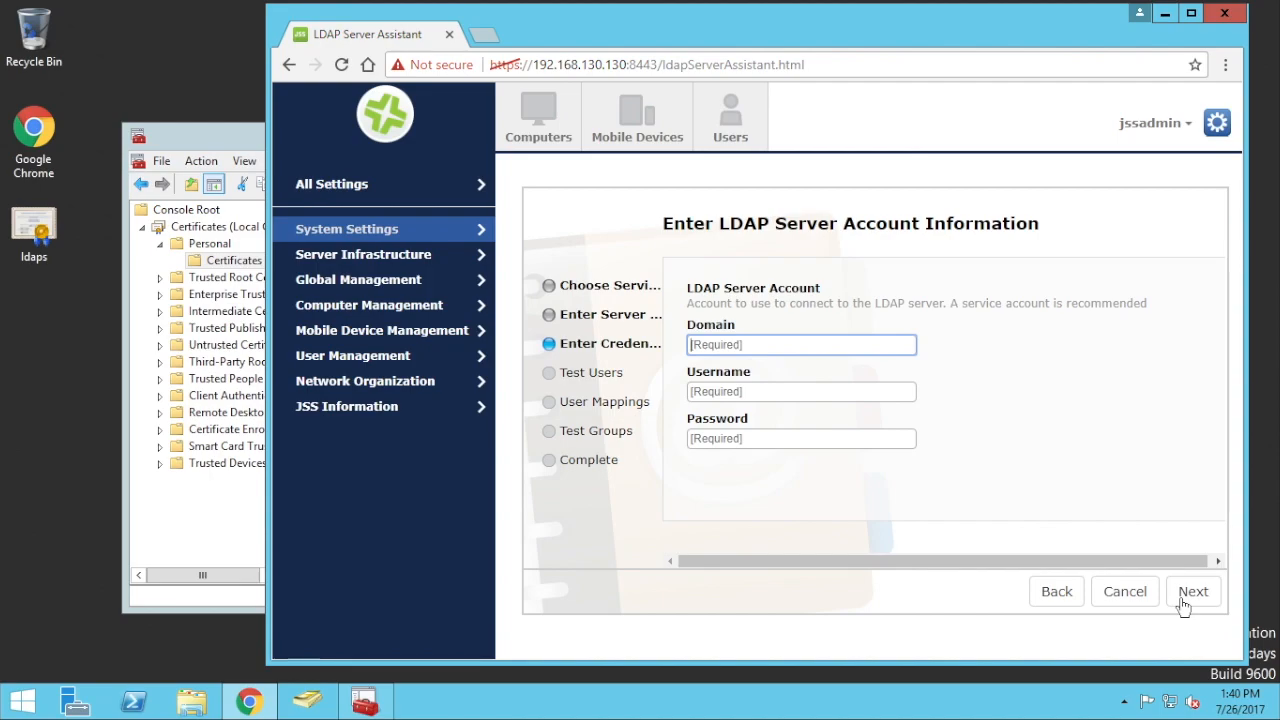
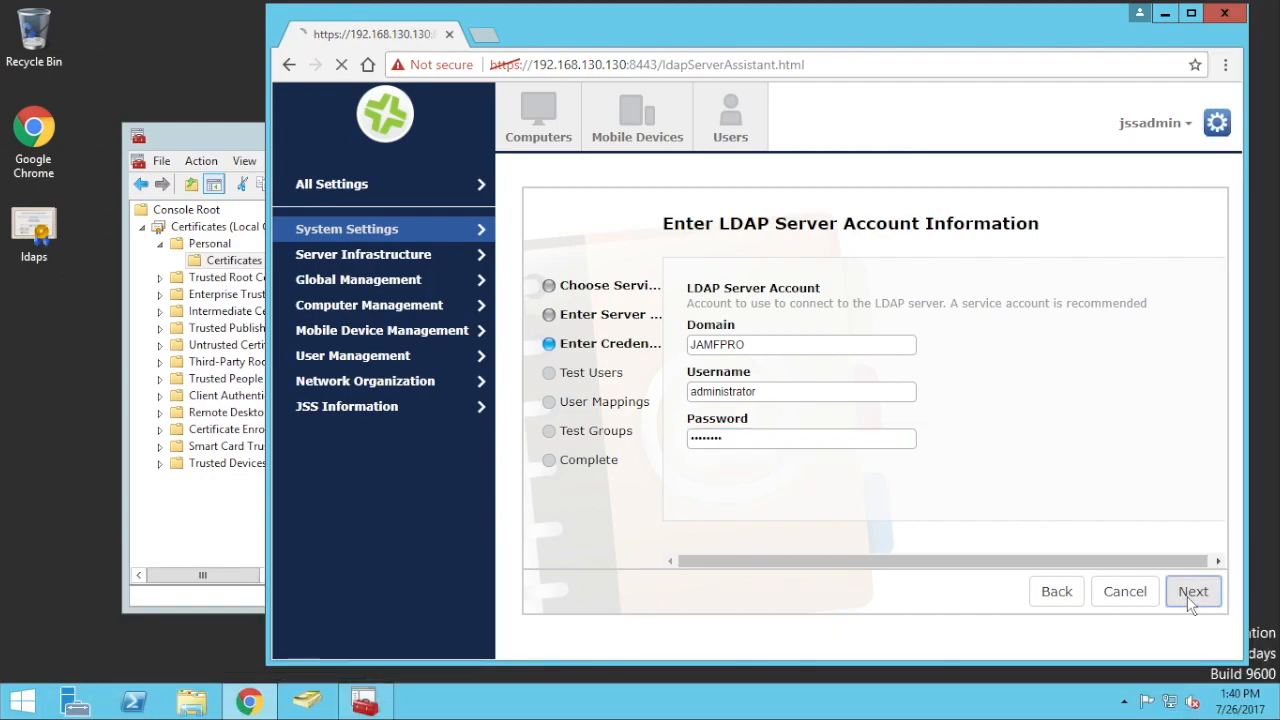
# - Submit the JAMFPRO administrator account credentials, which fail with 'Could not find user'
pyautogui.click(1193, 591)
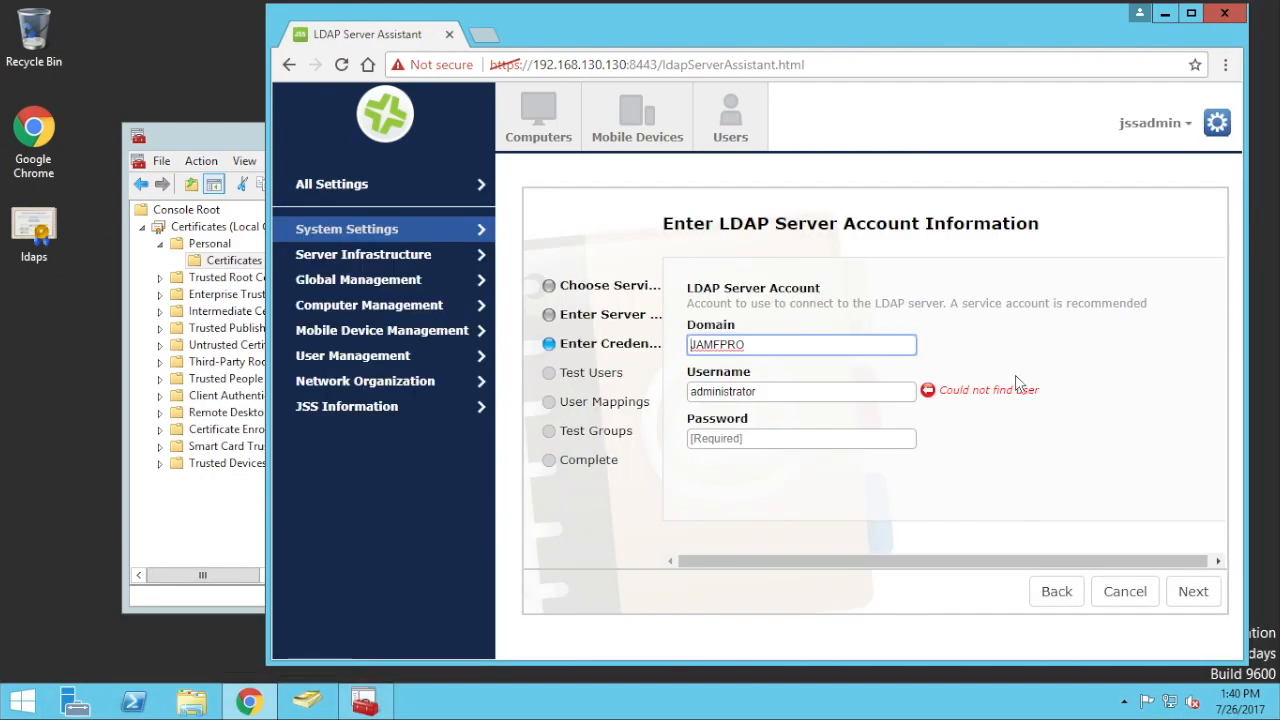
pyautogui.moveTo(991, 486)
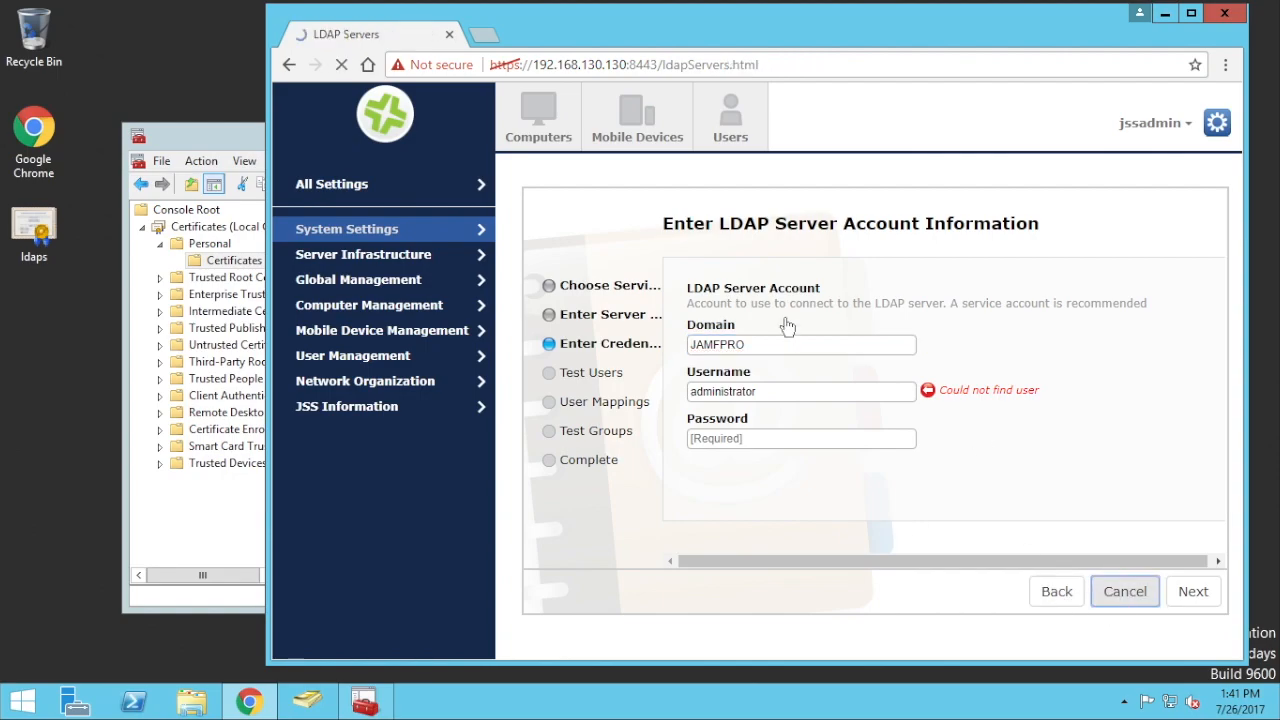
# - Start a manually configured new LDAP server and view its Mappings
pyautogui.click(1124, 591)
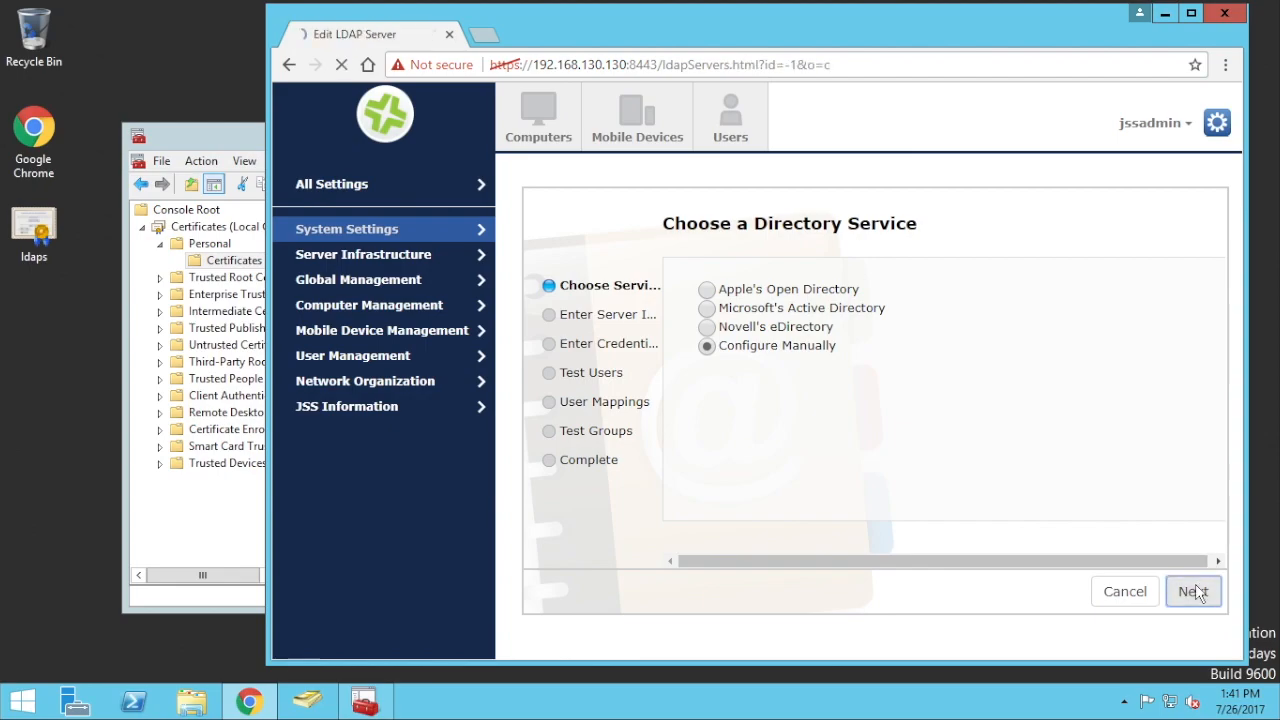
pyautogui.click(1192, 591)
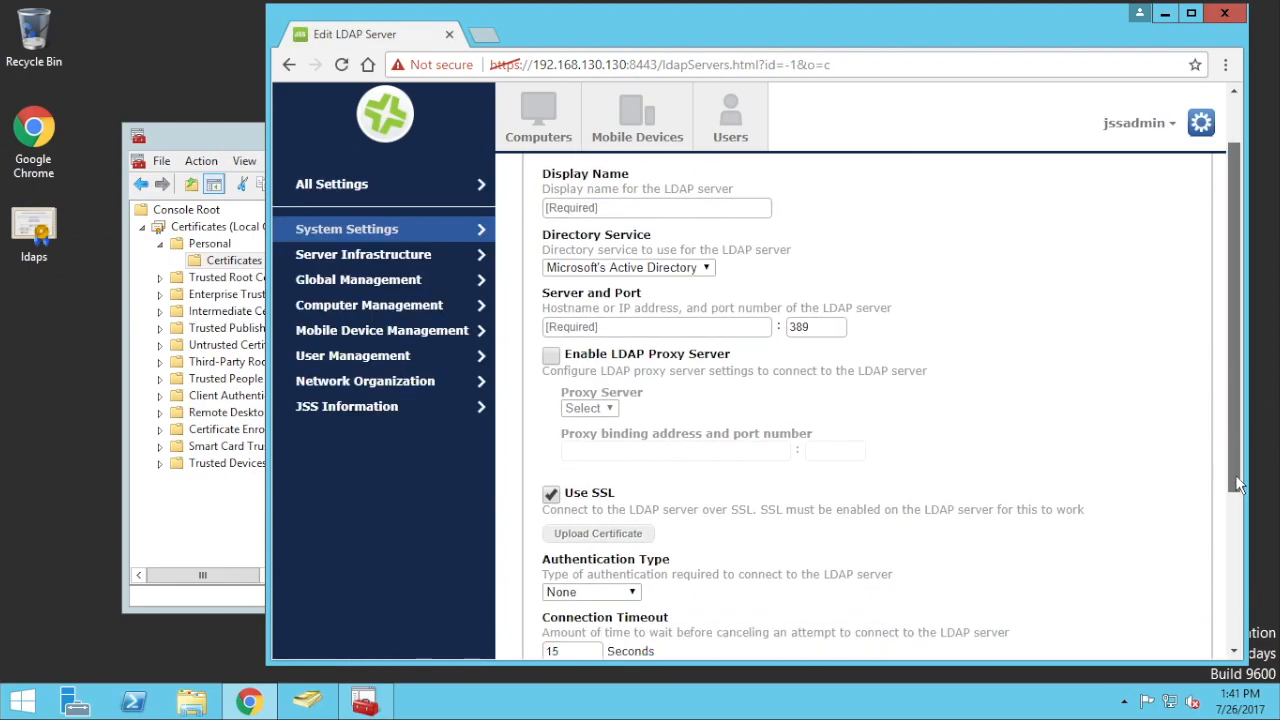
pyautogui.click(661, 204)
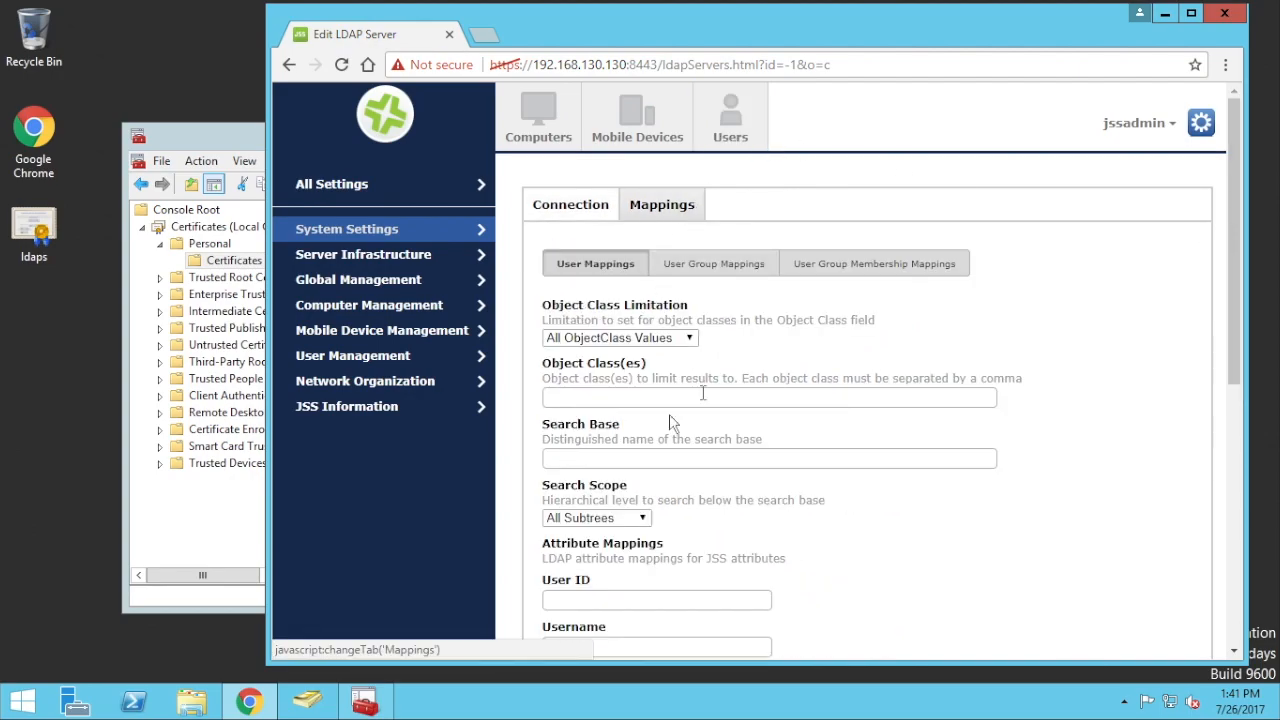
# - Open the existing LDAP 389 server and make a clone of it
pyautogui.scroll(-3)
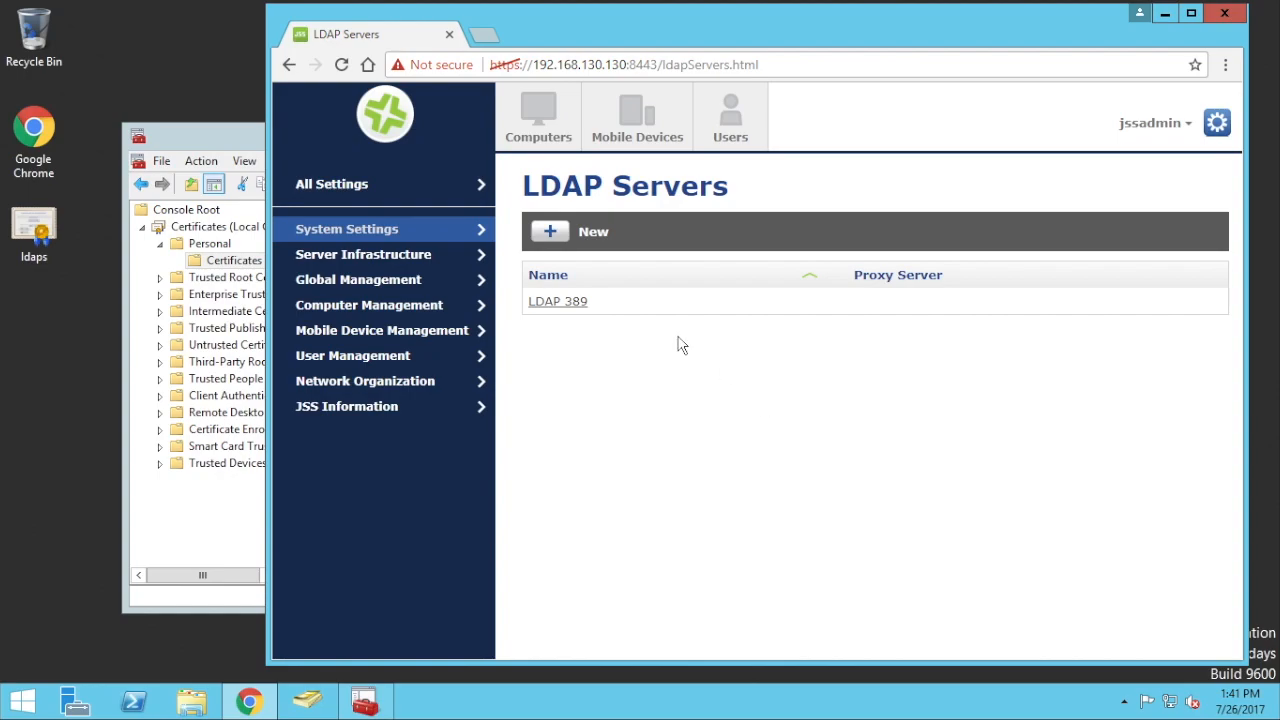
pyautogui.click(557, 301)
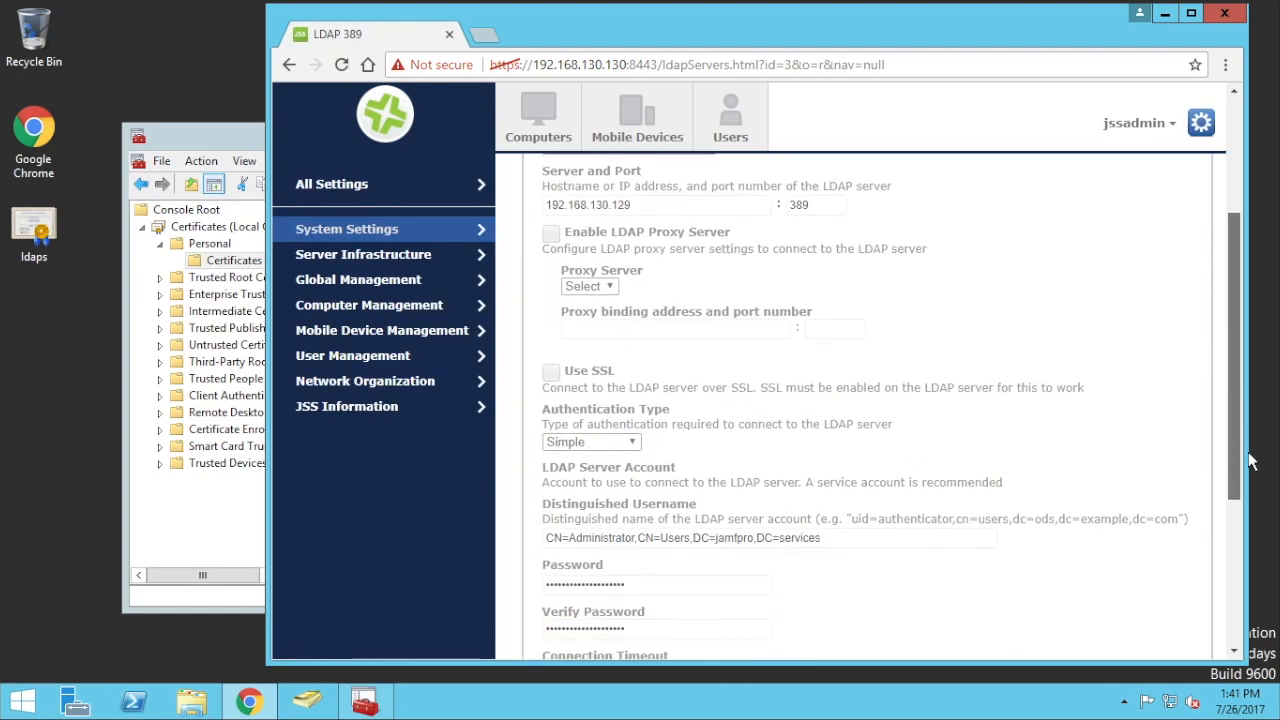
pyautogui.click(661, 239)
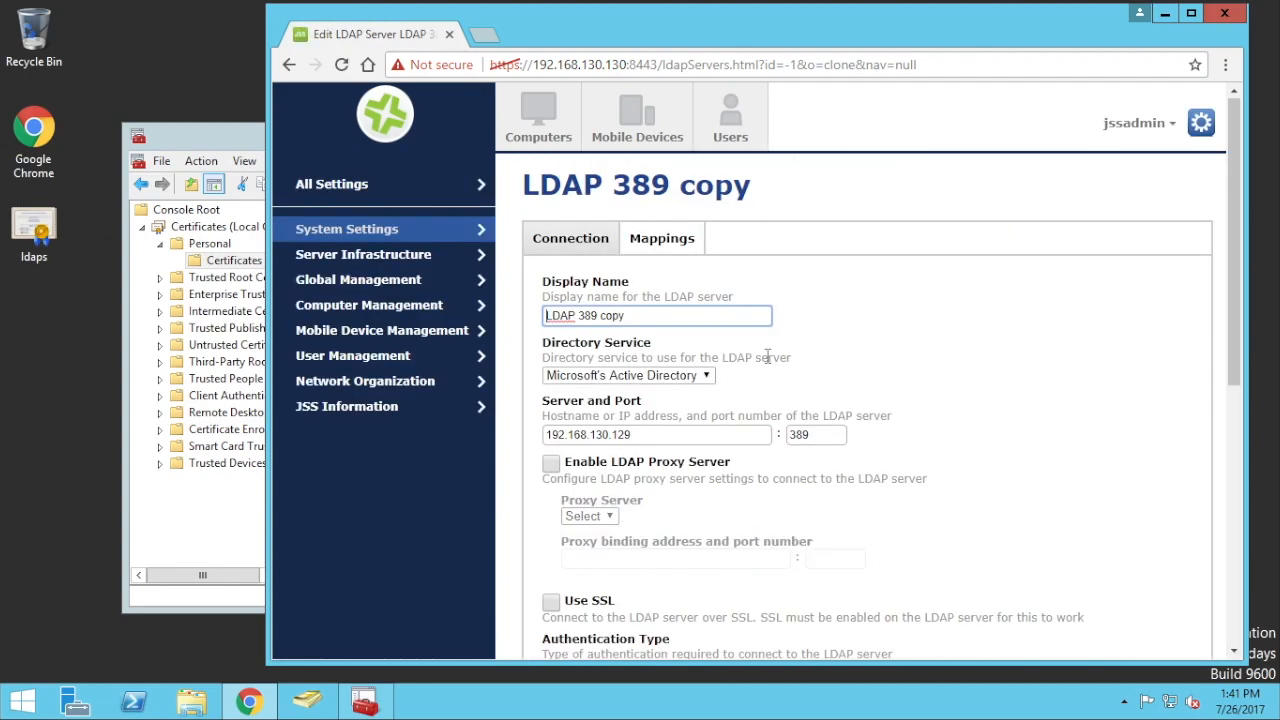
# - Rename the clone to 'LDAPS 636' and set its port to 636
pyautogui.doubleClick(600, 315)
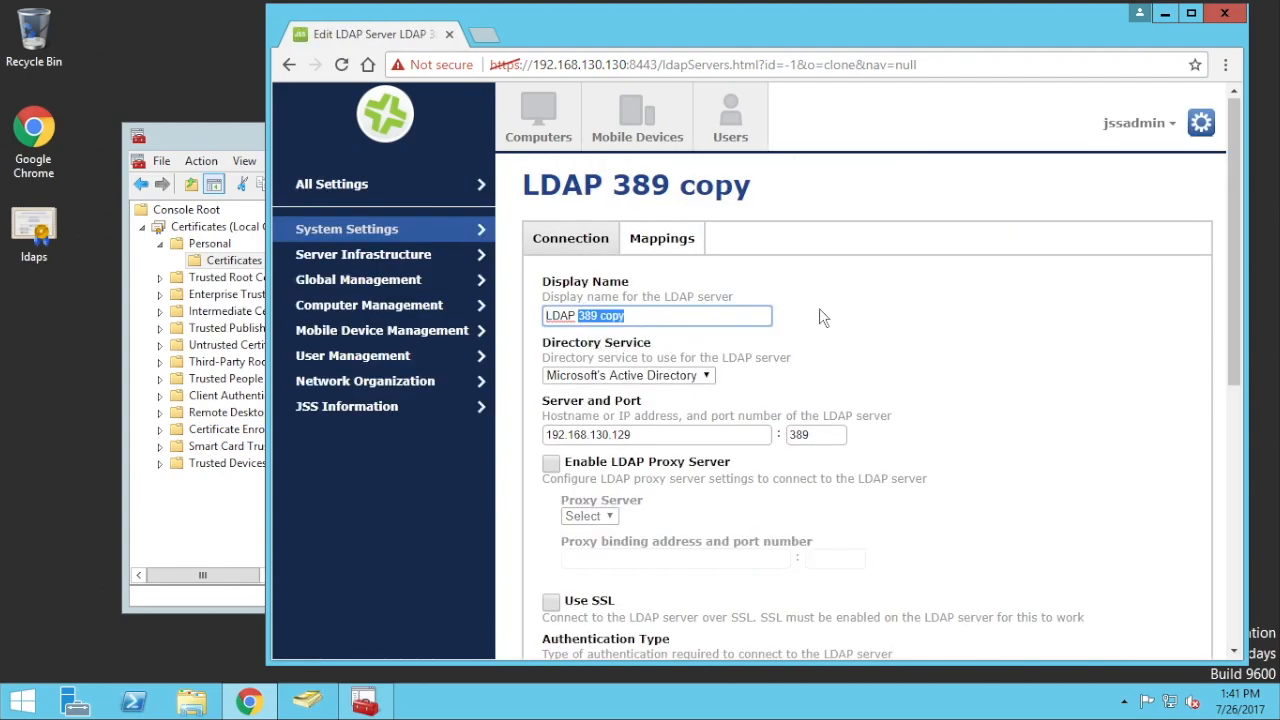
pyautogui.write('LDAPS 63')
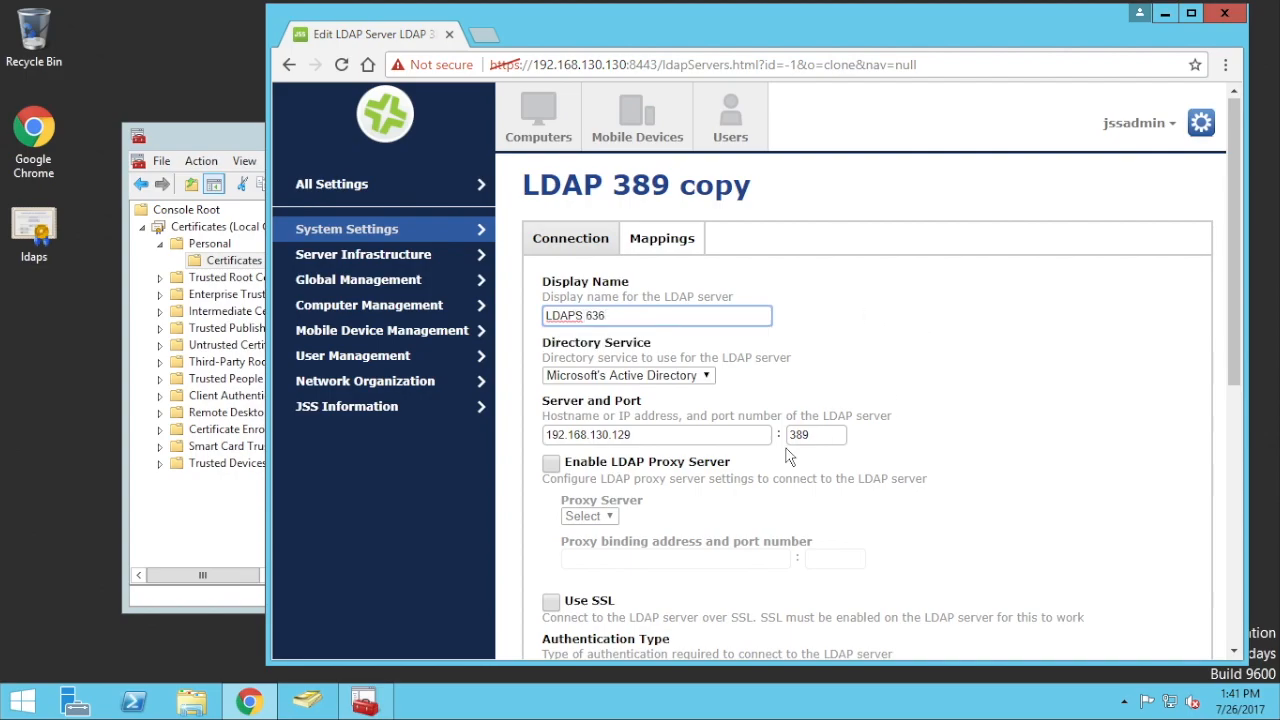
pyautogui.write('6')
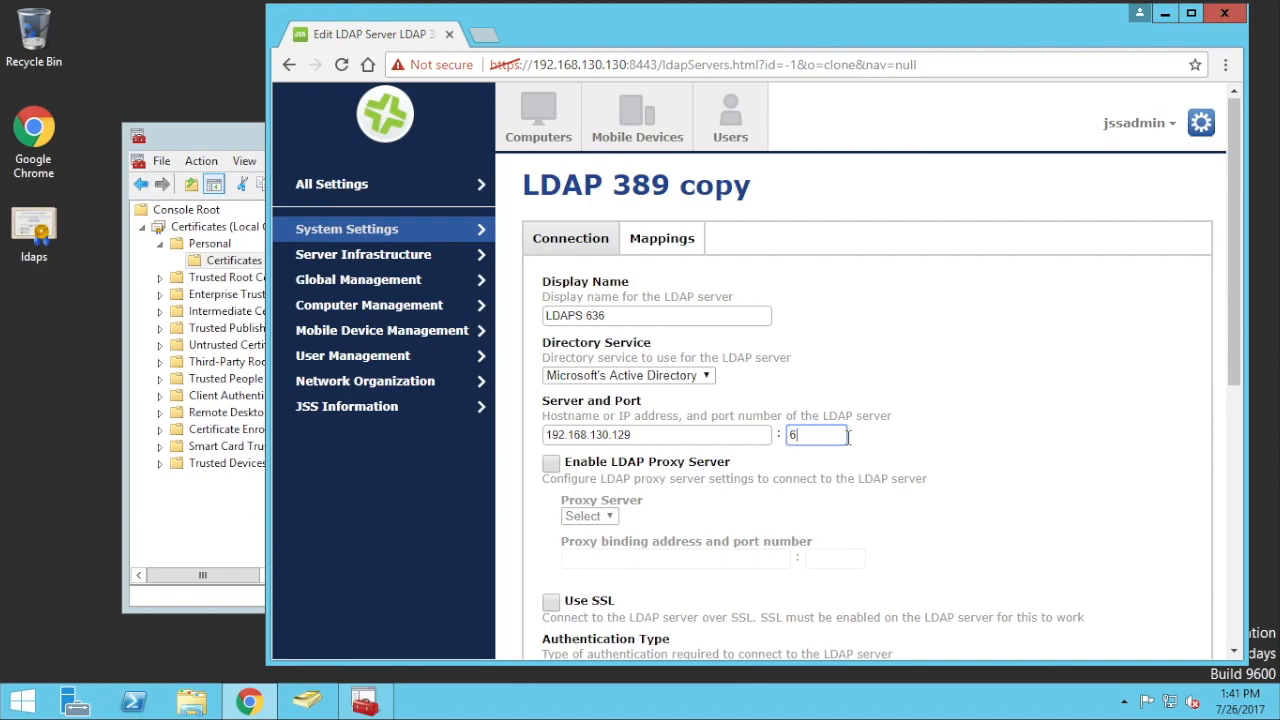
# - Enable SSL and upload the ldaps certificate from the Desktop
pyautogui.click(550, 601)
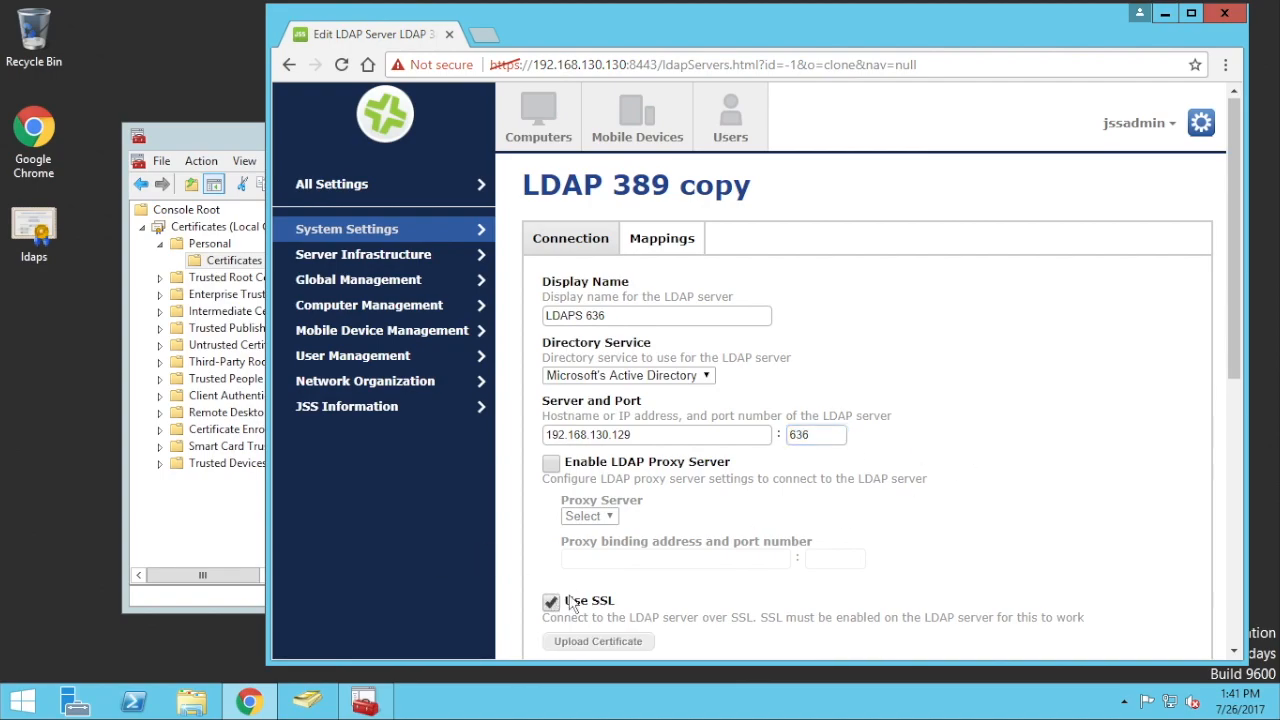
pyautogui.click(597, 641)
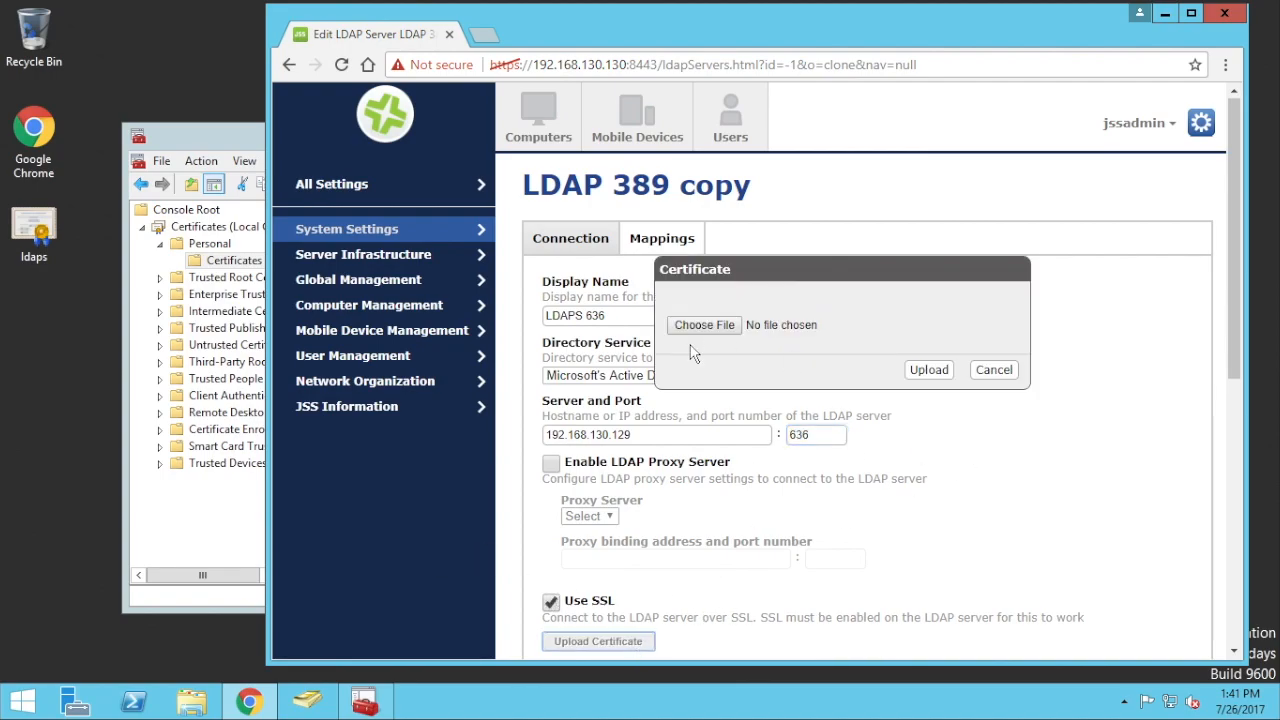
pyautogui.click(704, 324)
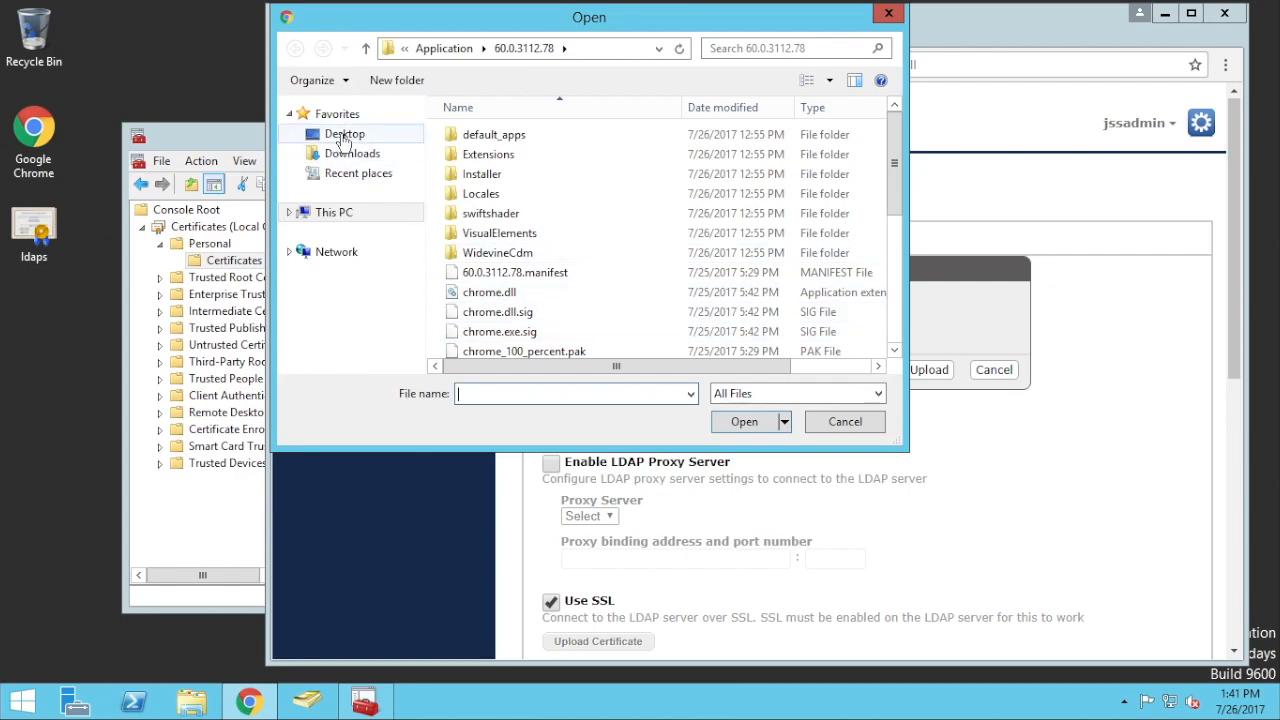
pyautogui.click(345, 133)
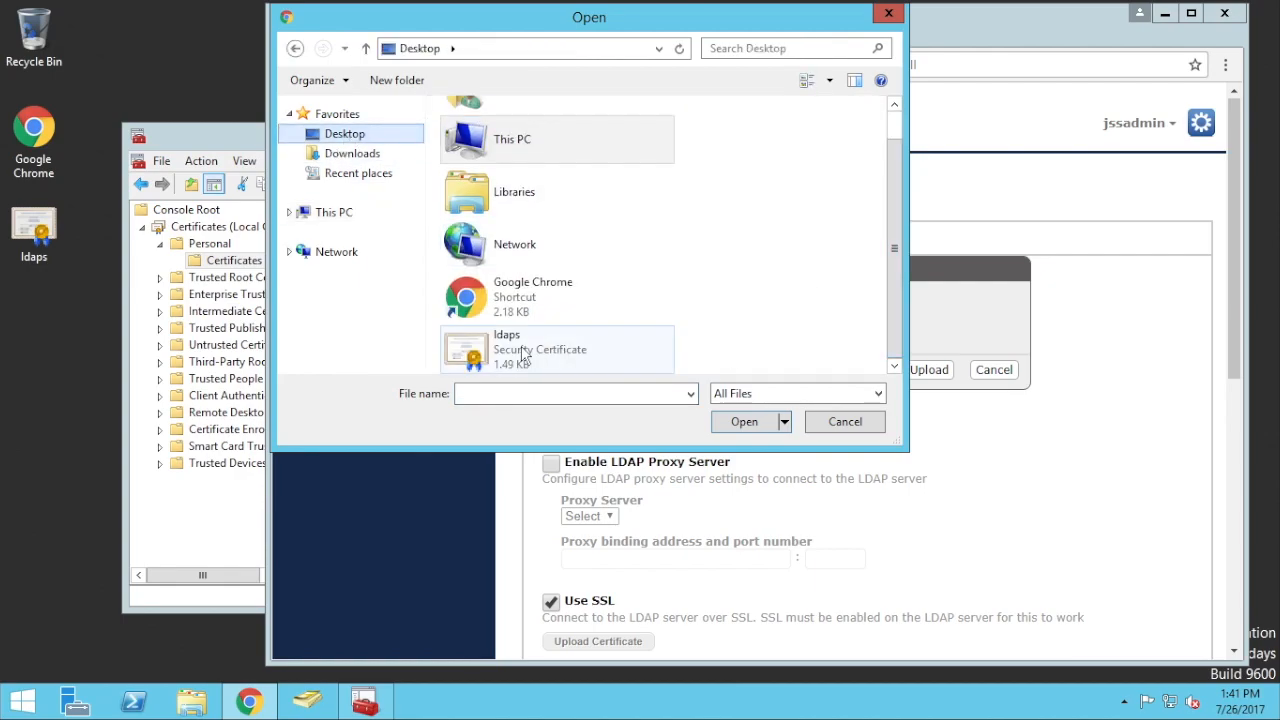
pyautogui.click(744, 421)
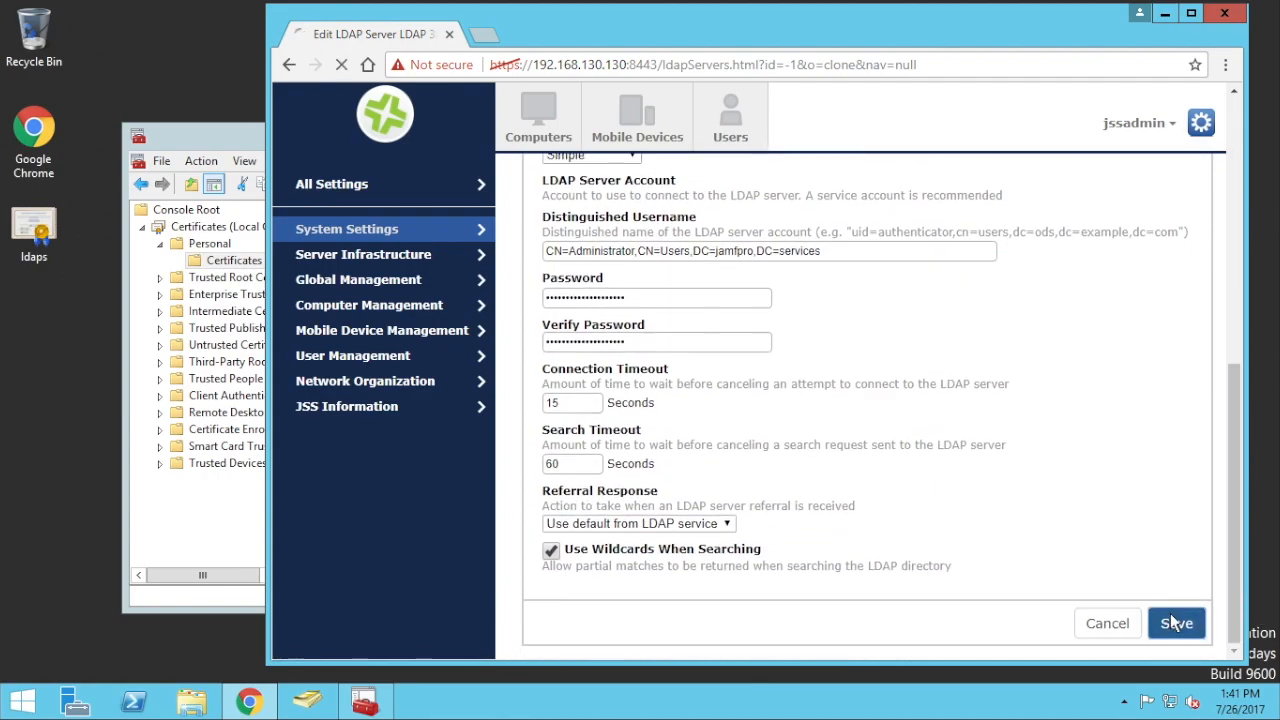
pyautogui.click(1176, 623)
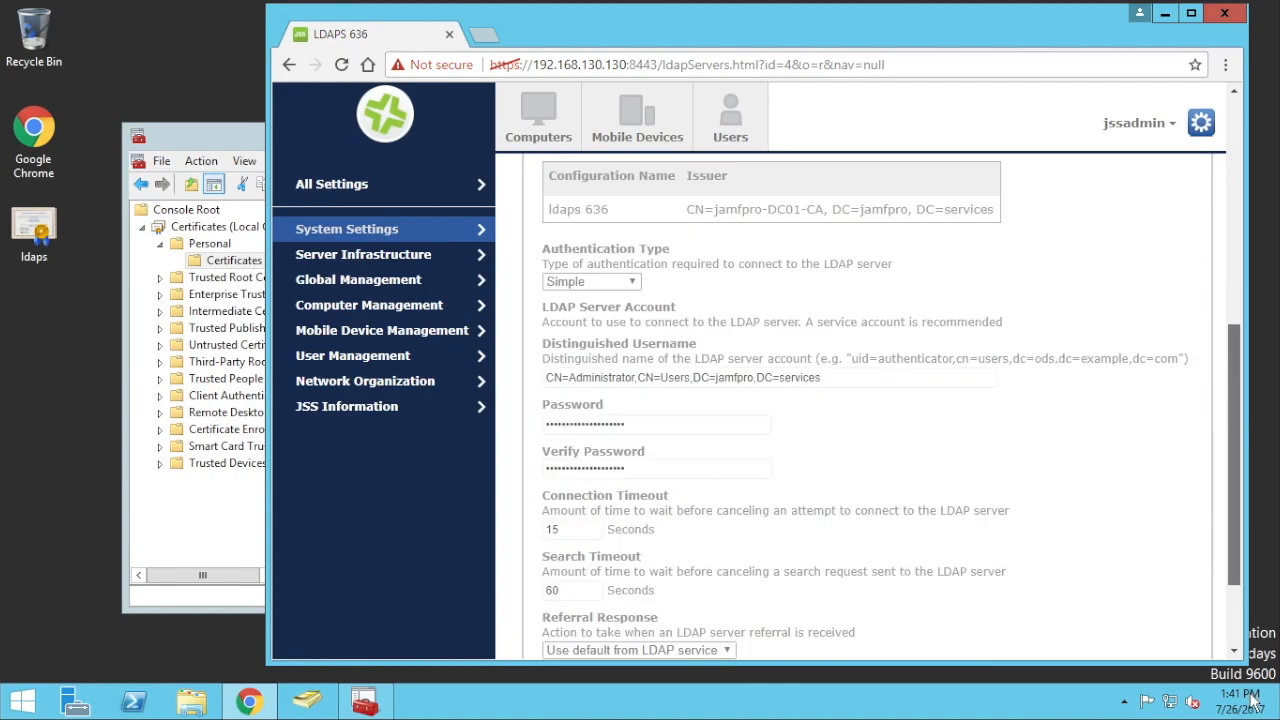
pyautogui.scroll(-3)
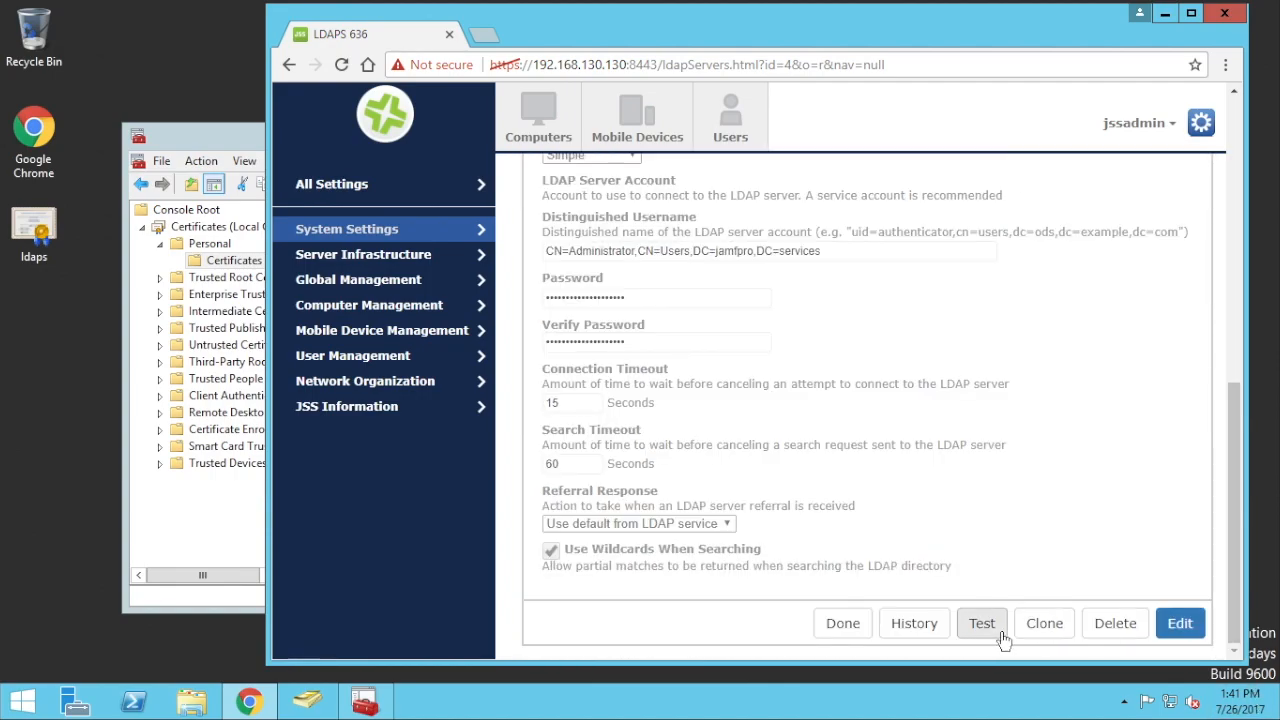
pyautogui.click(982, 623)
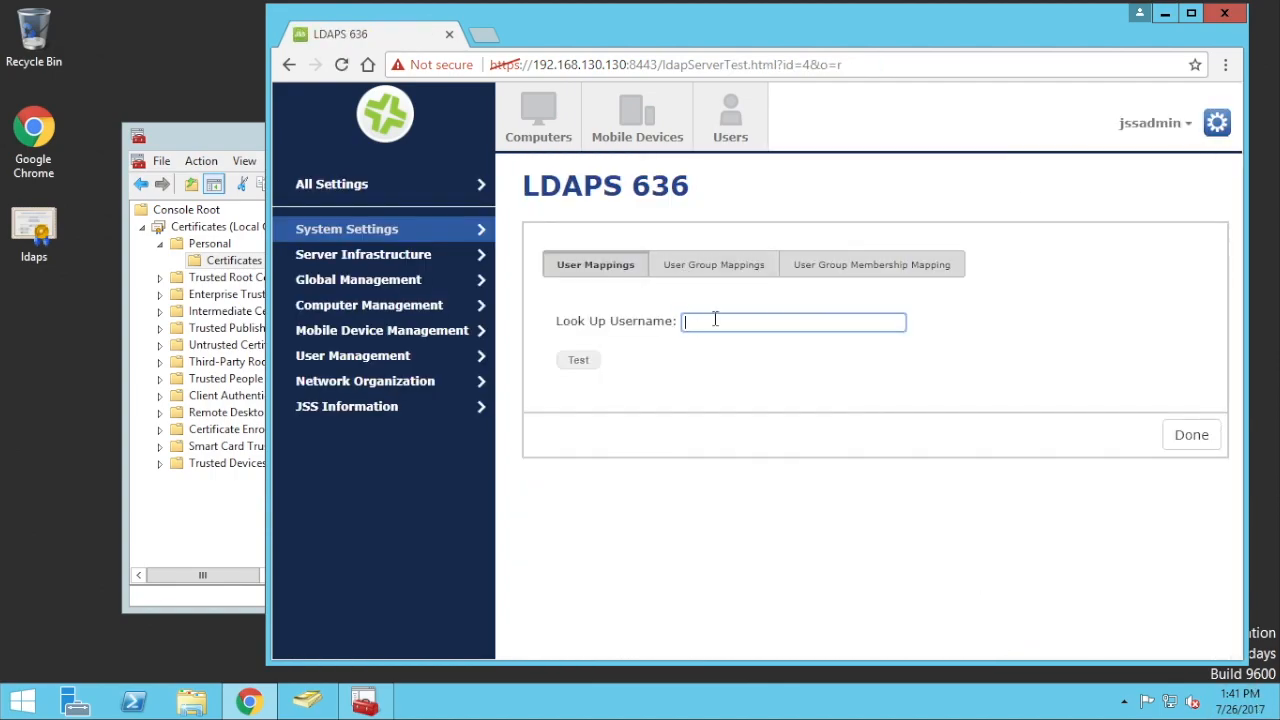
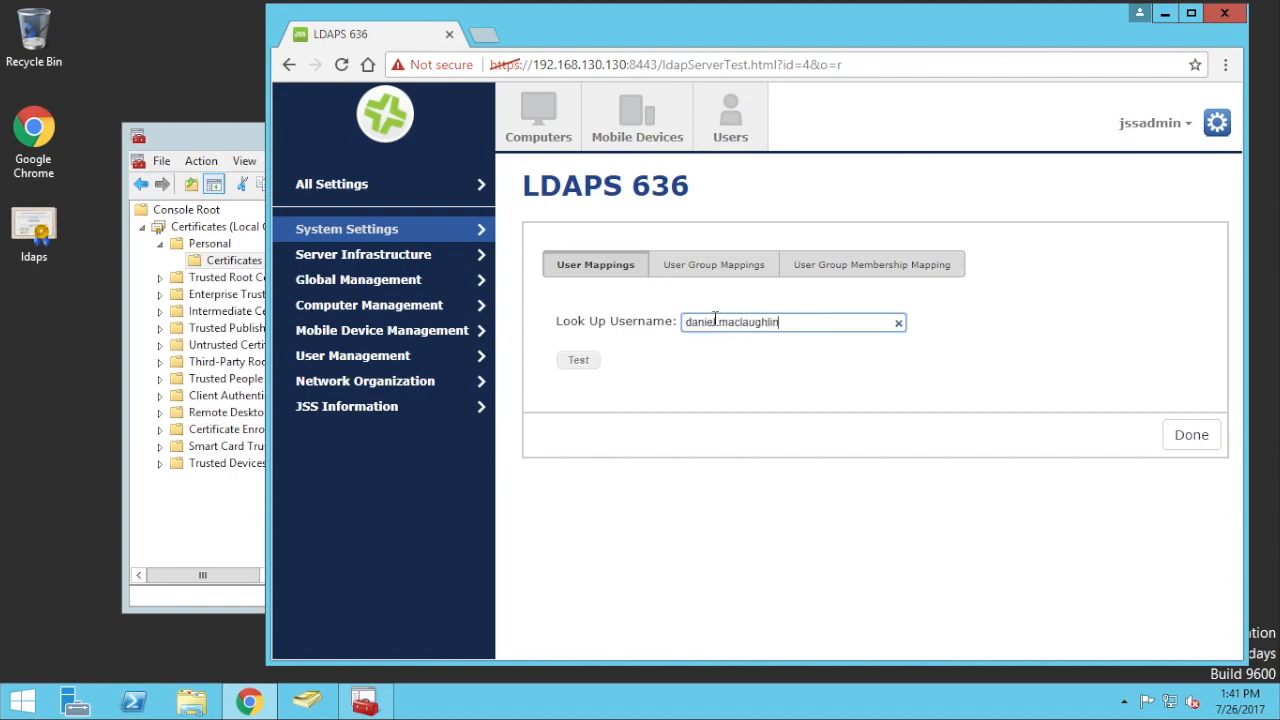
pyautogui.click(578, 360)
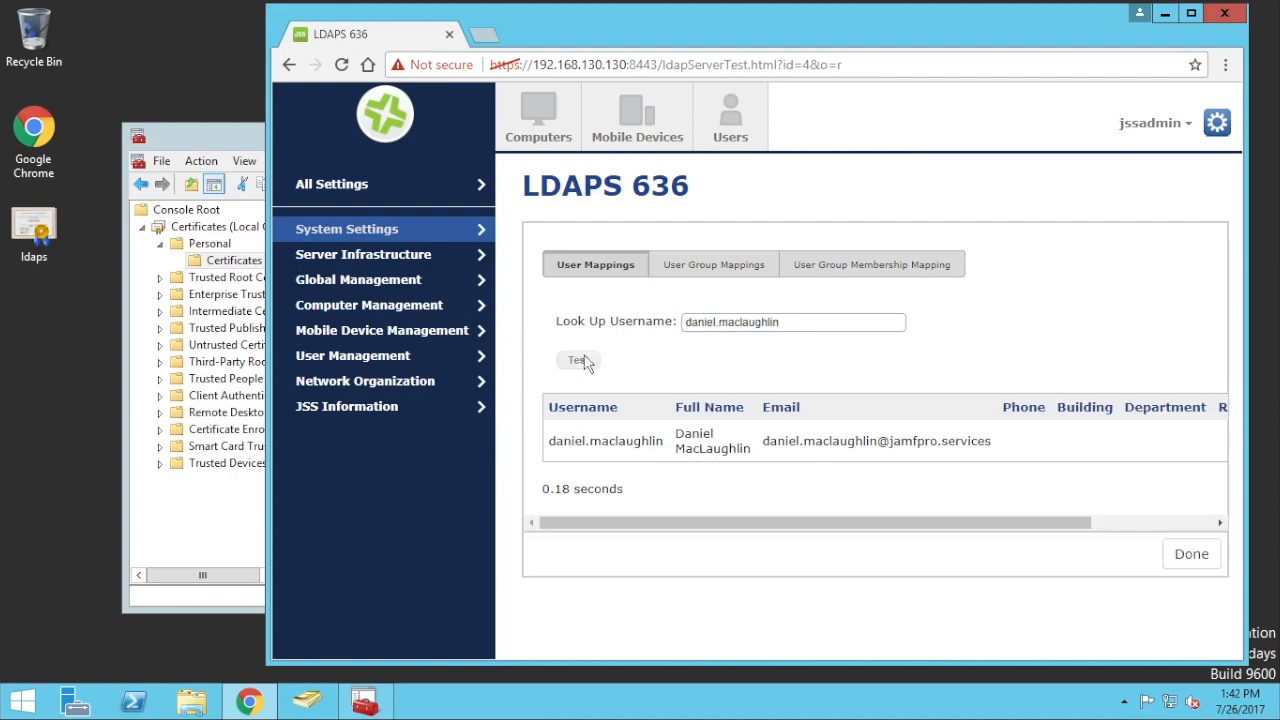
pyautogui.click(1190, 553)
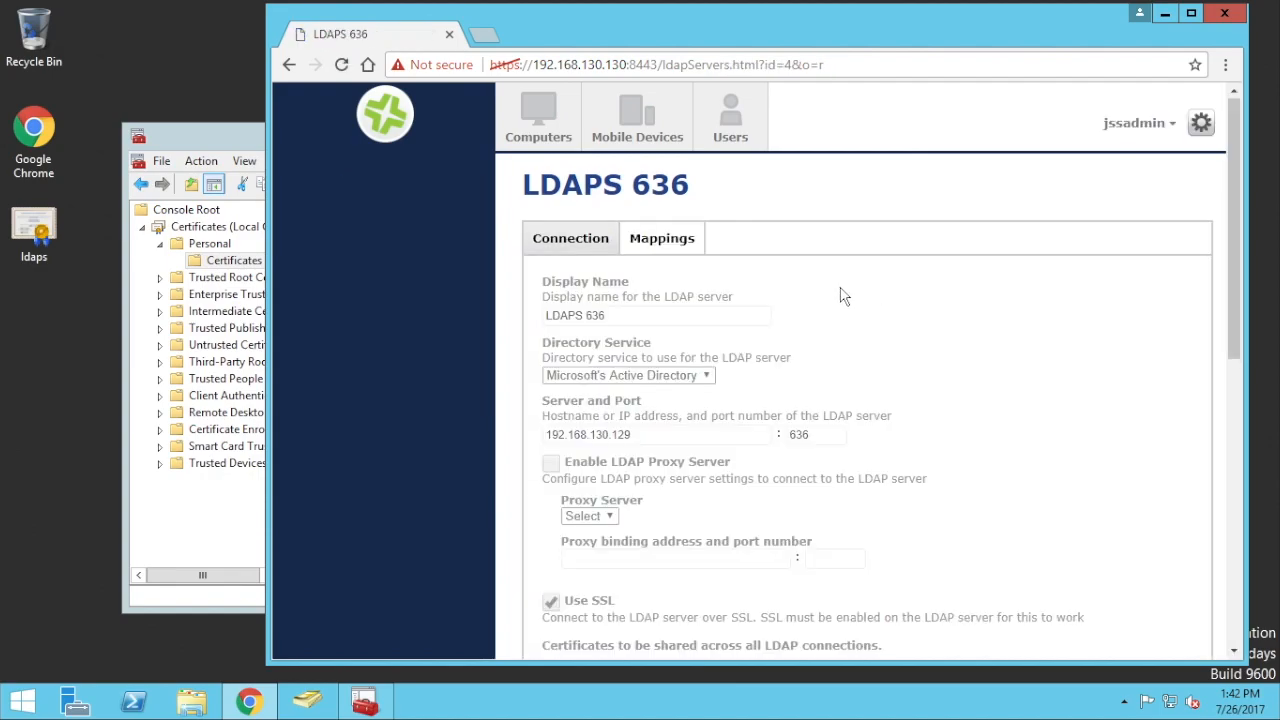
pyautogui.click(1200, 122)
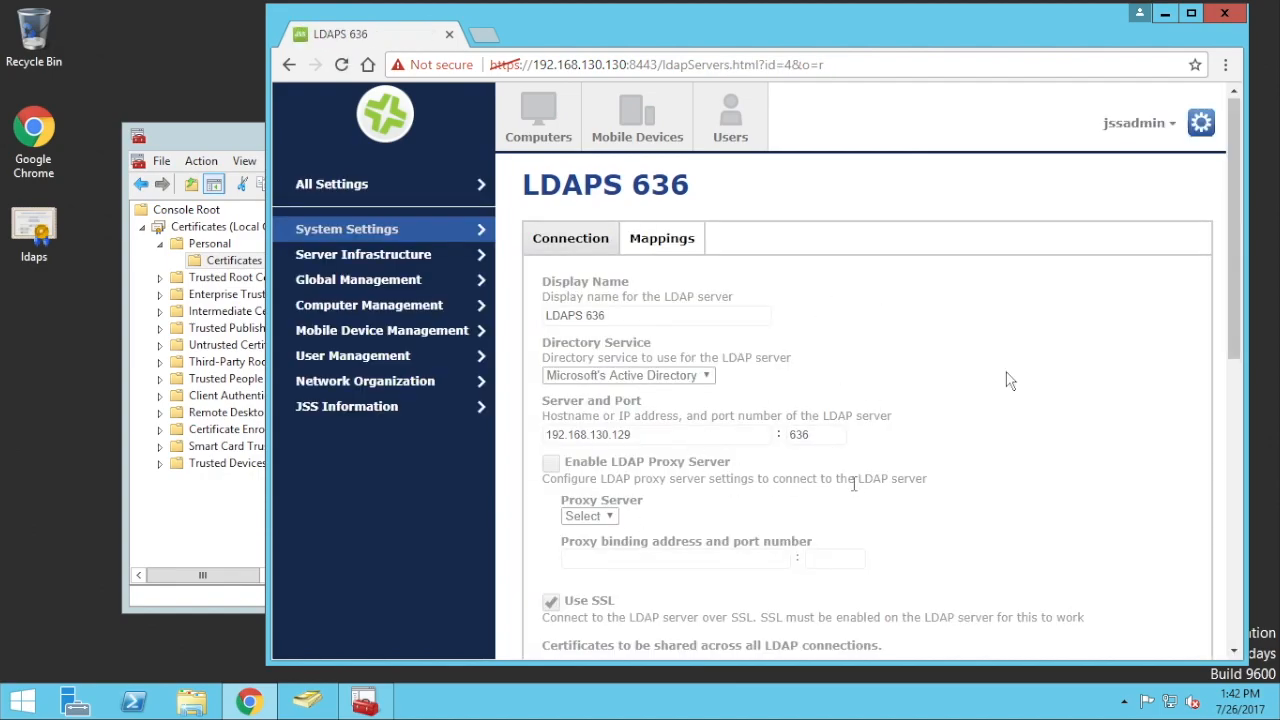
pyautogui.scroll(-3)
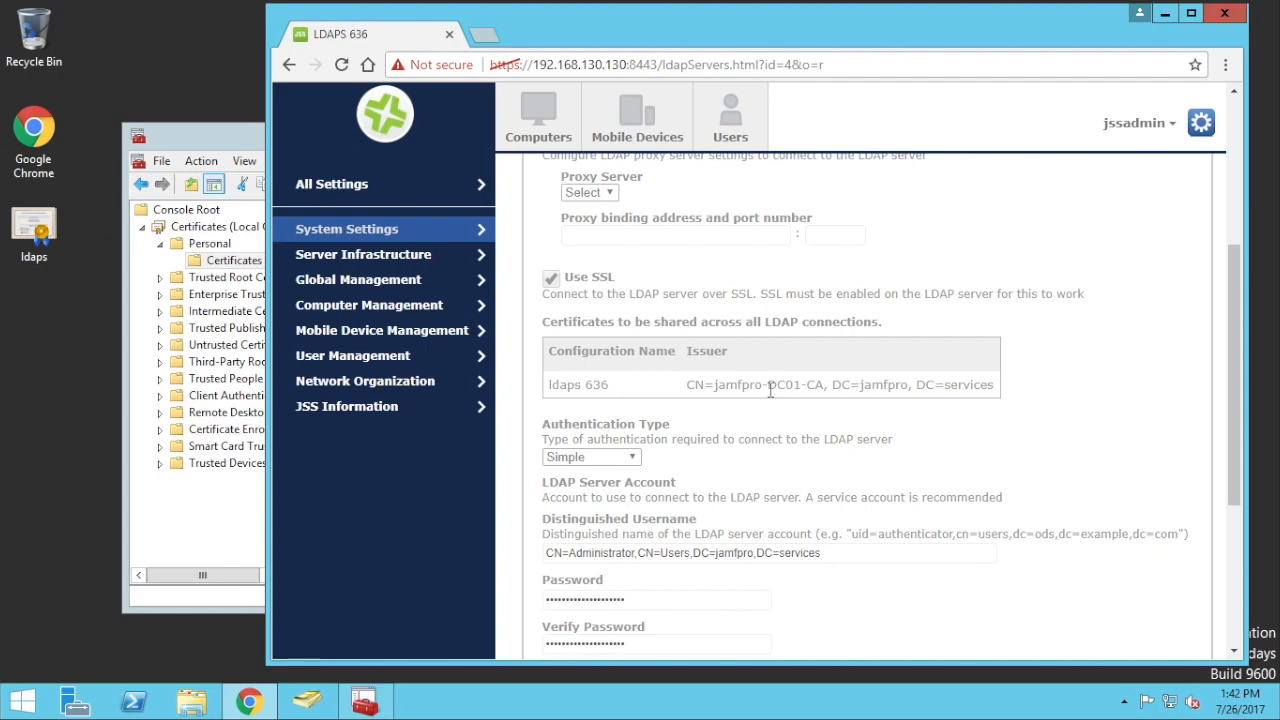
pyautogui.moveTo(688, 386)
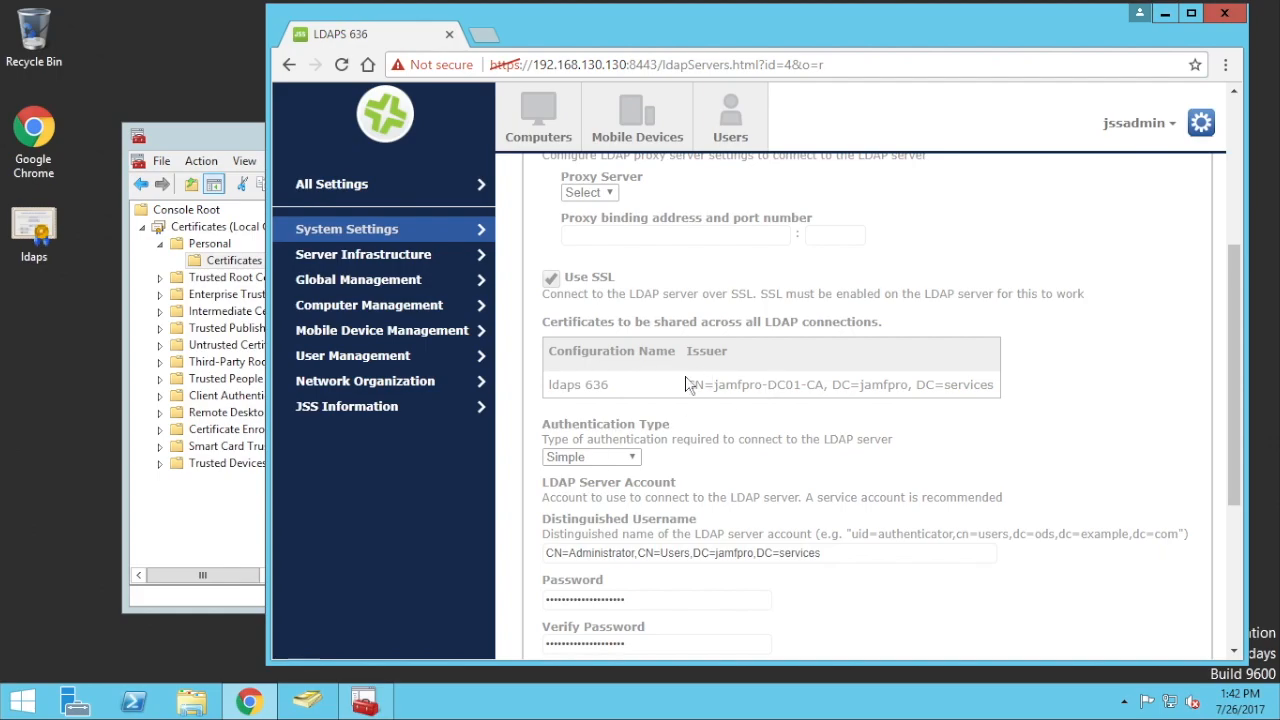